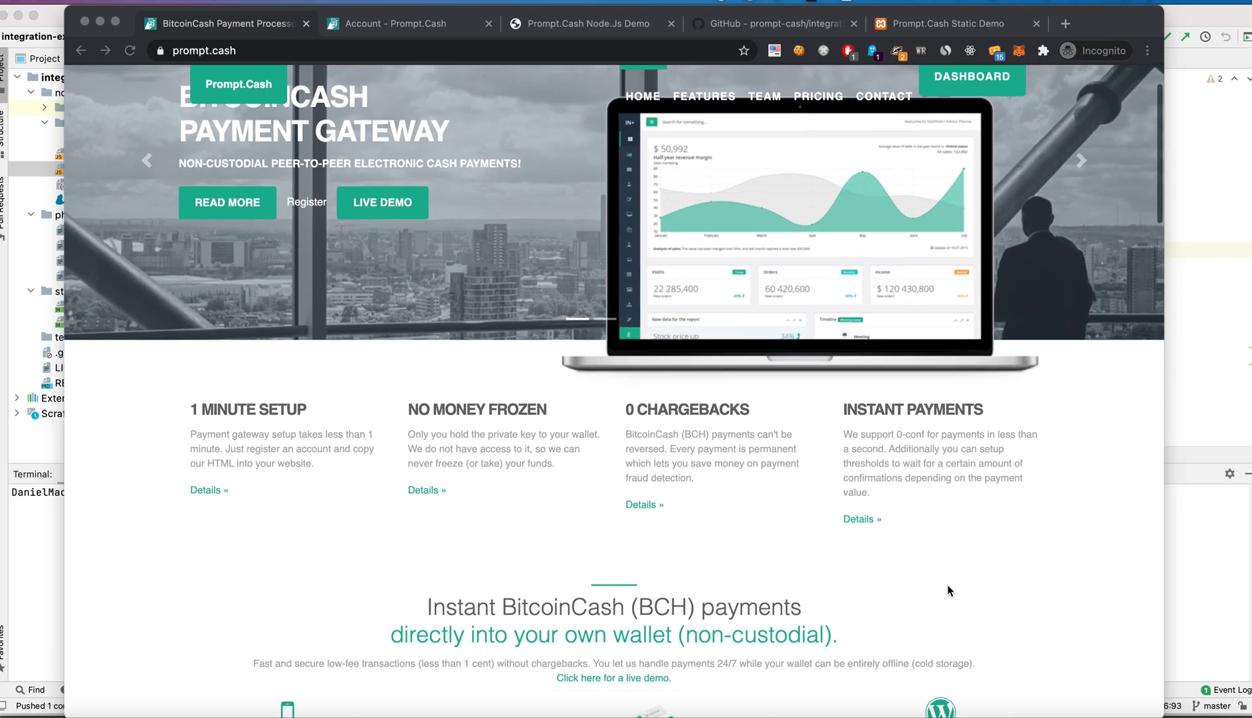
Scroll through the prompt.cash homepage describing the Bitcoin Cash payment gateway.
scroll(down, 3)
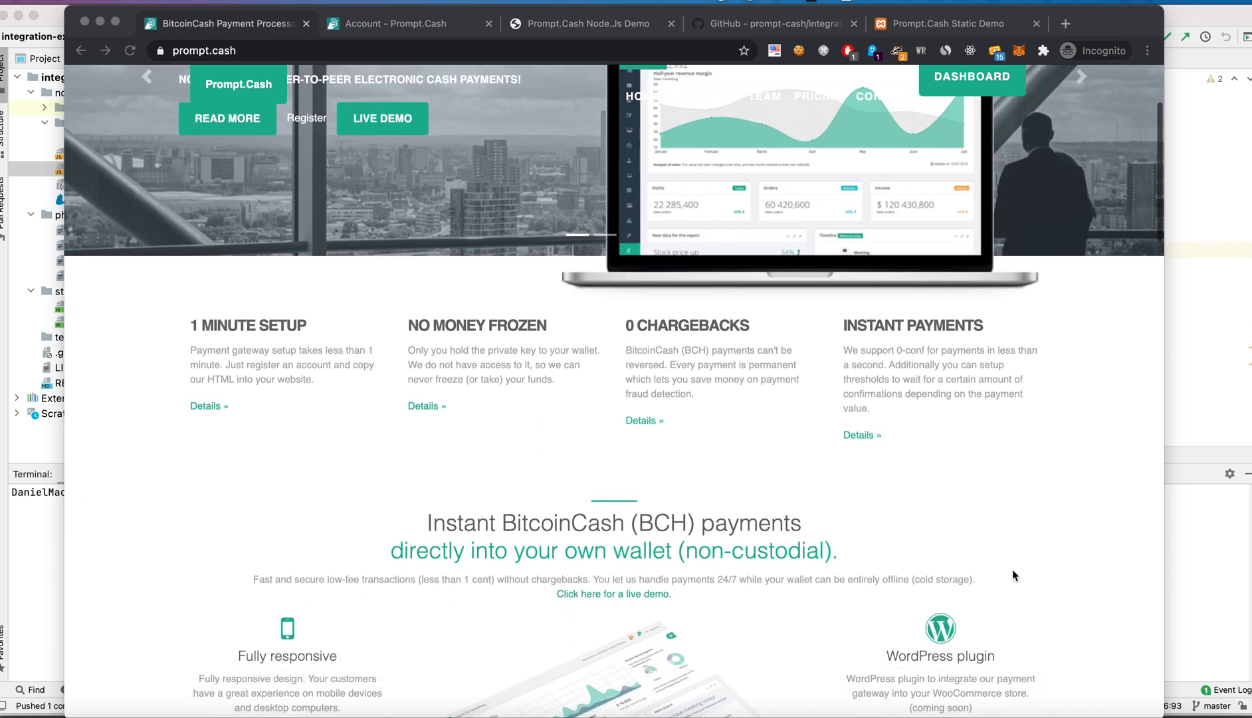
scroll(down, 3)
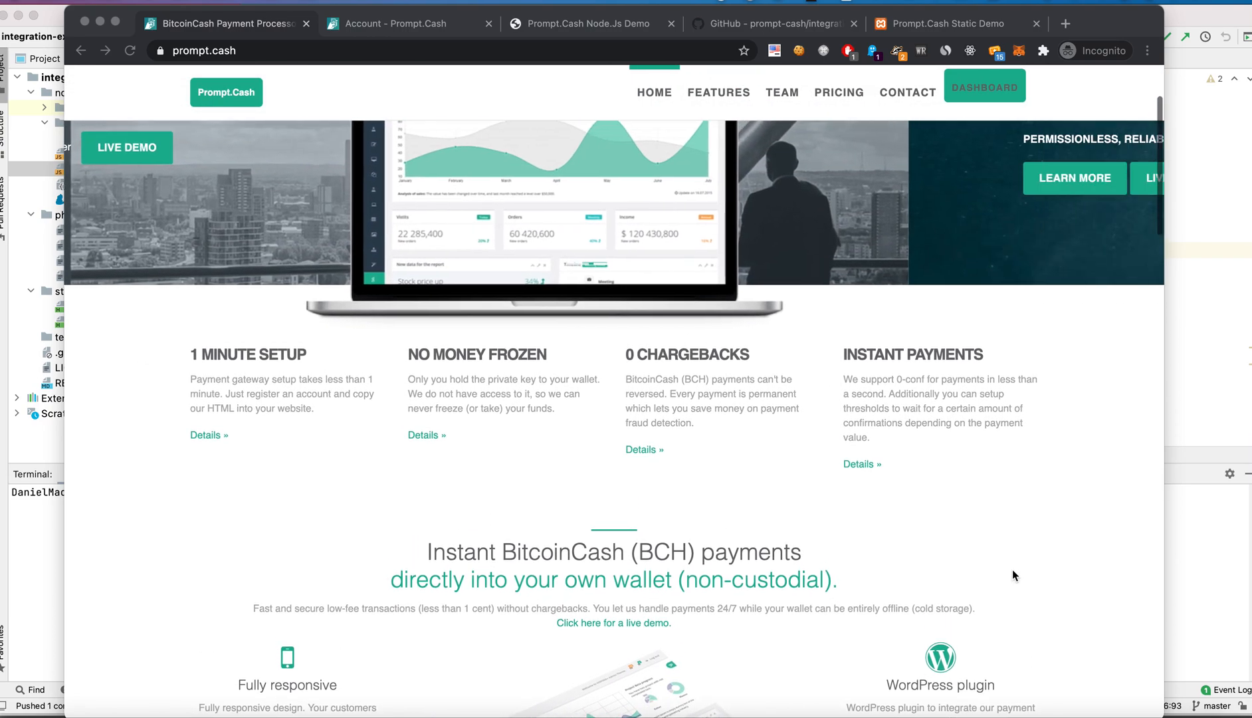
scroll(up, 3)
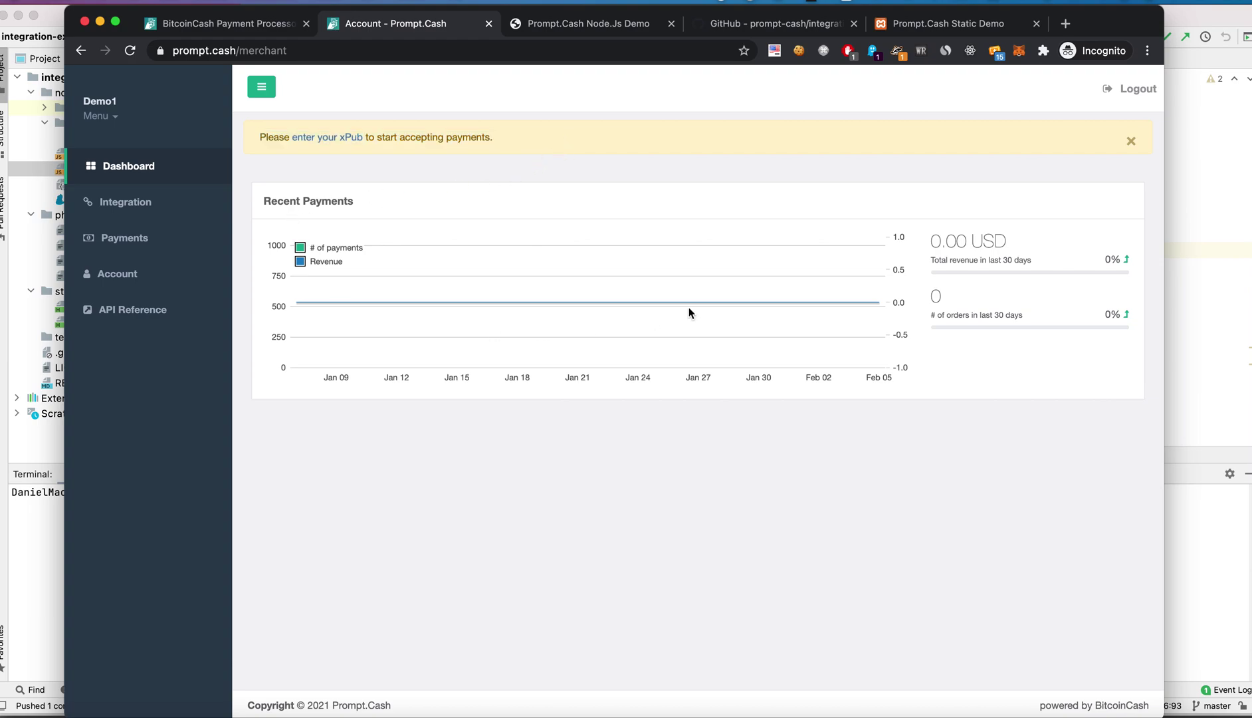
mouse_move(775, 386)
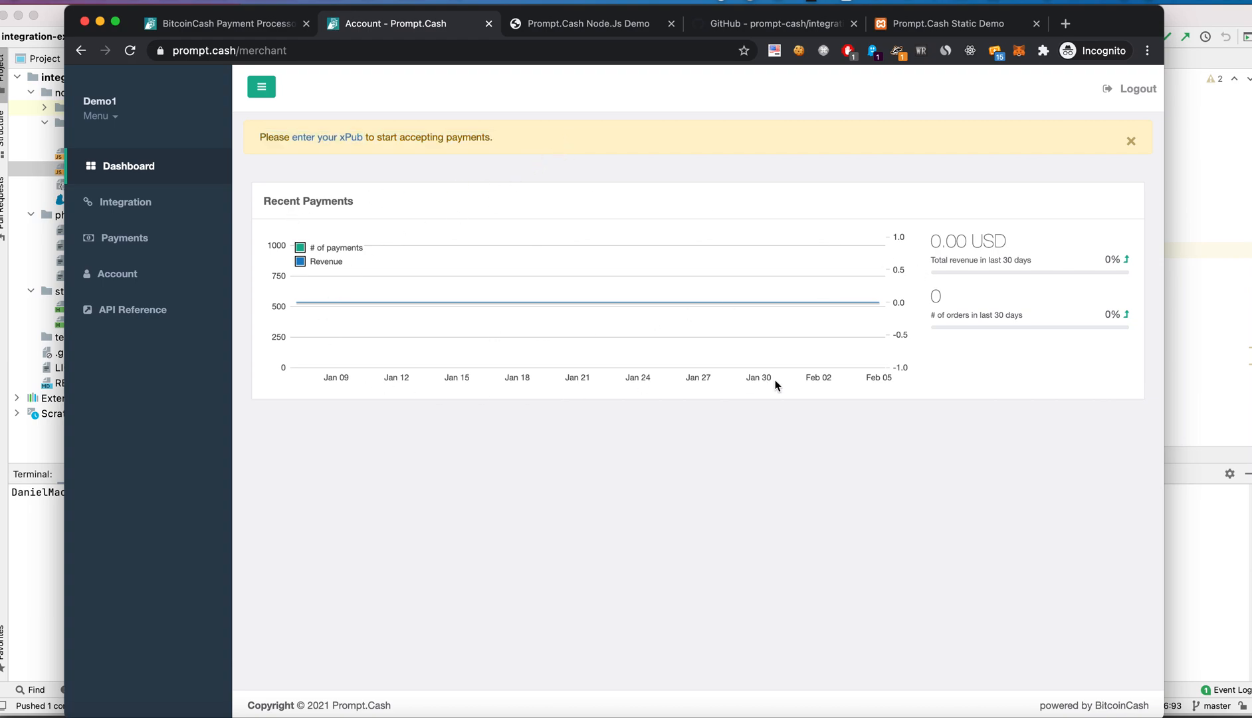
mouse_move(612, 300)
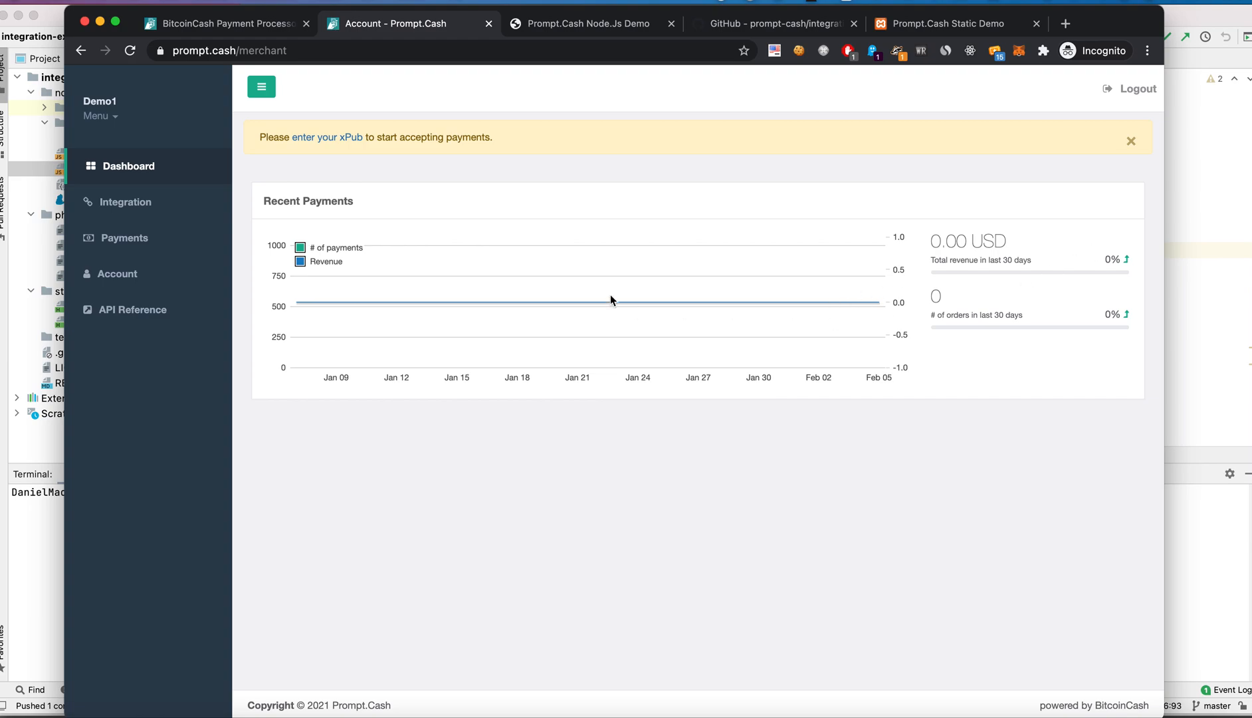
mouse_move(249, 190)
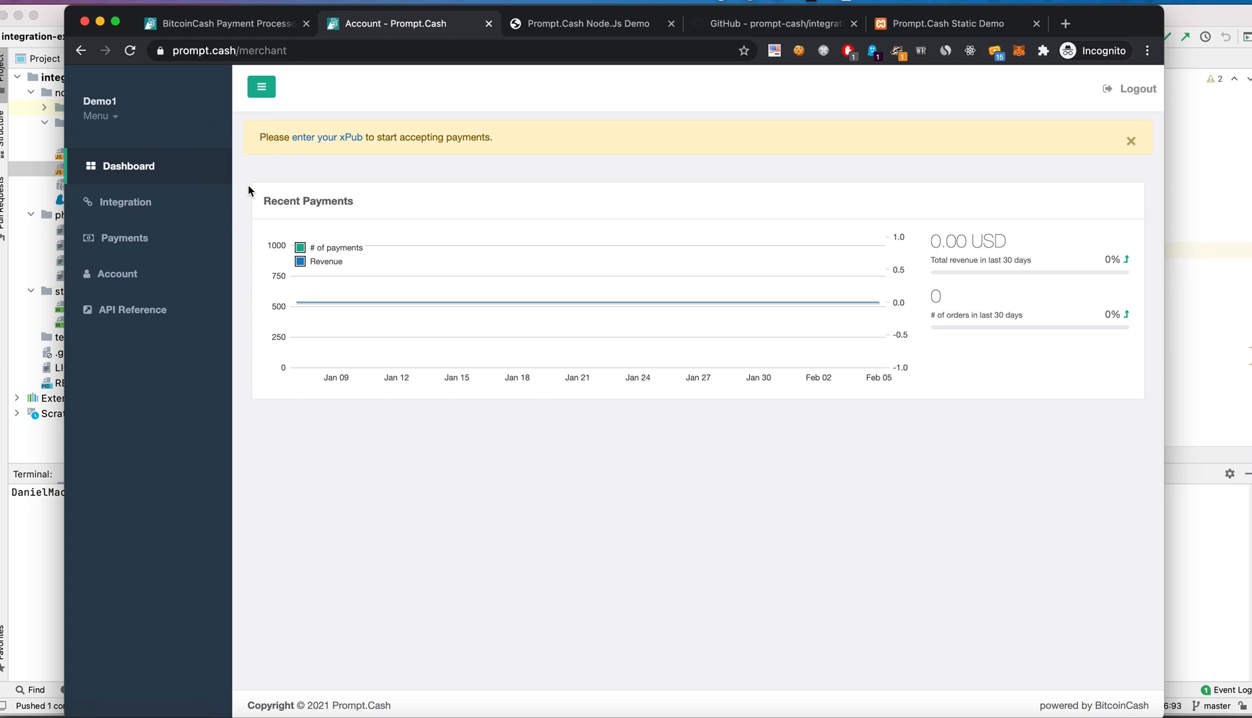
mouse_move(335, 144)
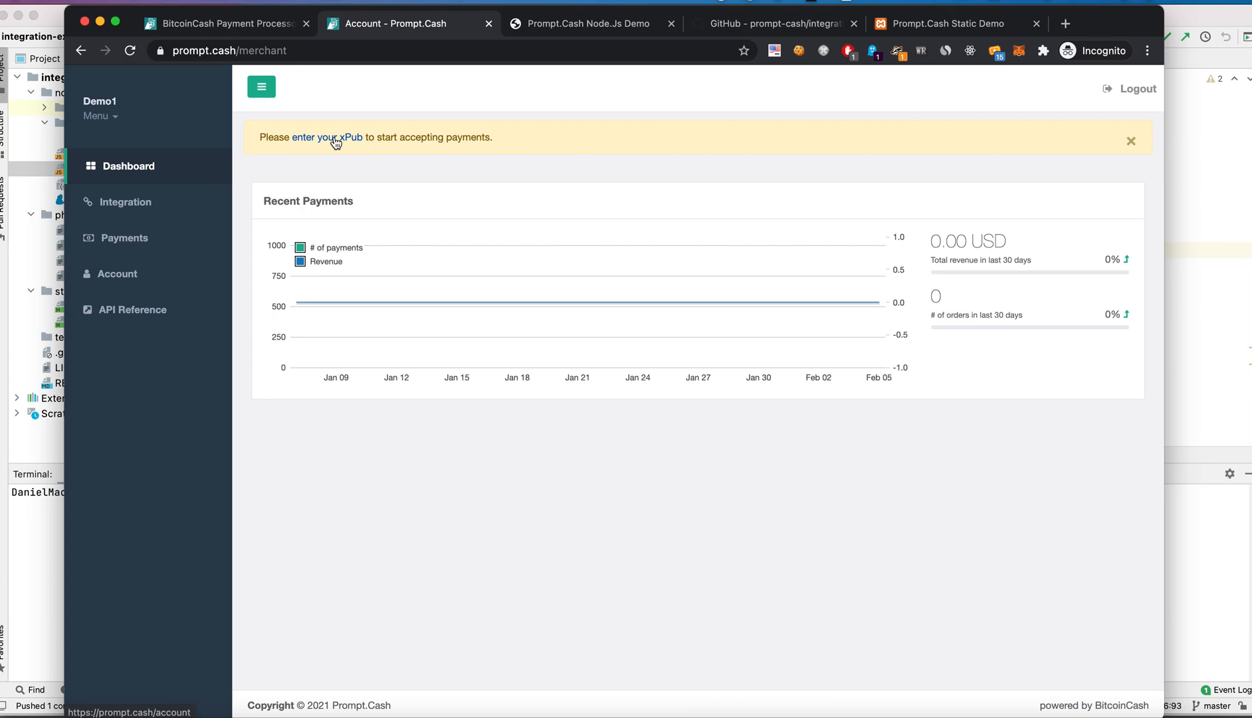
mouse_move(302, 148)
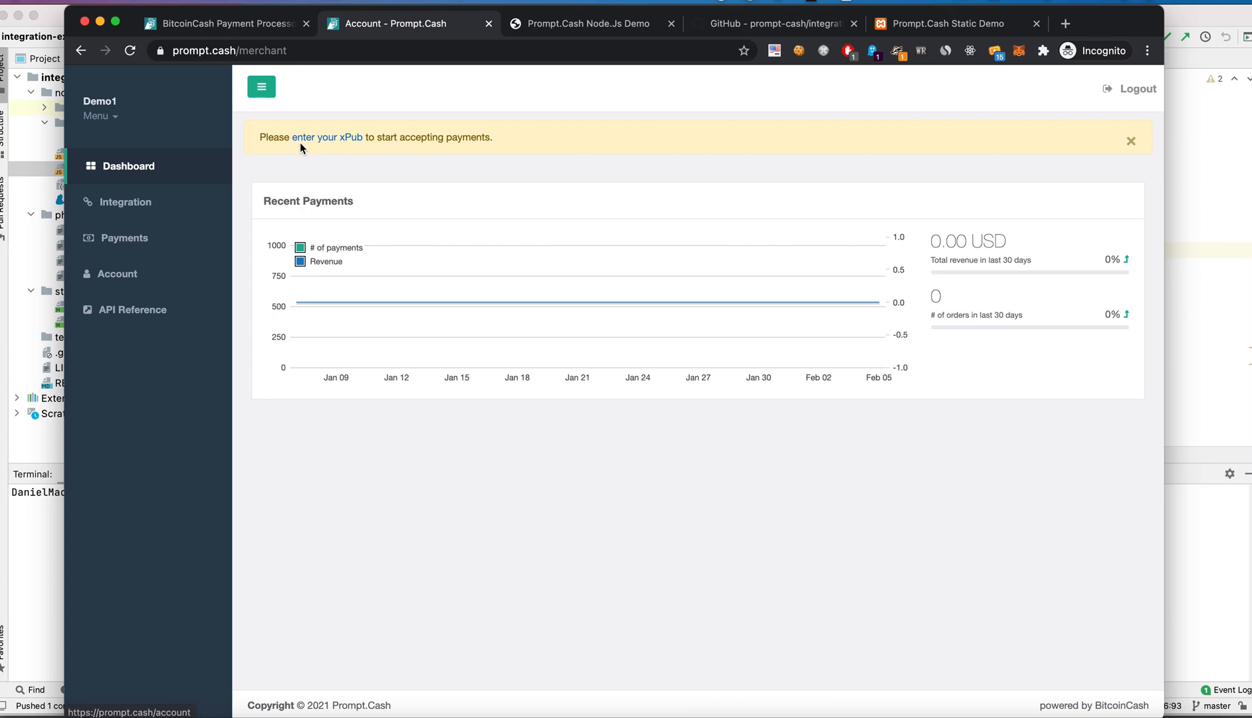
mouse_move(335, 149)
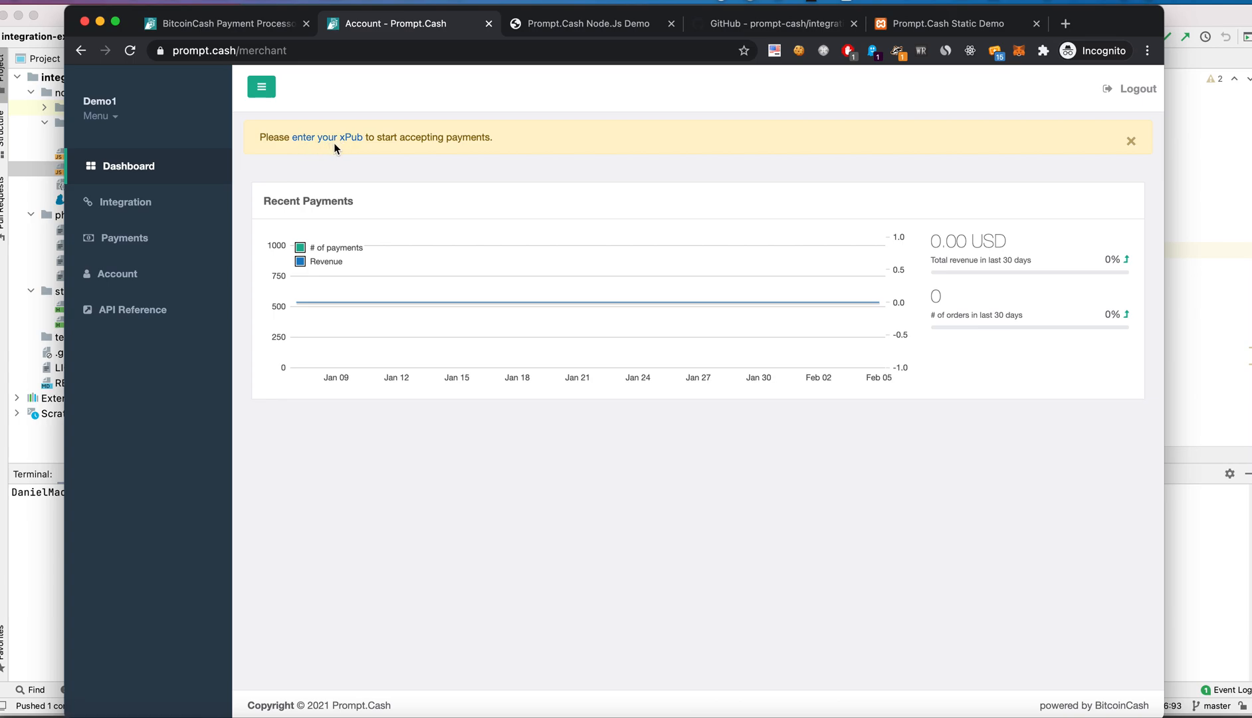
Go to the account page, try Create Wallet, then choose Connect Wallet to show the Electron Cash xPub instructions.
click(119, 272)
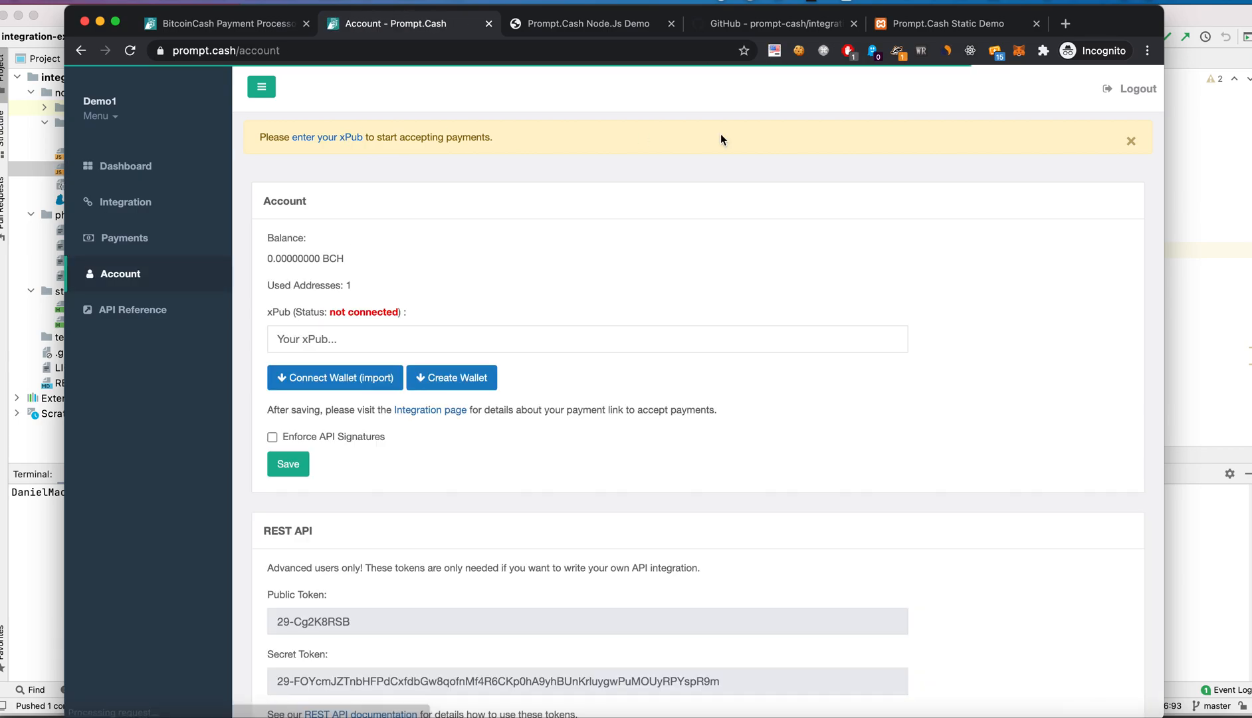
mouse_move(568, 204)
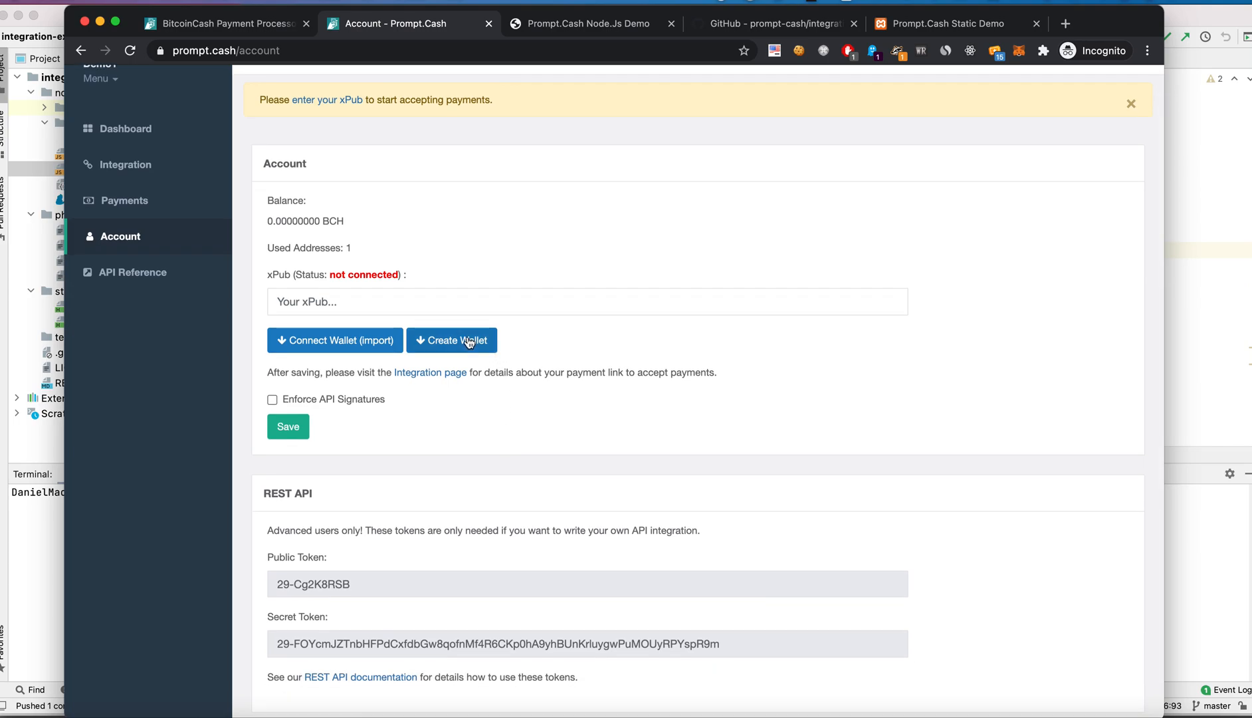
click(450, 339)
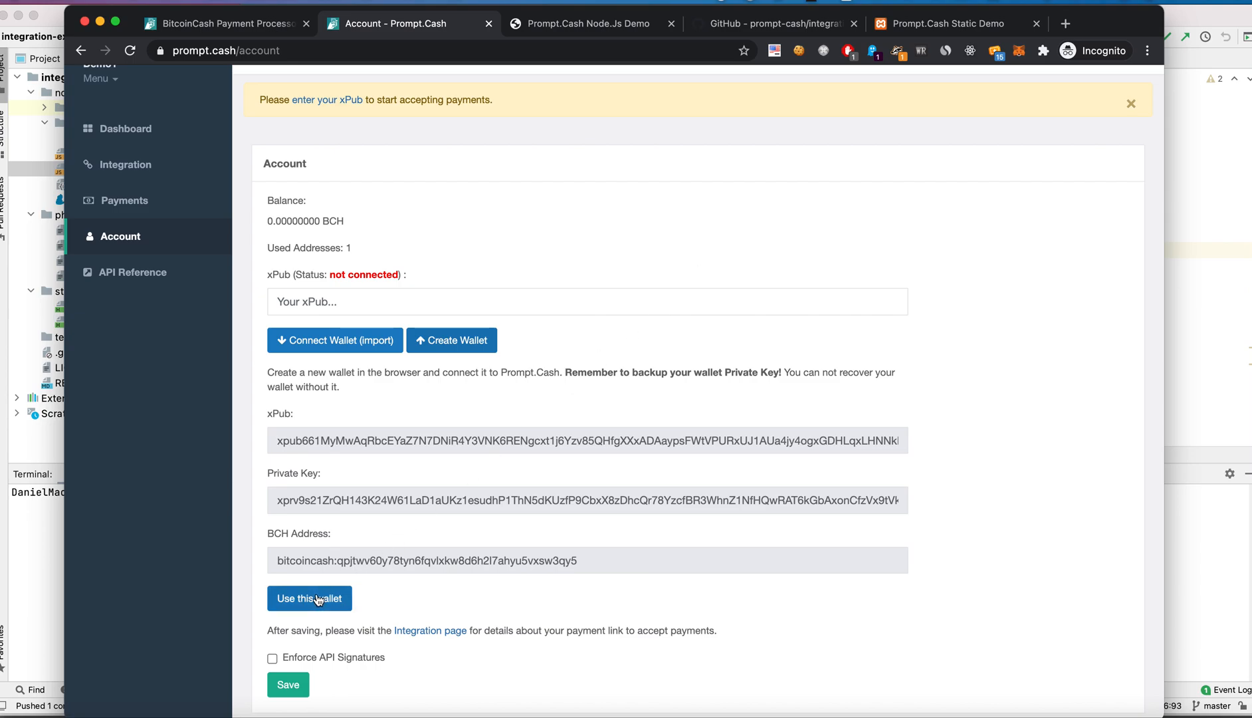
mouse_move(664, 305)
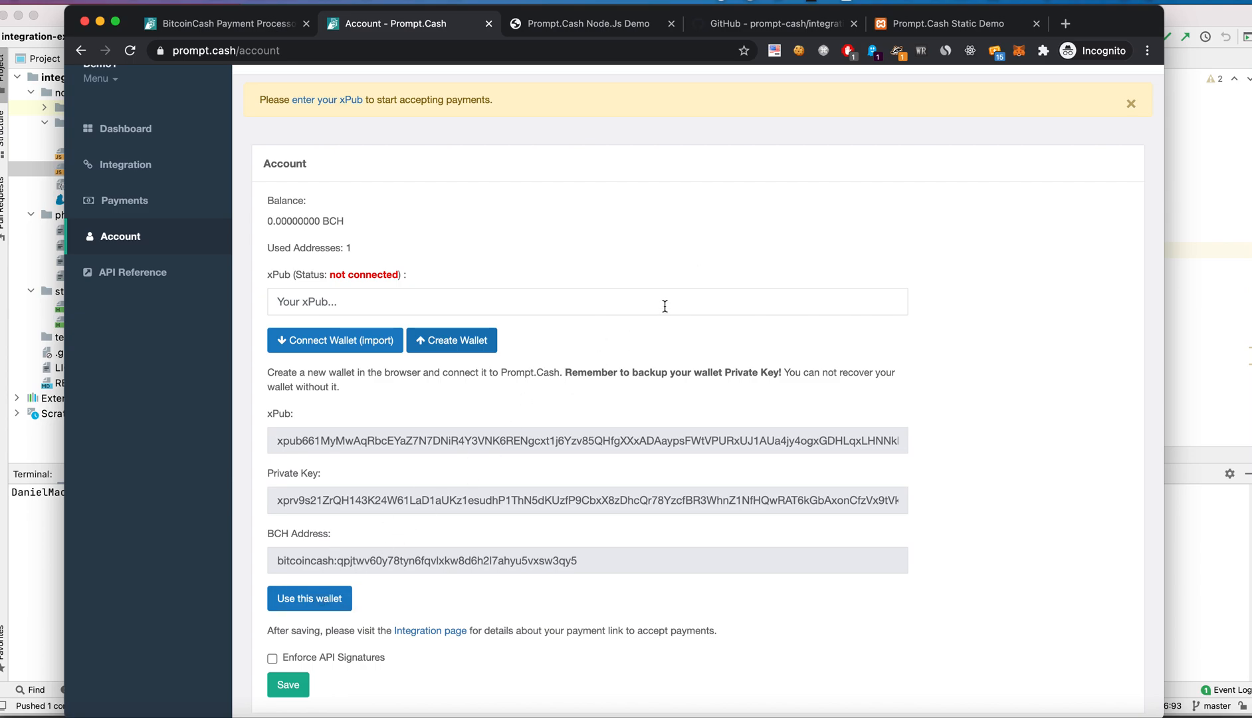
mouse_move(647, 263)
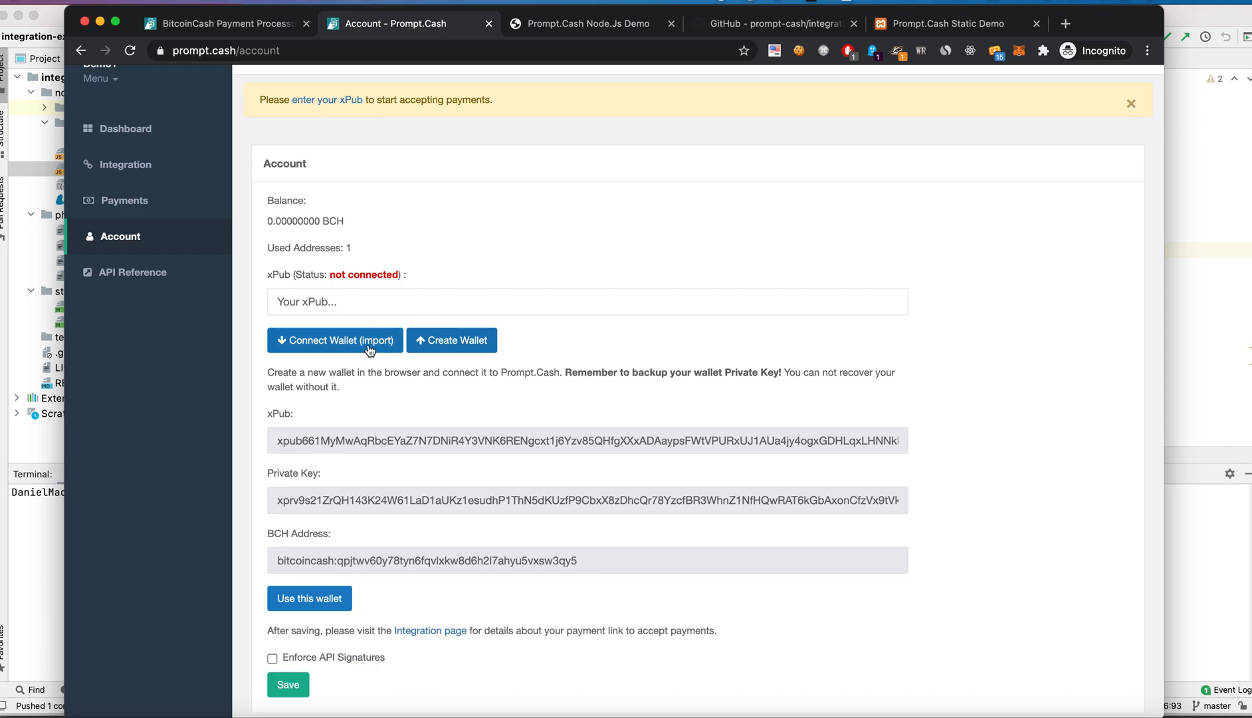
click(335, 339)
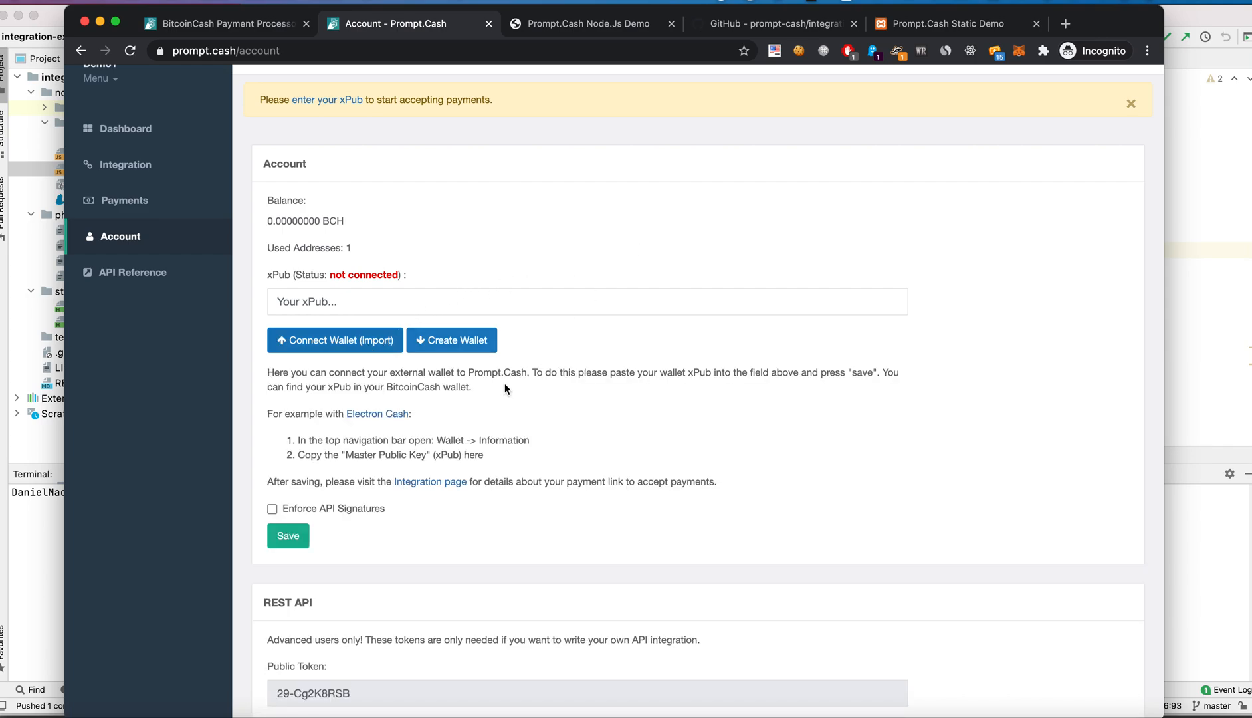
mouse_move(377, 414)
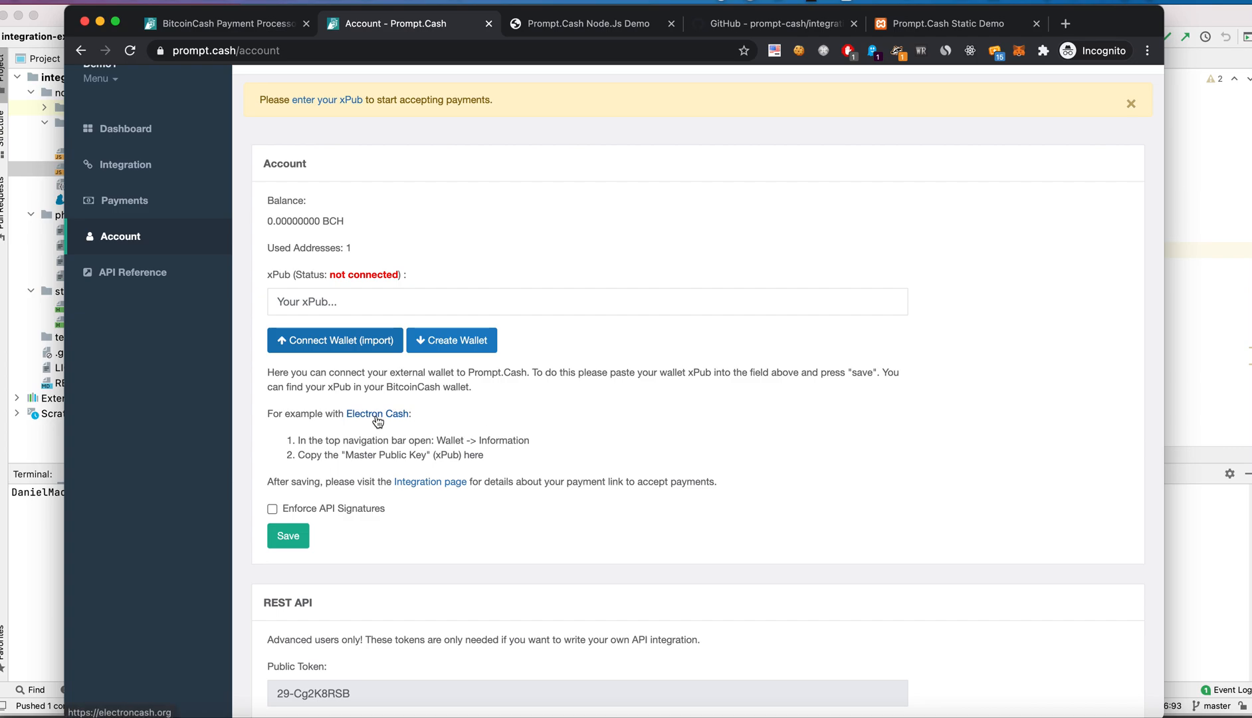
mouse_move(463, 444)
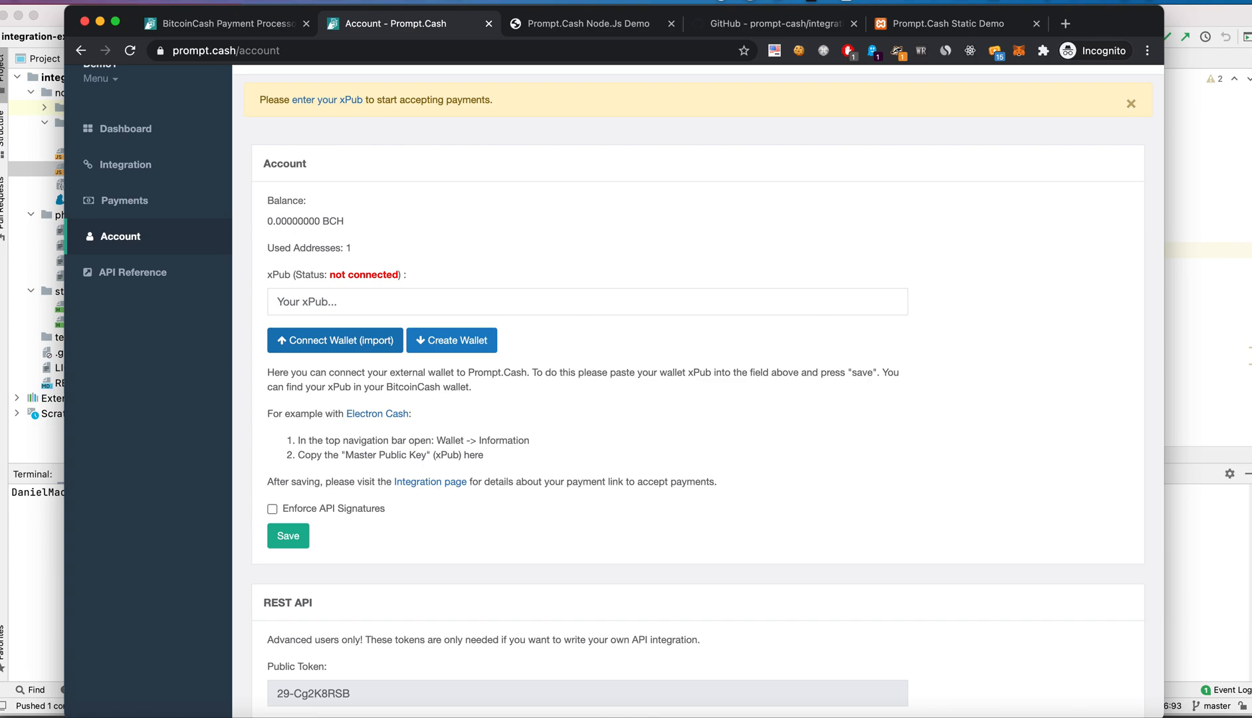
mouse_move(351, 351)
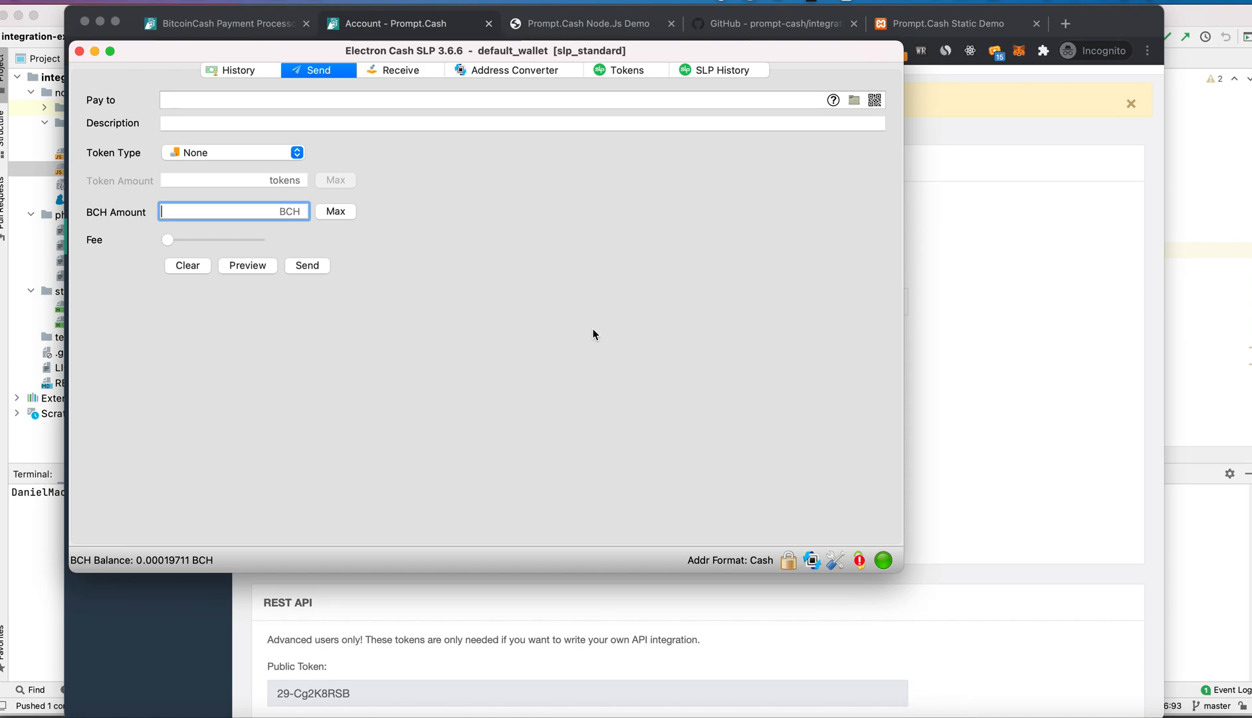
mouse_move(269, 65)
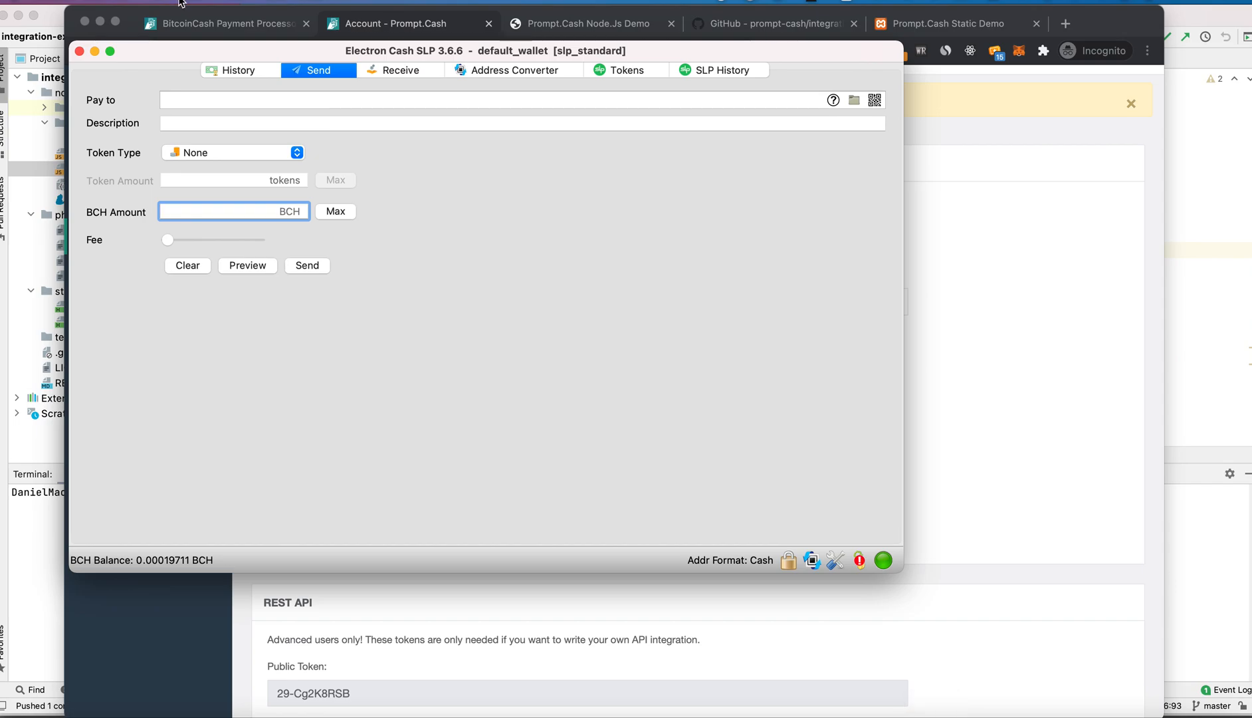
mouse_move(723, 319)
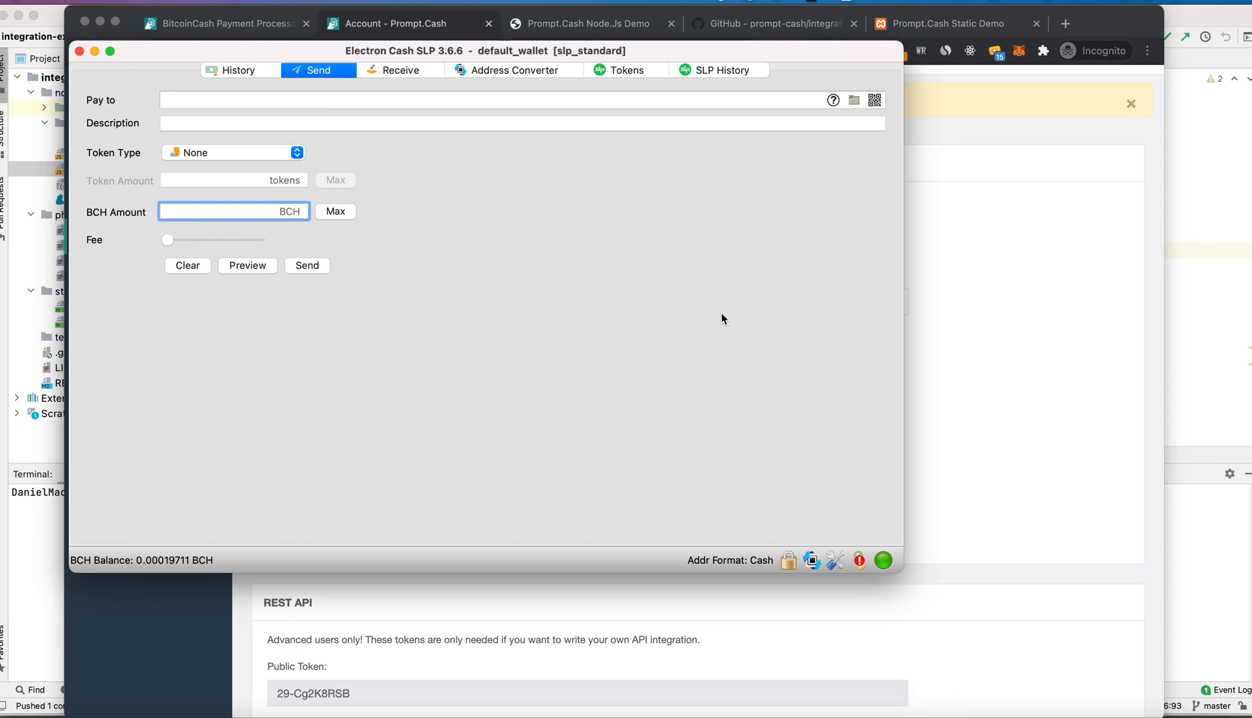
Copy the Master Public Key from Electron Cash's Wallet Information and return to the Prompt.Cash account page.
click(196, 16)
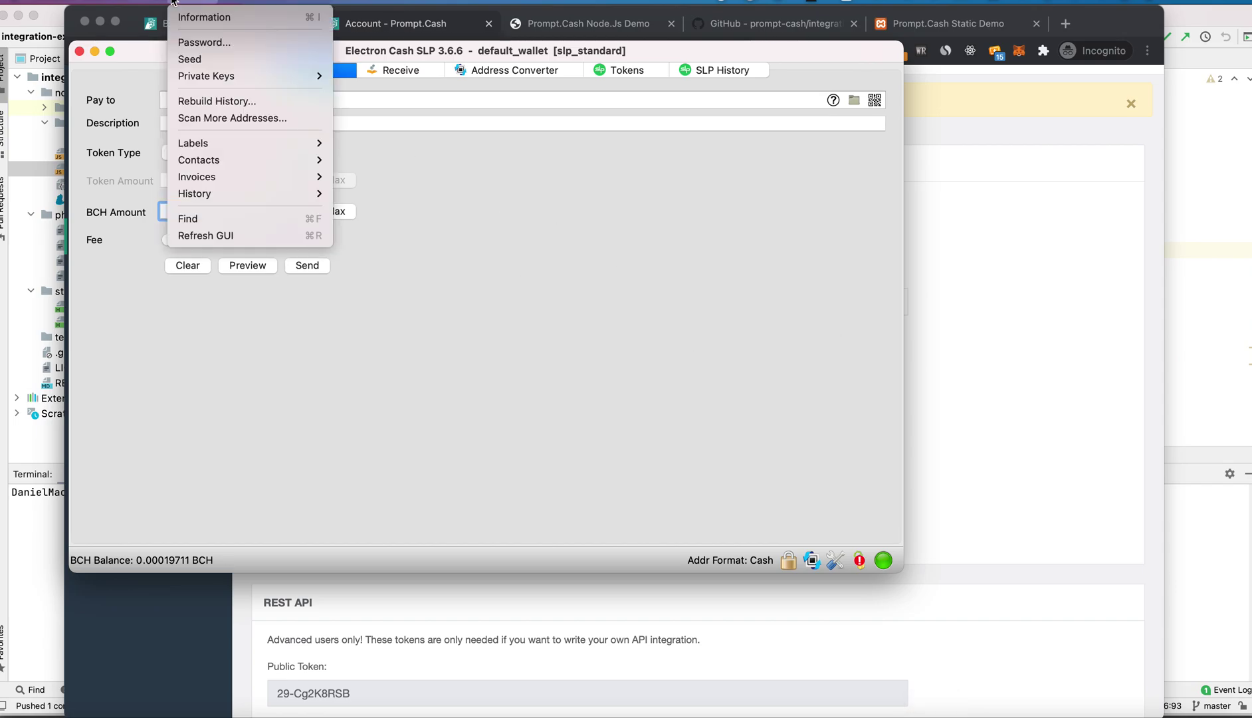
click(205, 18)
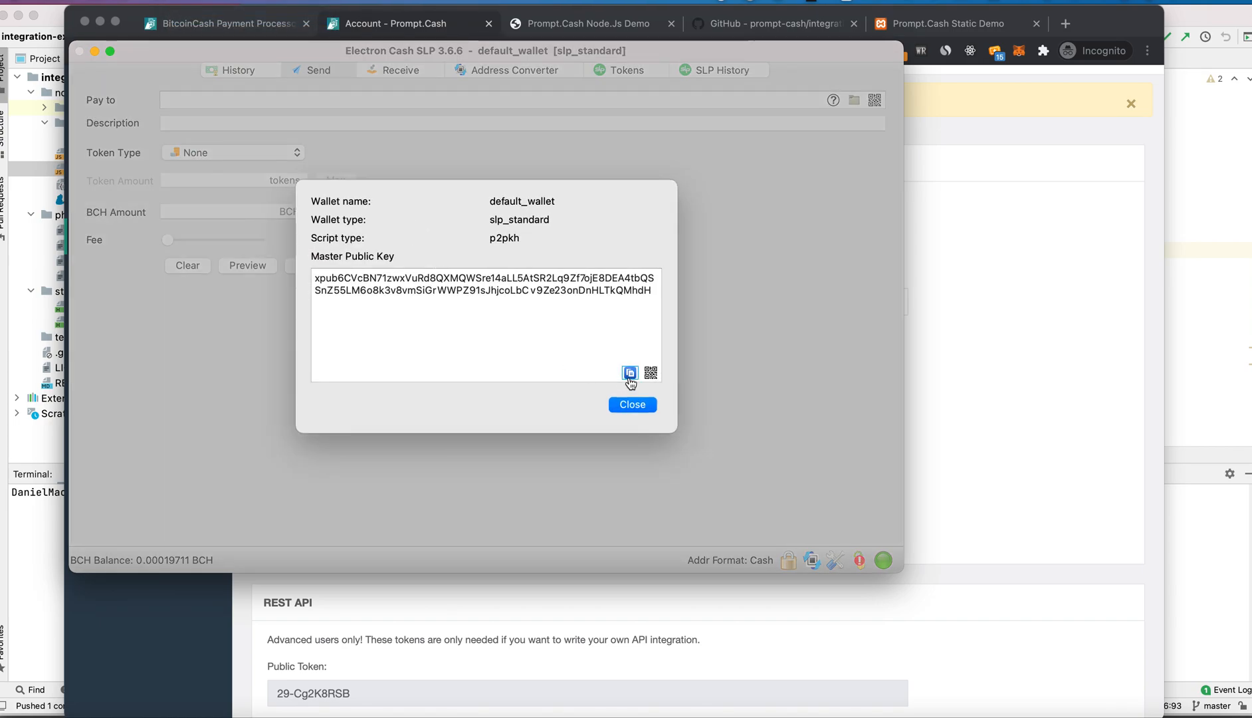
click(630, 375)
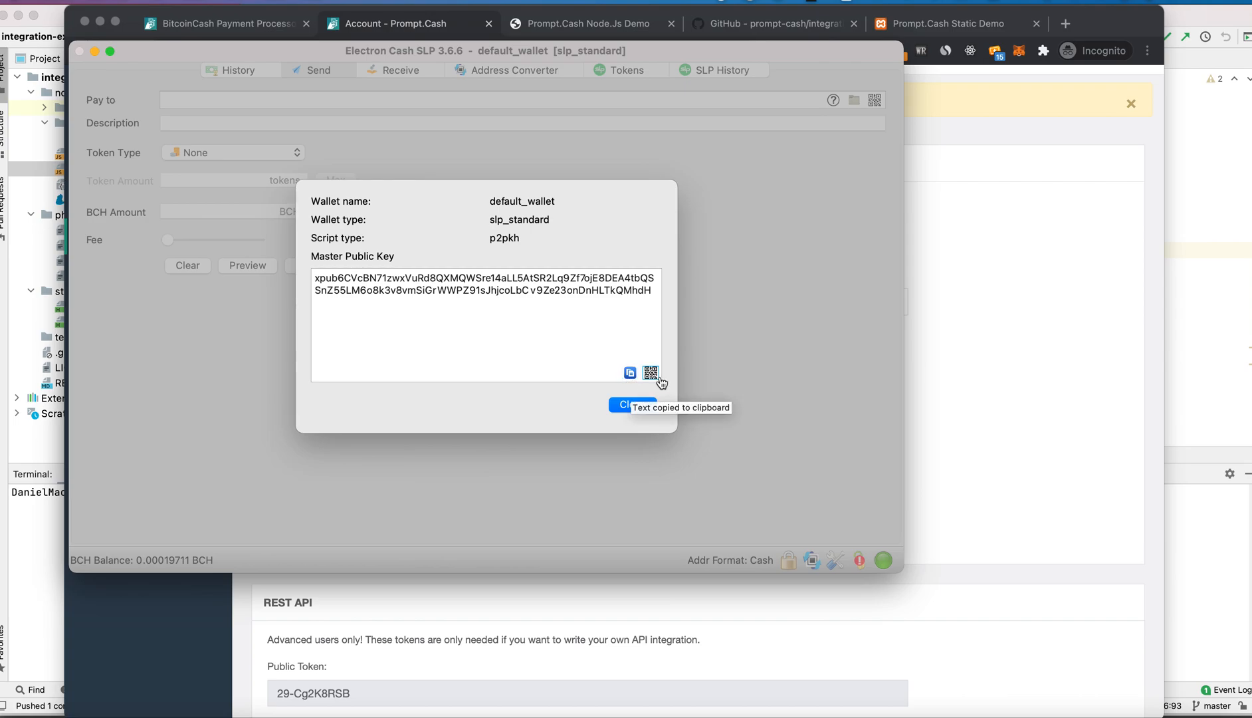
mouse_move(1013, 392)
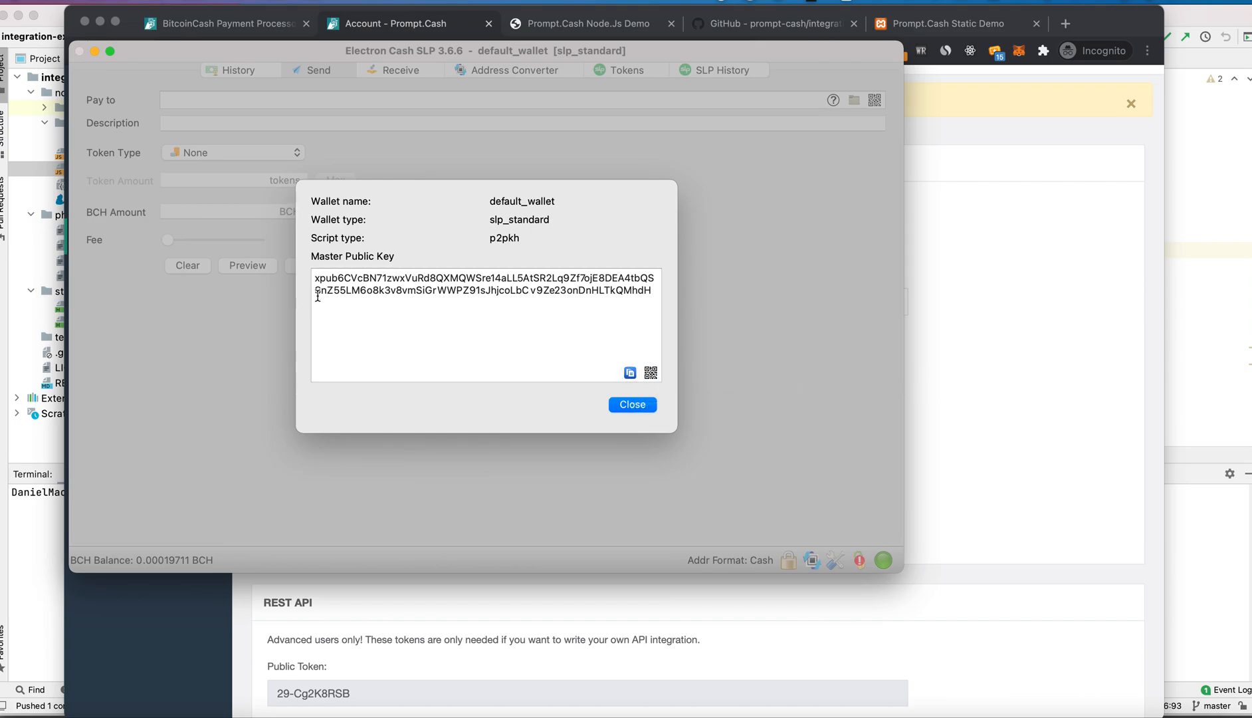
click(632, 405)
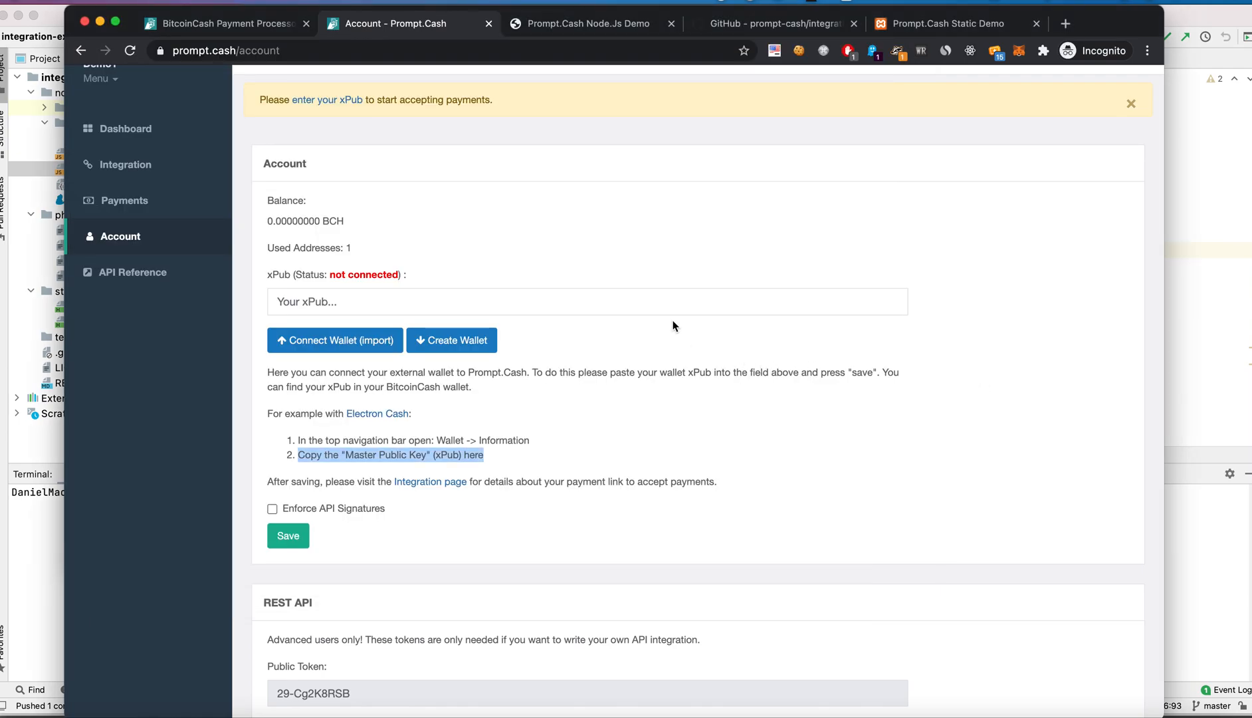
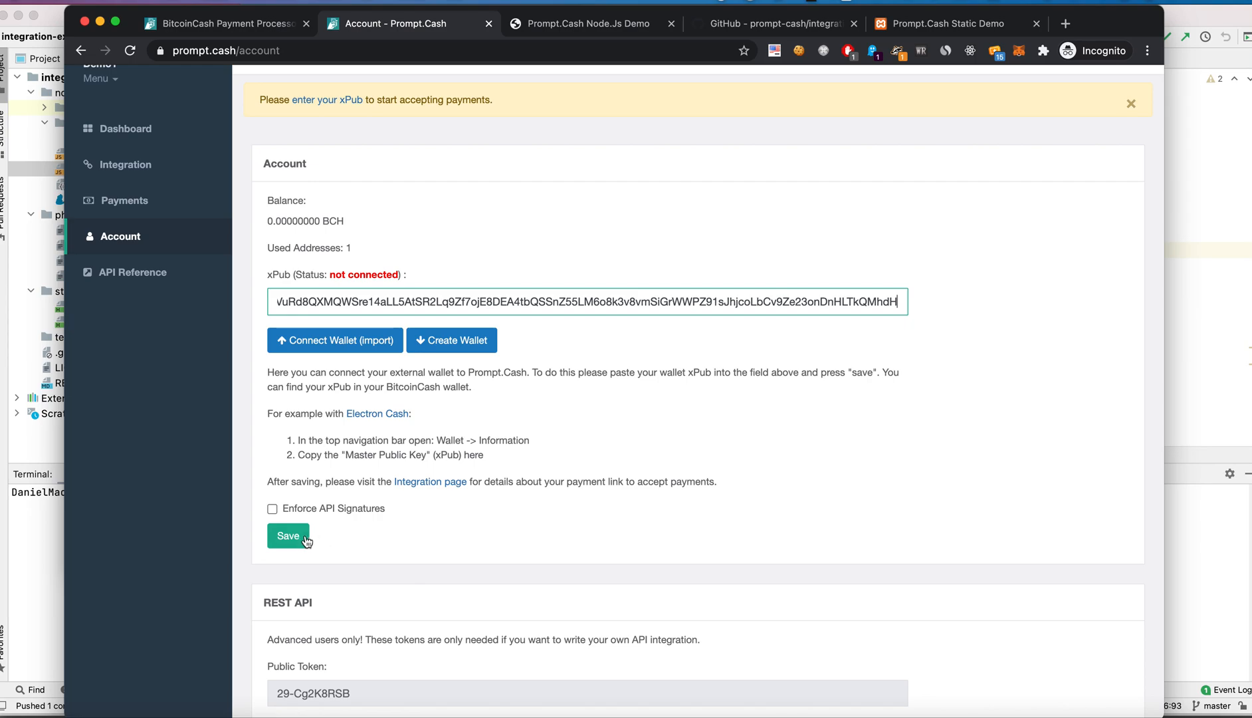
click(287, 536)
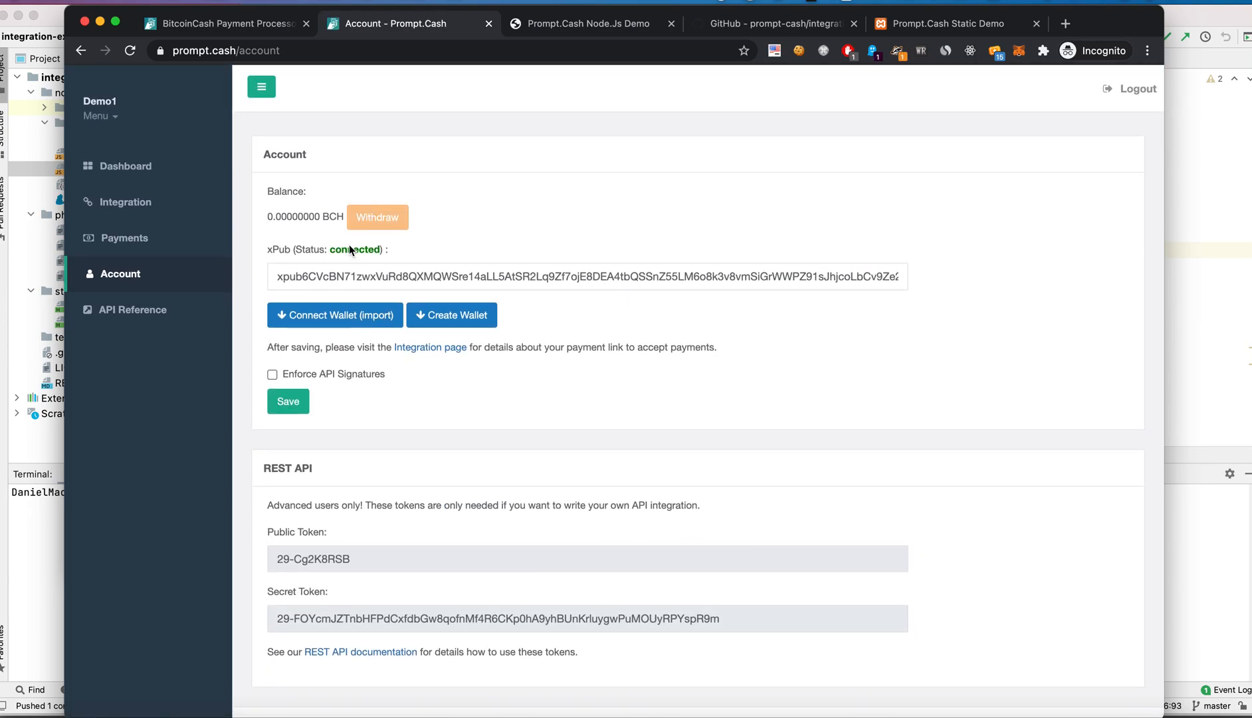
mouse_move(258, 224)
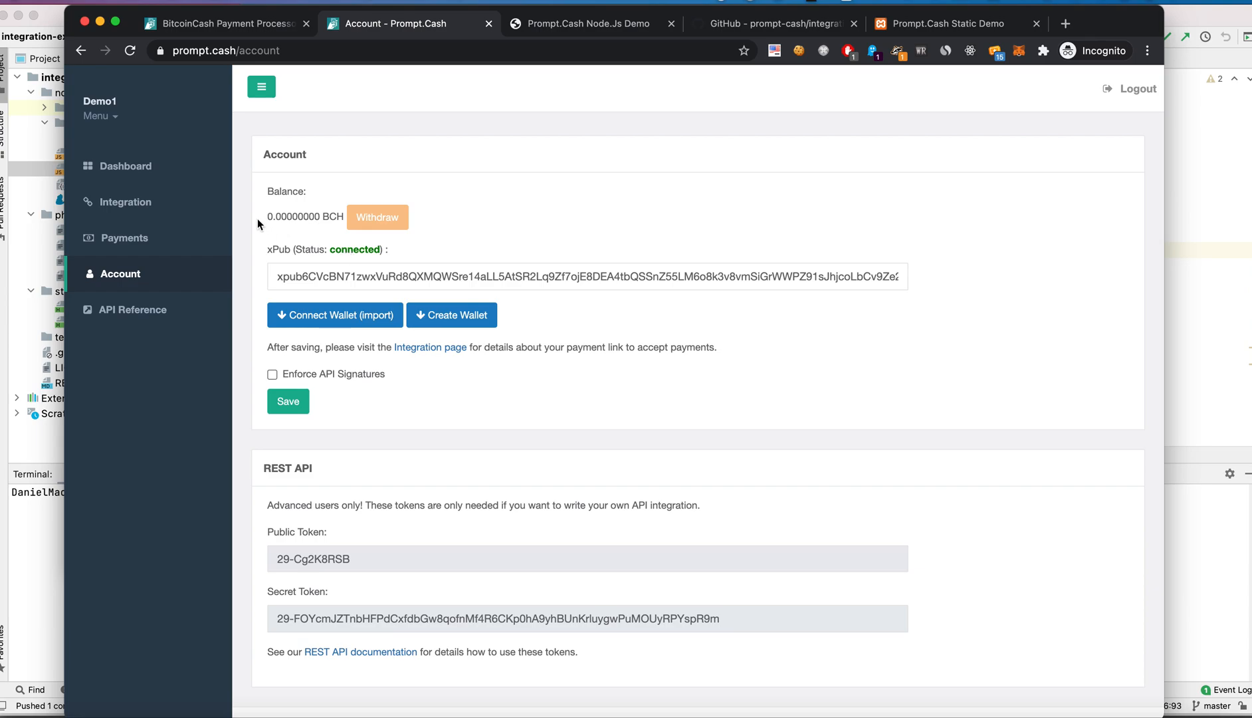
mouse_move(434, 223)
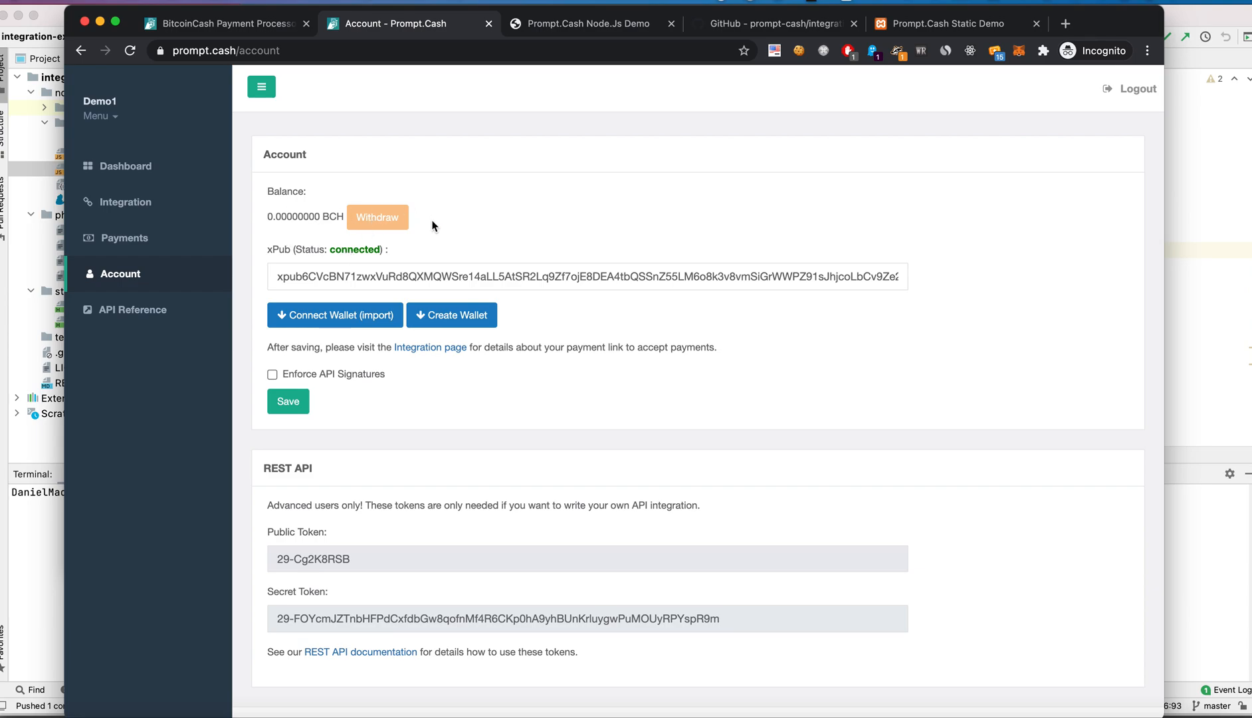
mouse_move(585, 246)
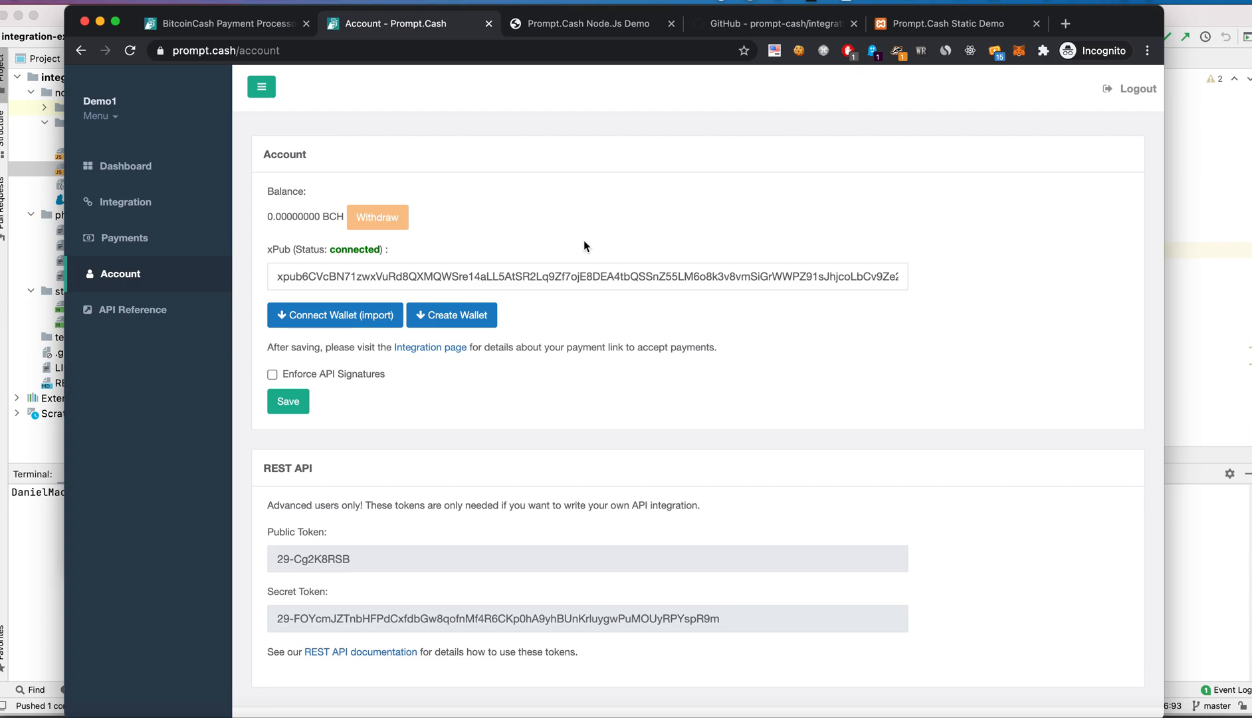
mouse_move(163, 236)
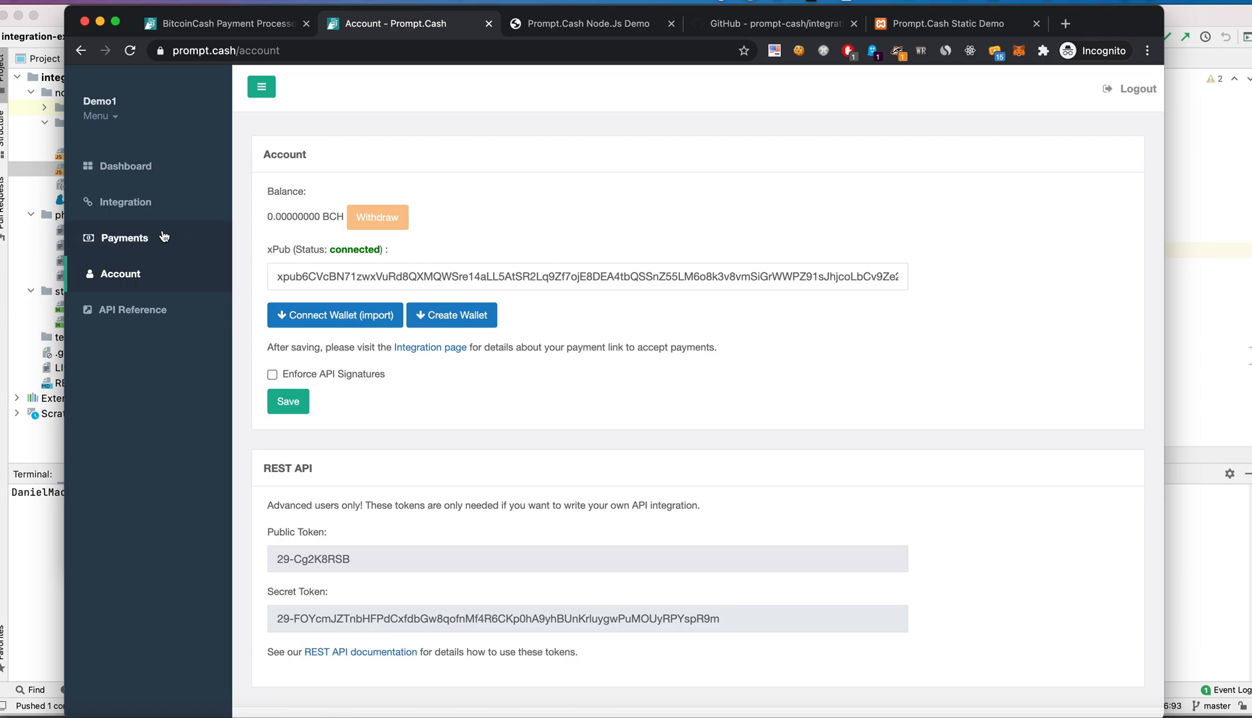
mouse_move(414, 255)
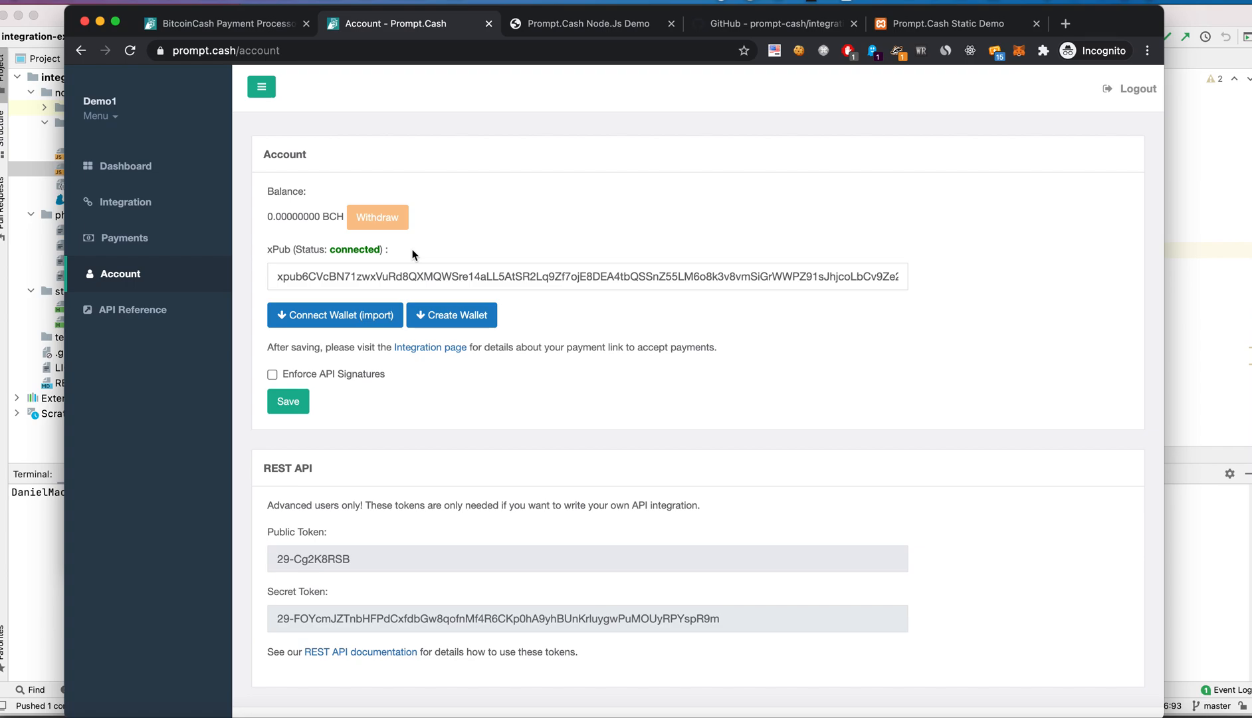
mouse_move(291, 259)
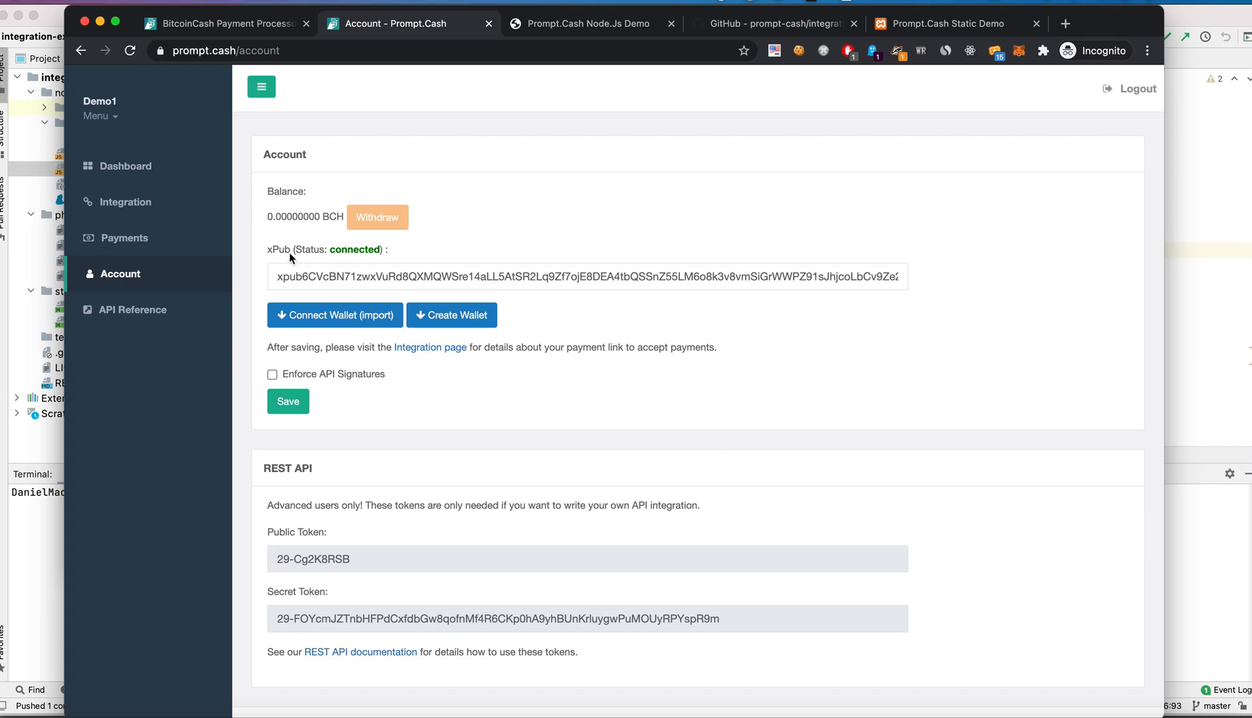
mouse_move(125, 201)
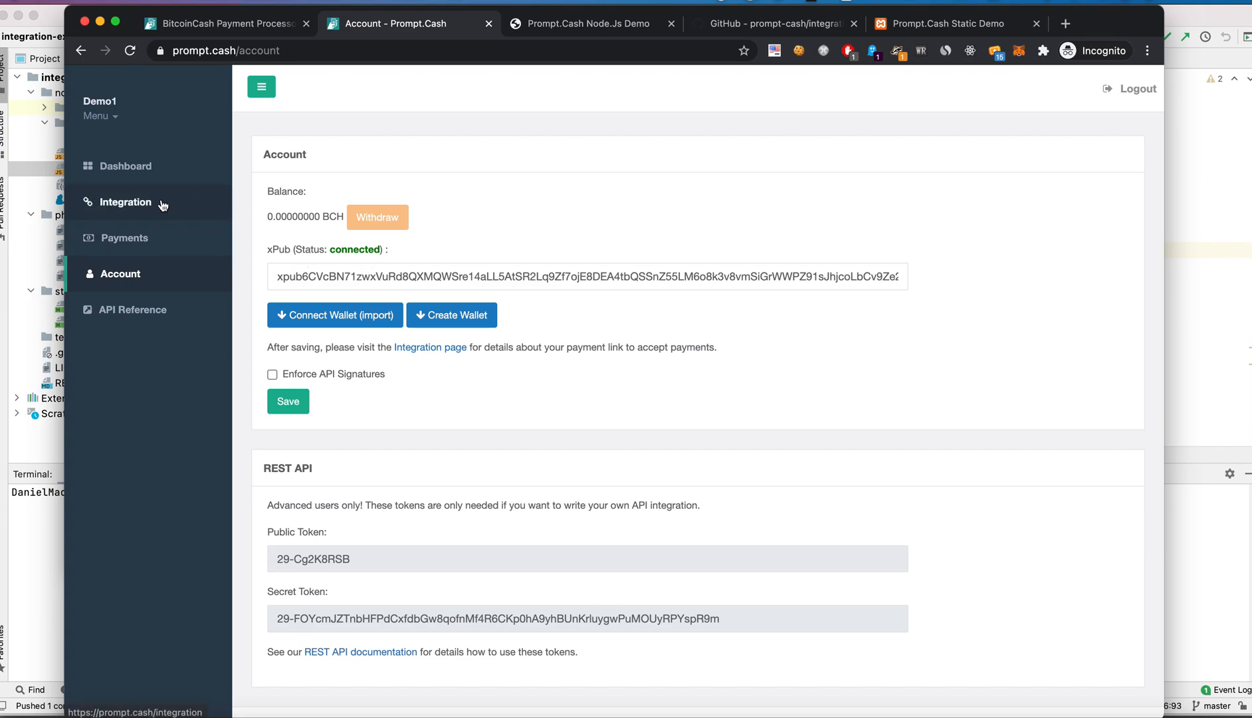
Go to the Integration page and load the demo payment widget under Payment Widget.
click(125, 201)
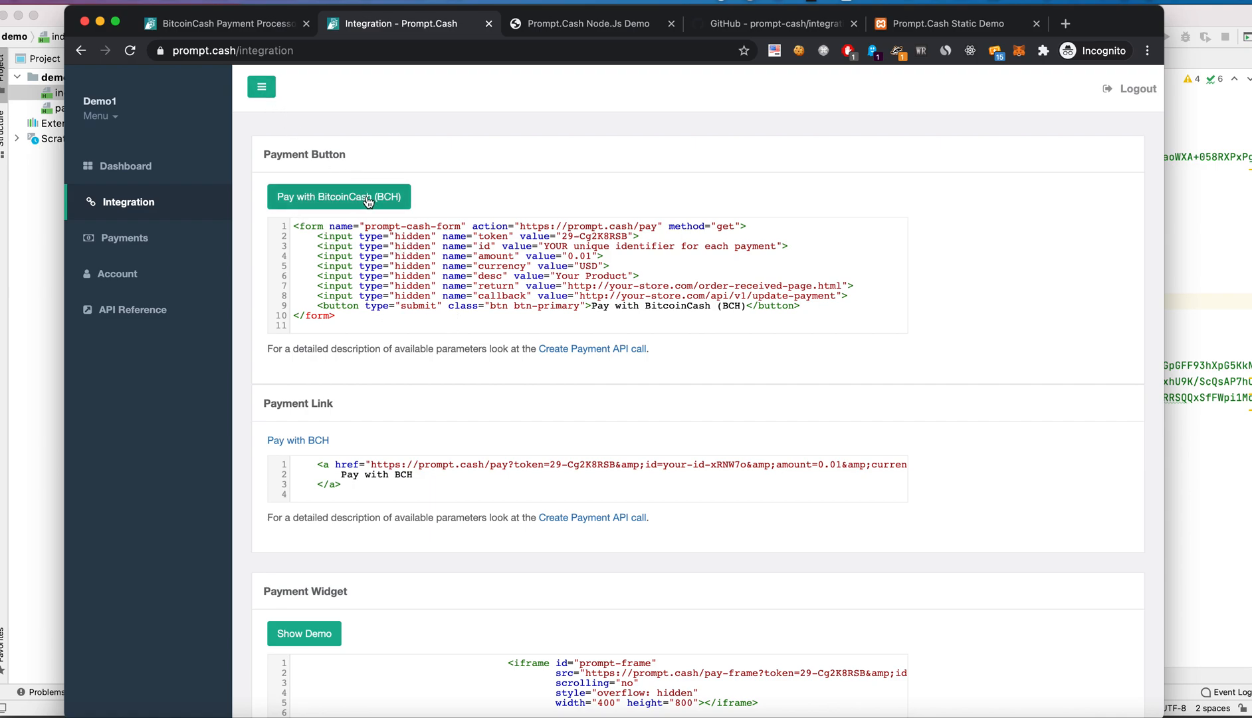
scroll(down, 3)
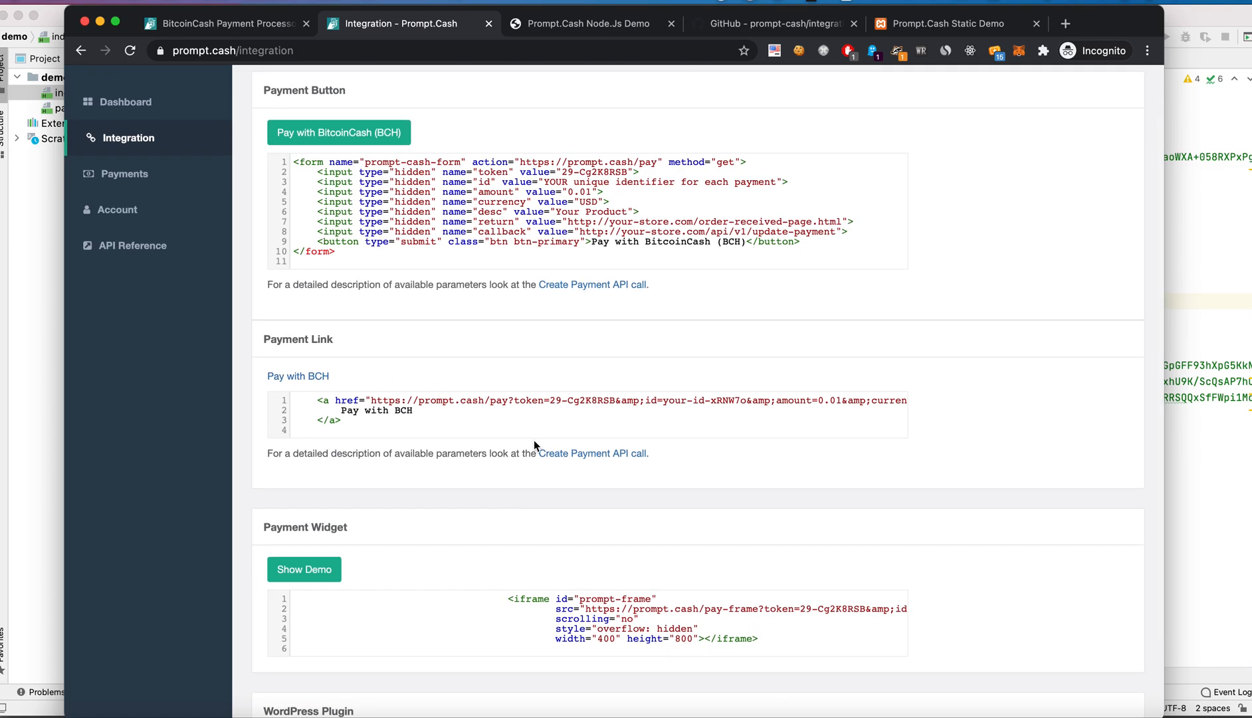
scroll(down, 3)
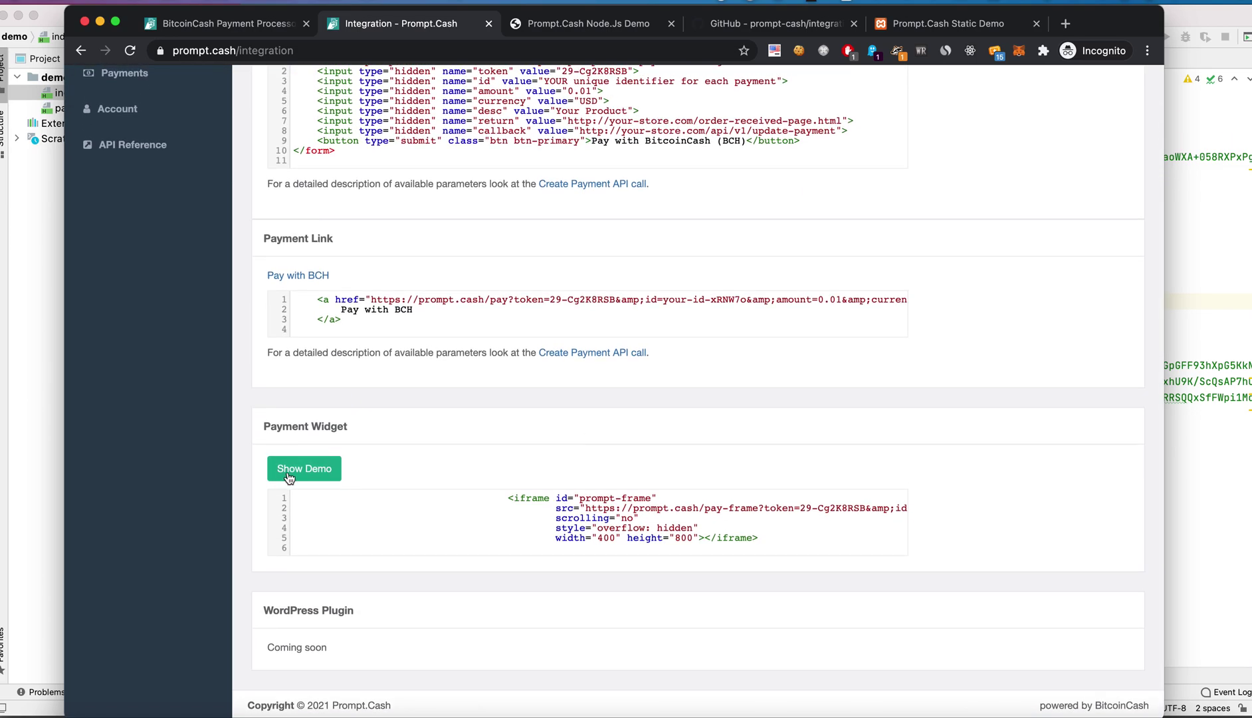
click(304, 469)
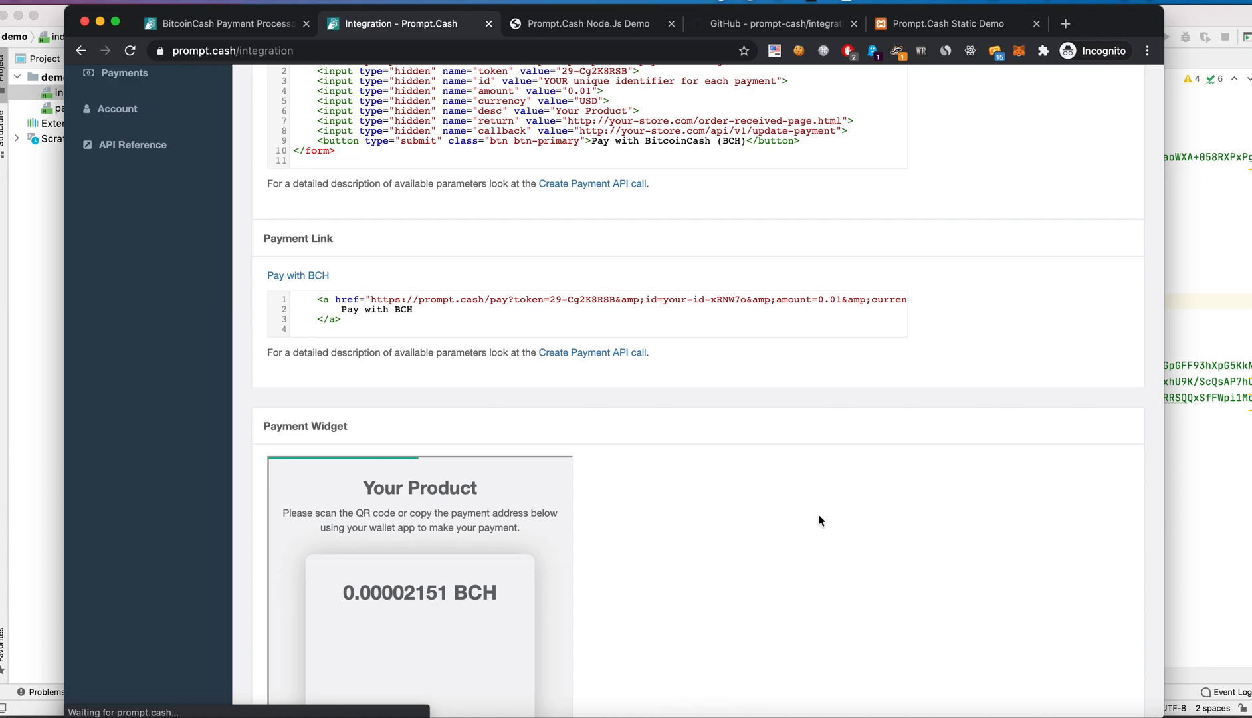
Review the widget's QR code and pending status, then the Payment Button code snippet above.
scroll(down, 3)
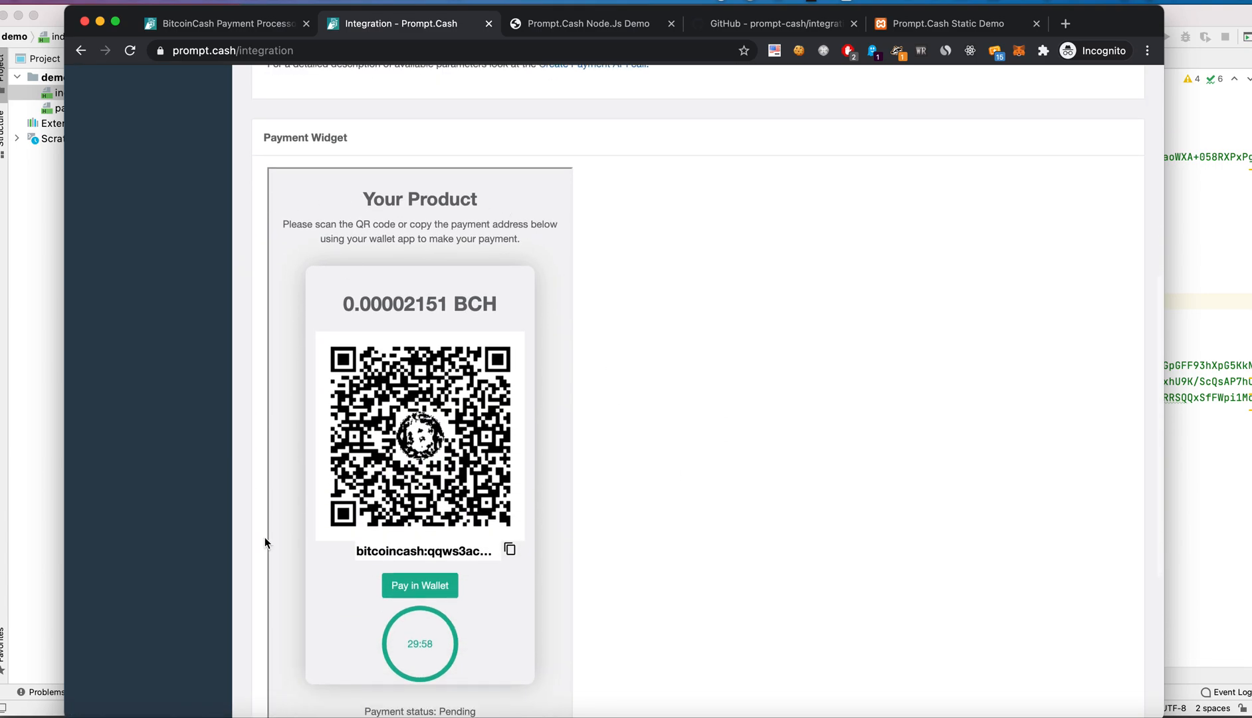
mouse_move(557, 466)
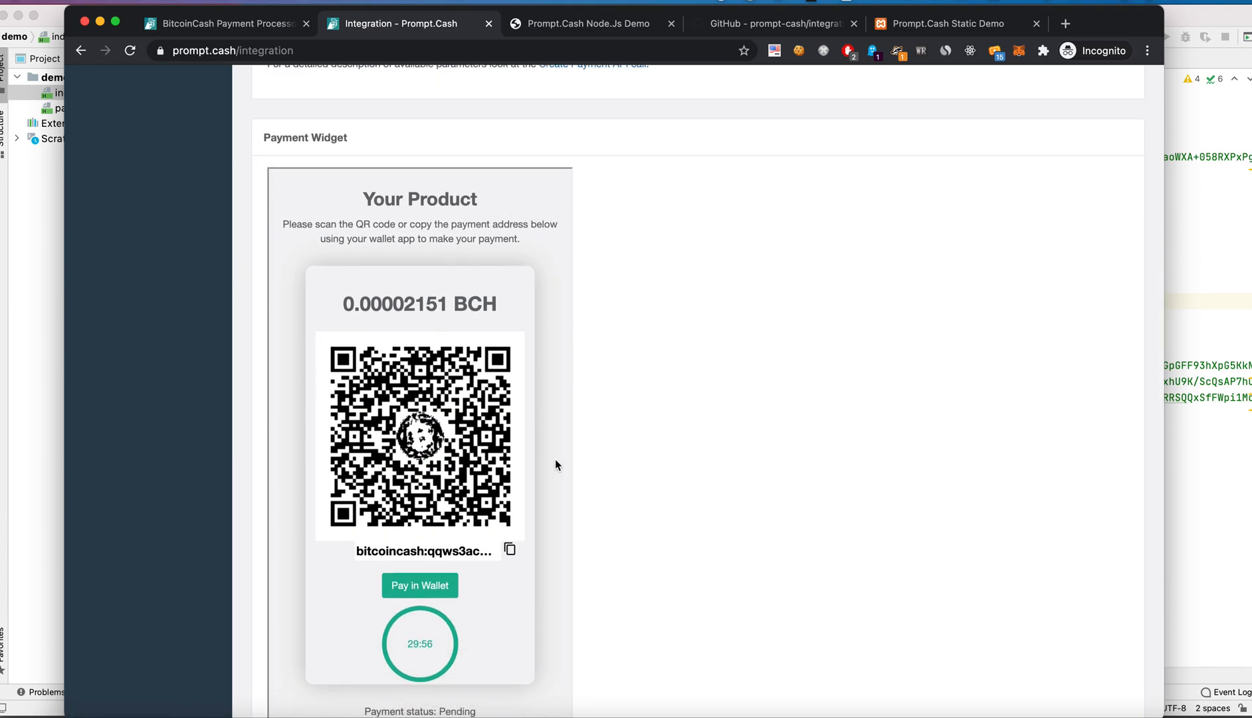
mouse_move(419, 585)
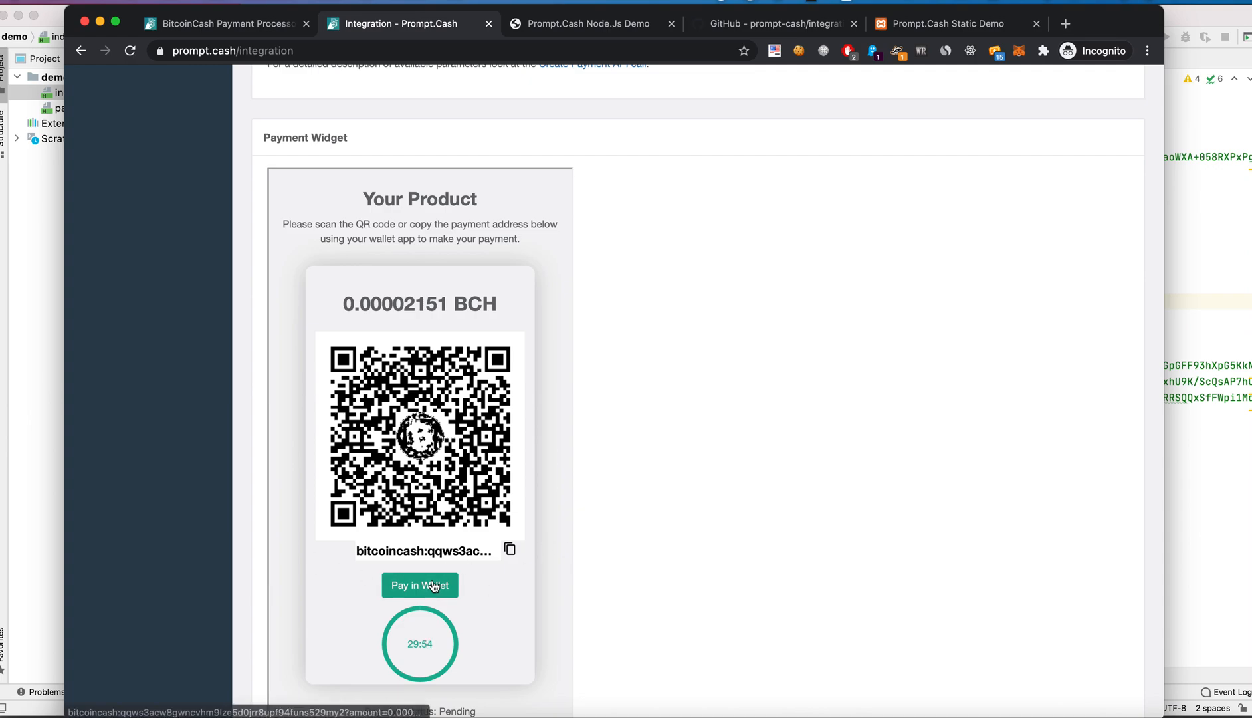
scroll(up, 3)
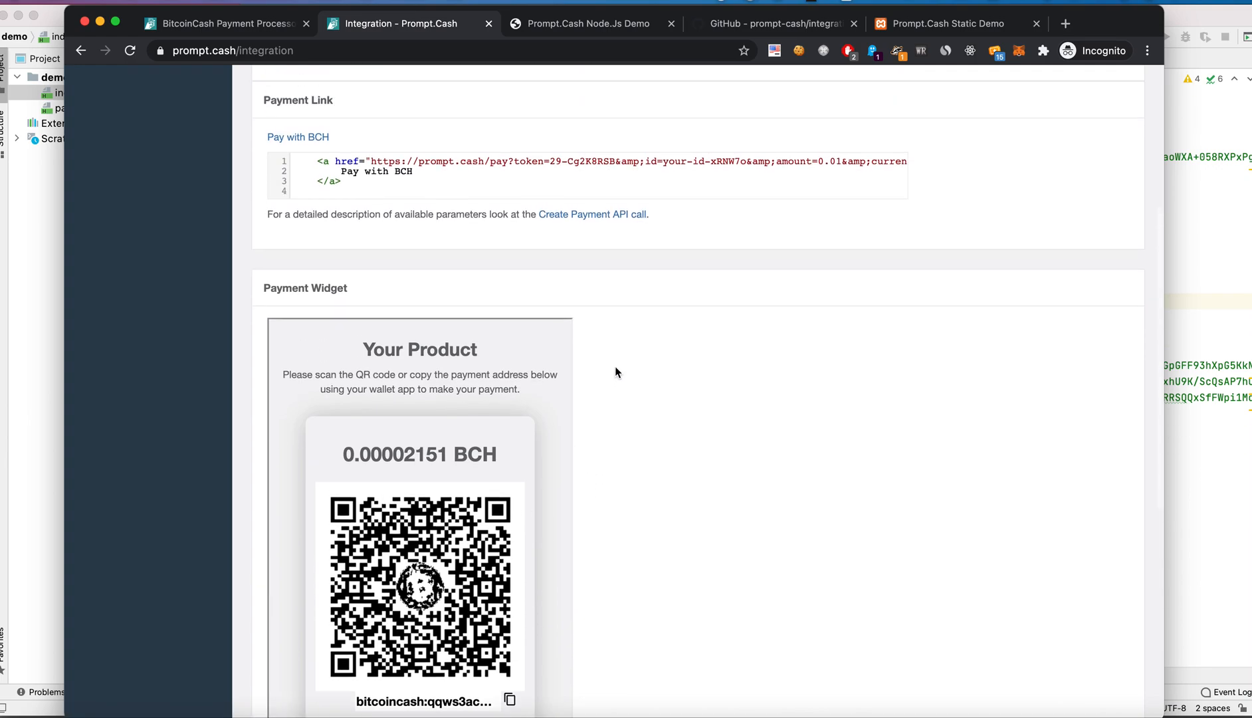
scroll(up, 3)
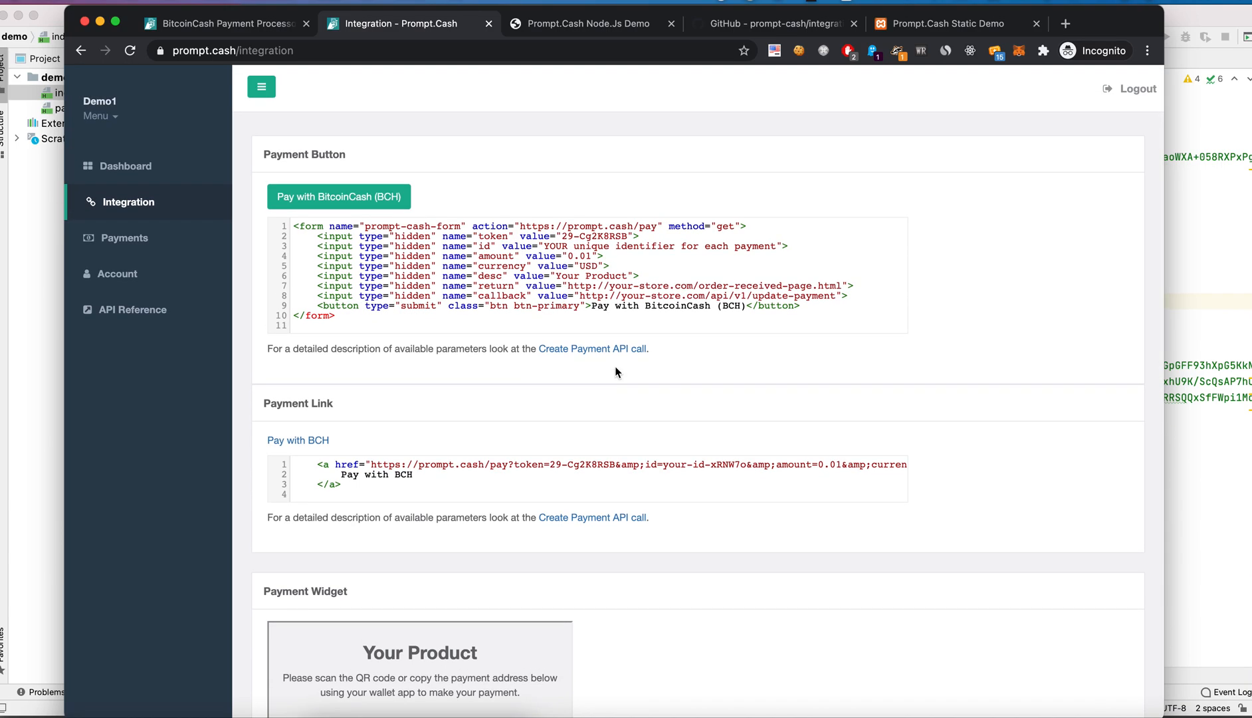
scroll(down, 3)
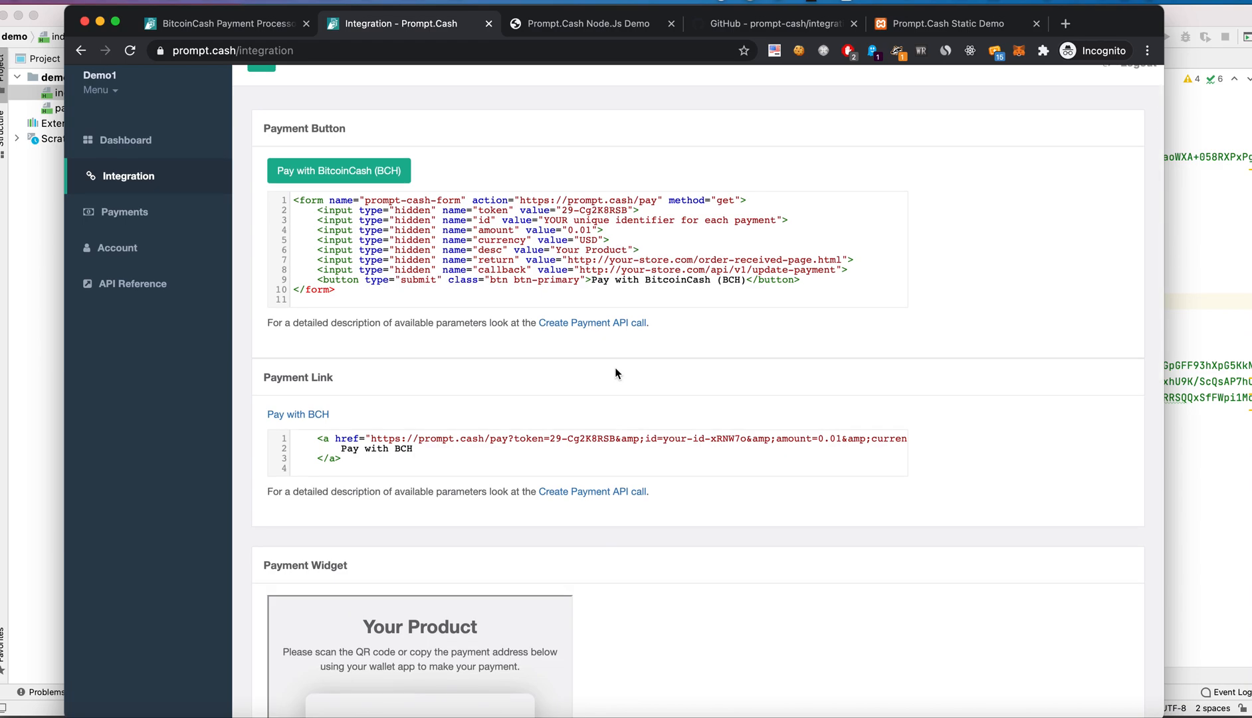
scroll(up, 3)
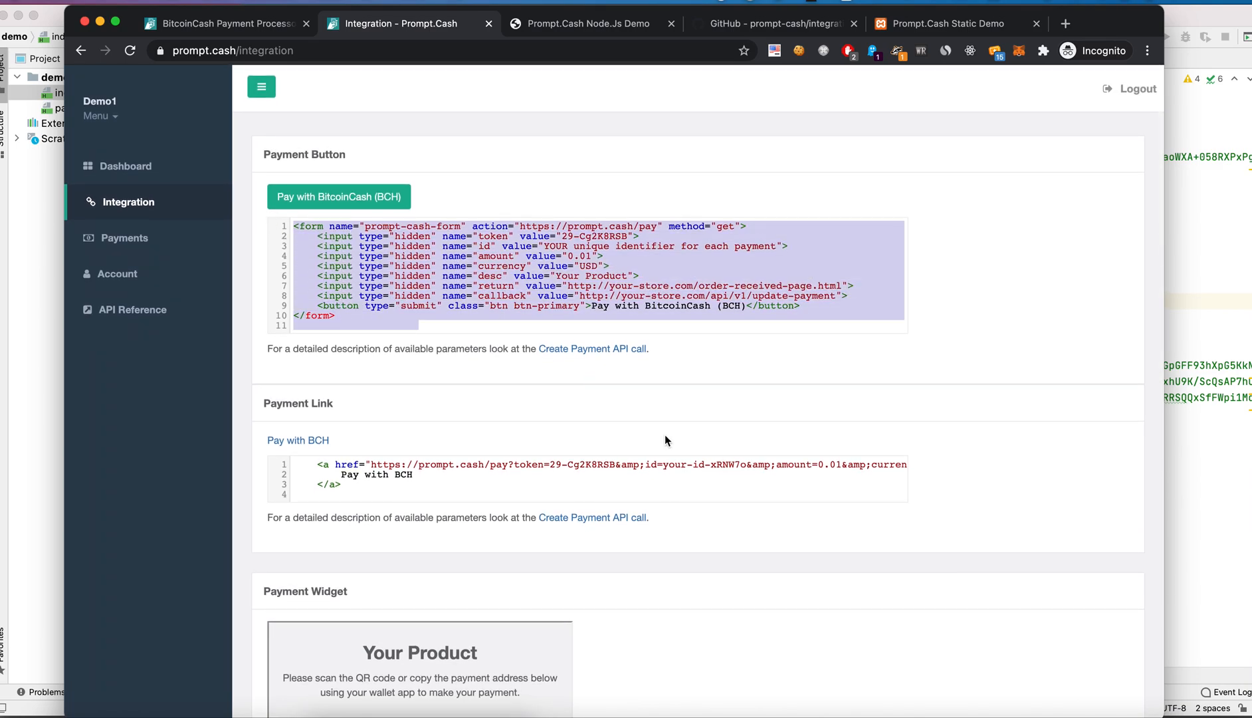
mouse_move(537, 650)
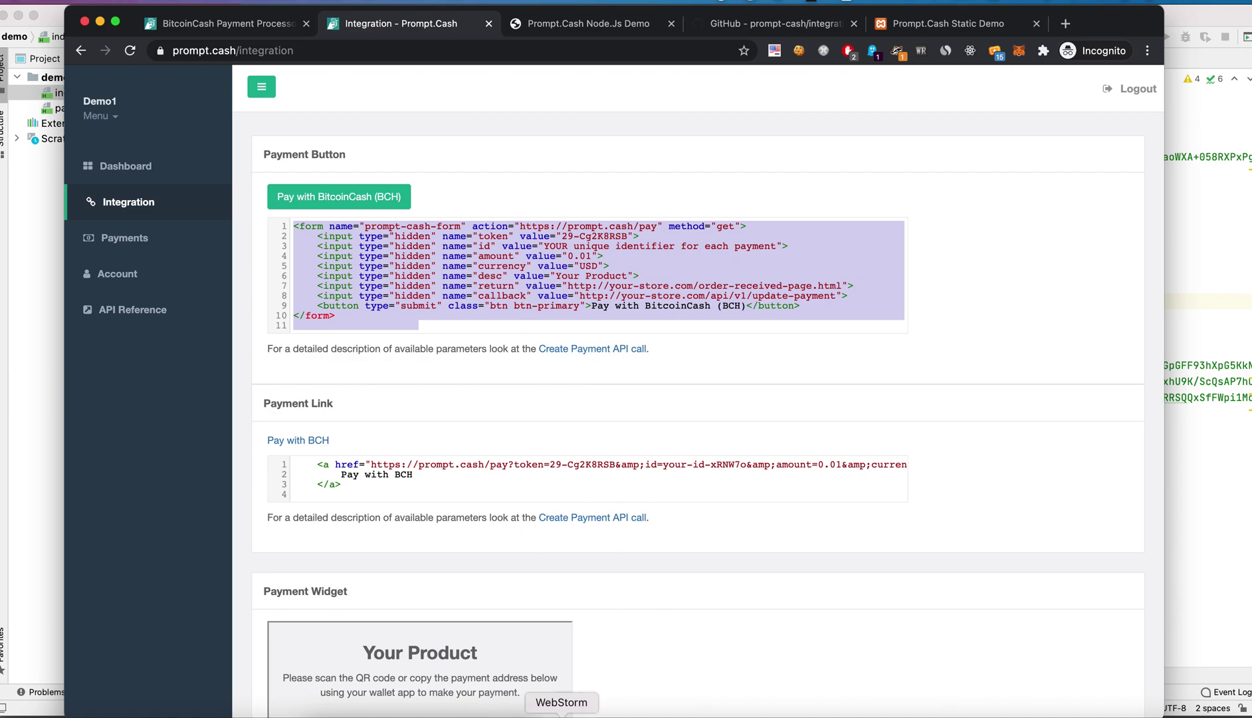
Switch to the demo project in WebStorm showing index.html with the payment form.
click(561, 702)
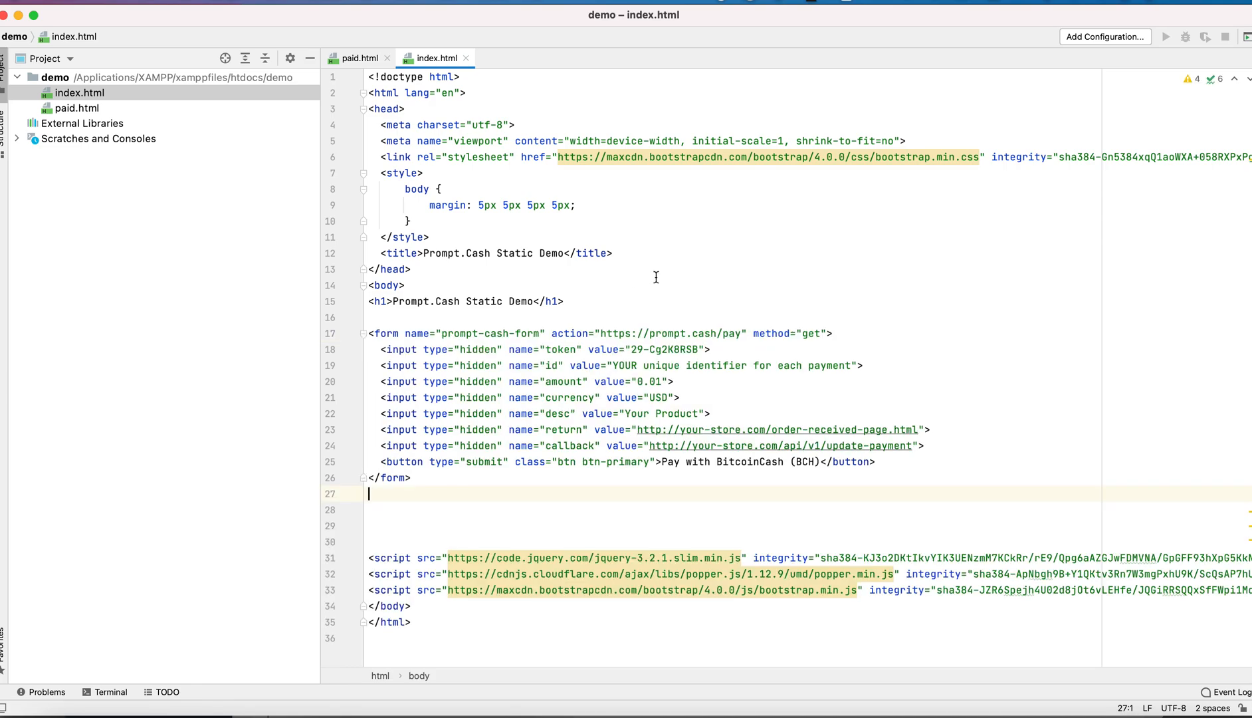
Set the payment form's id value to 'Order ID 1234'.
click(435, 366)
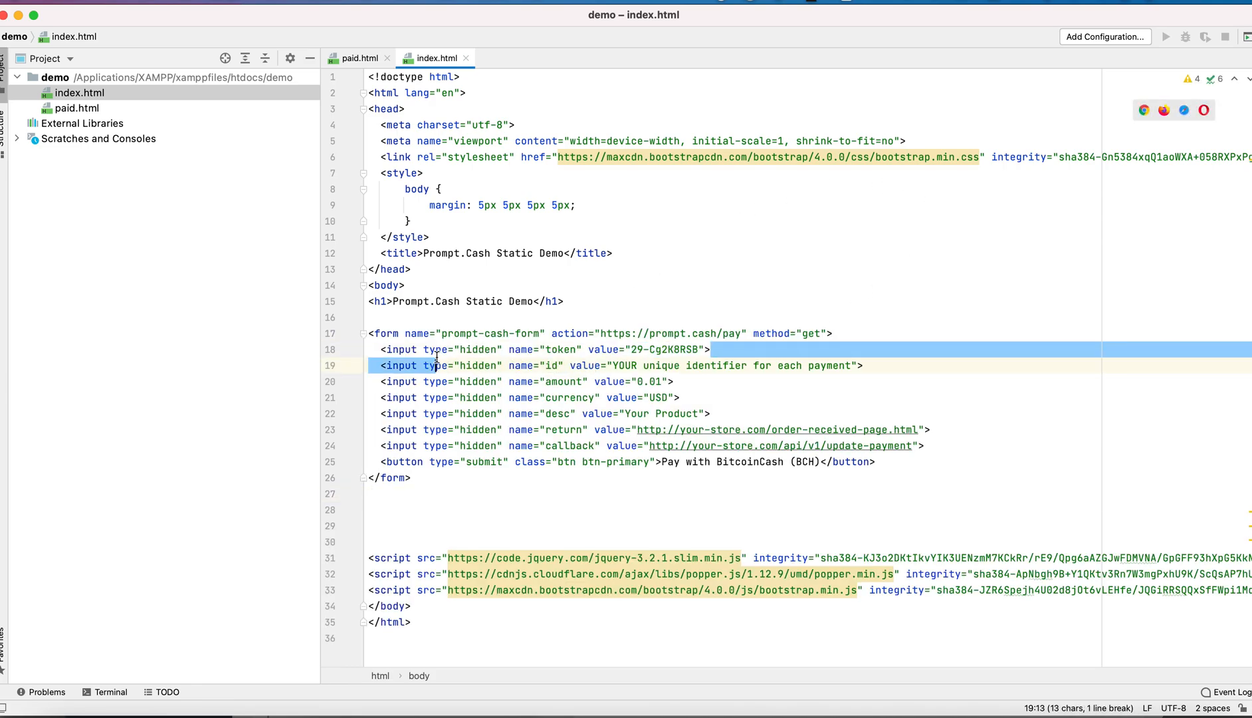
click(560, 349)
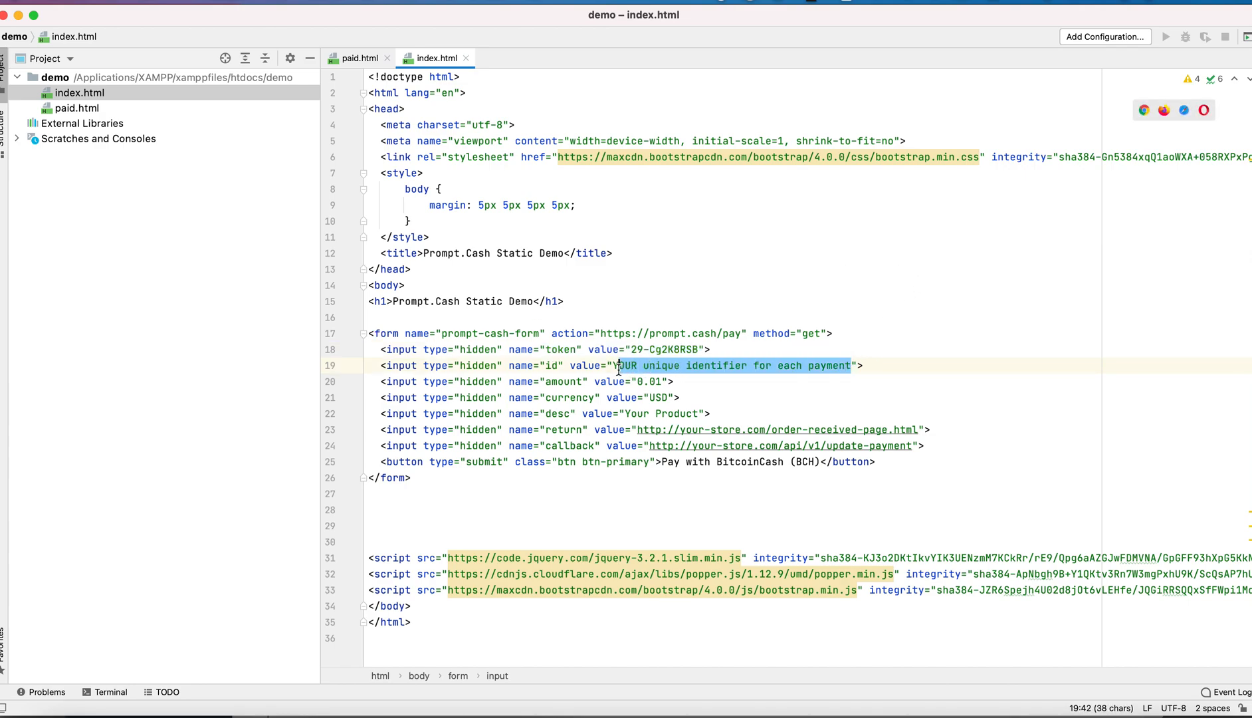
text(Y)
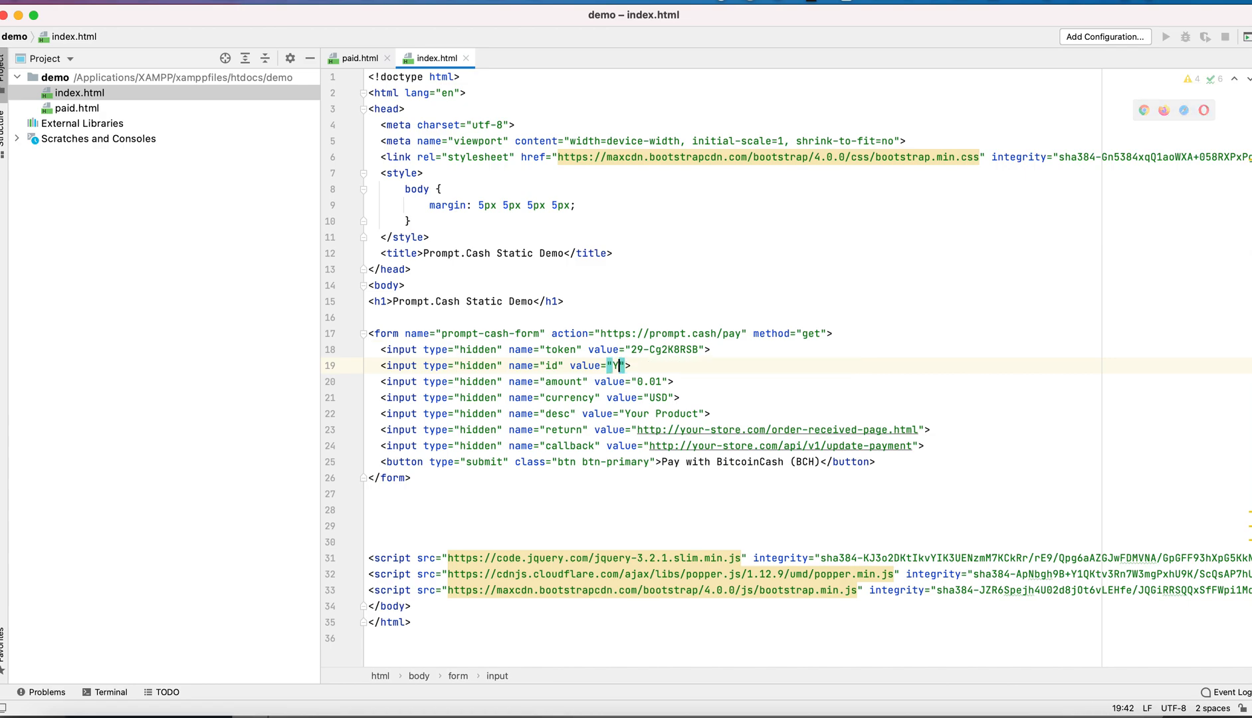
text(Order ID 1)
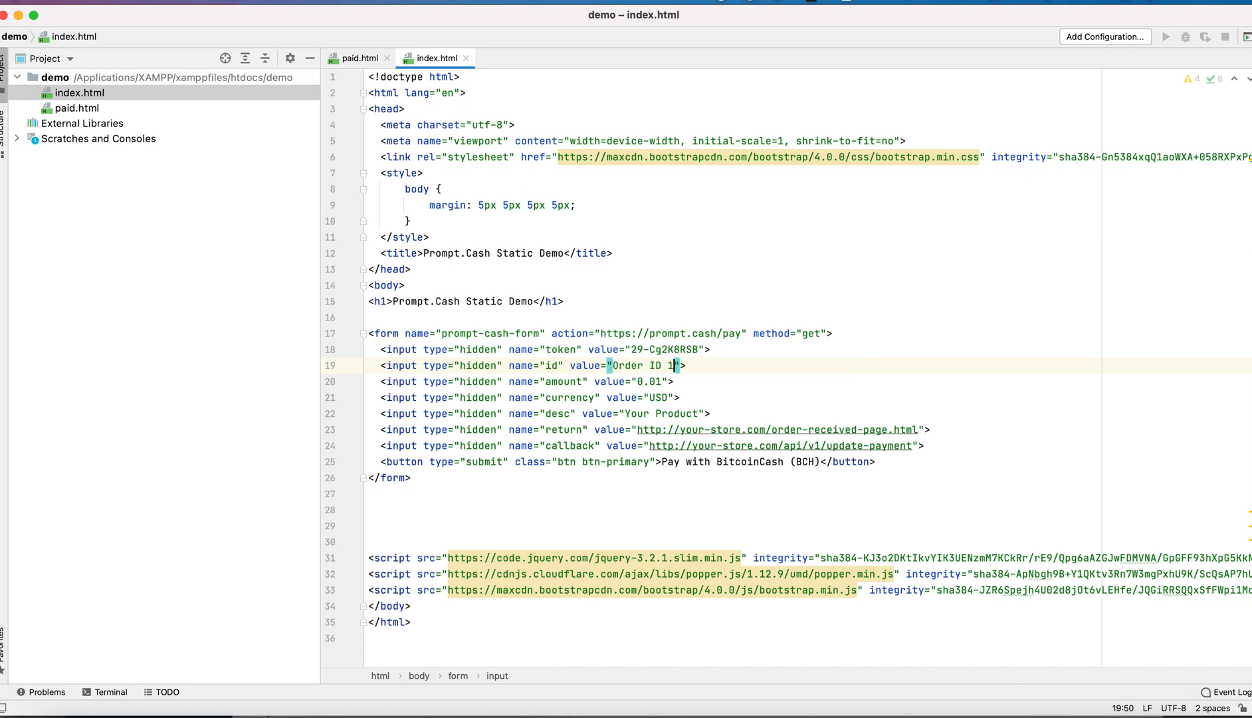
text(234)
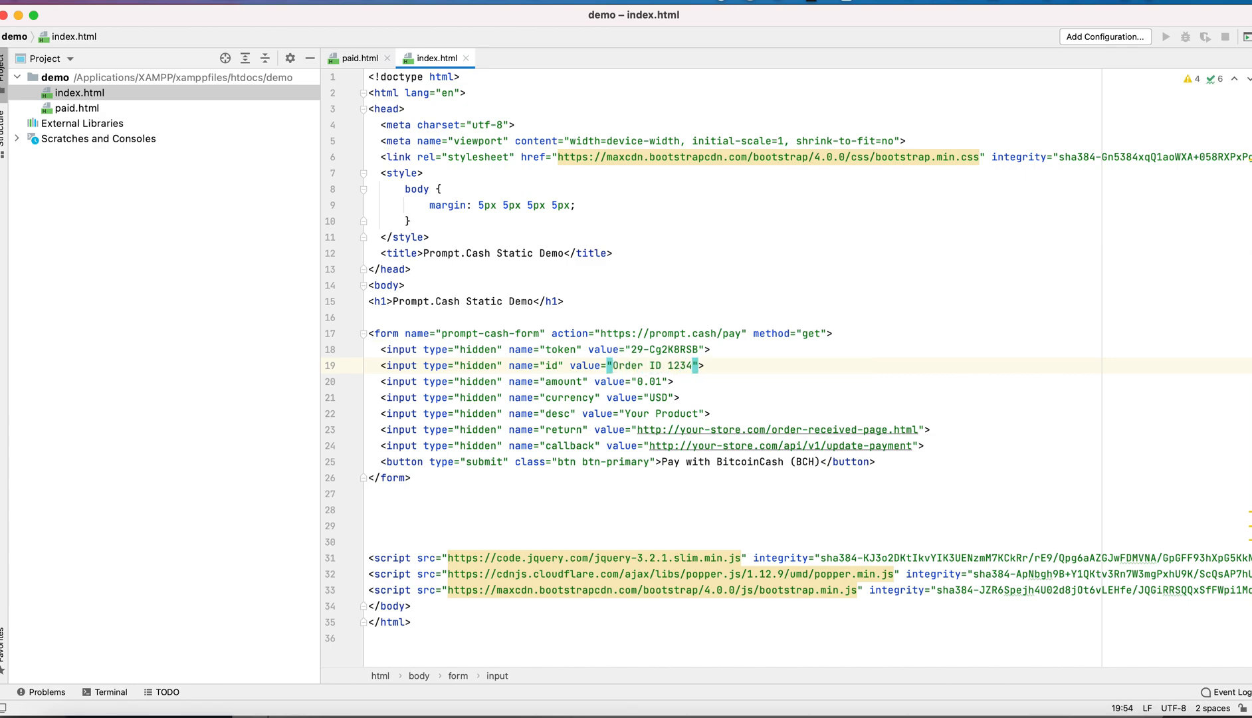
click(648, 365)
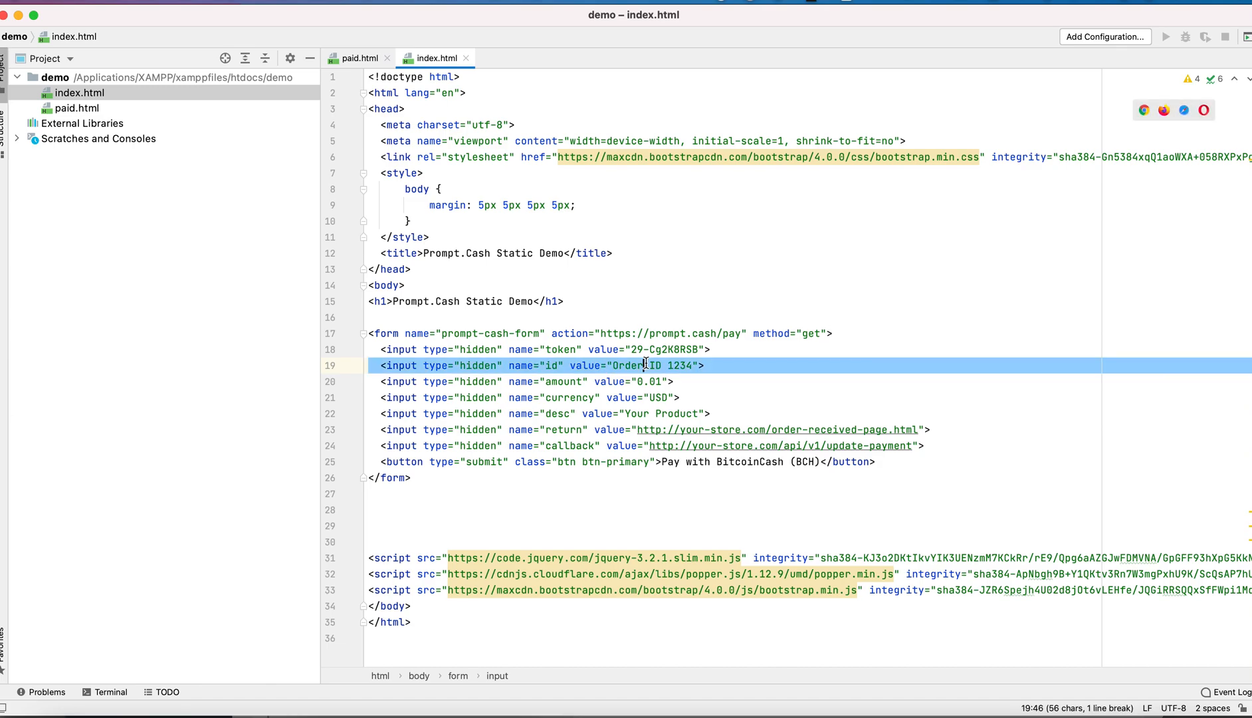
Review amount 0.01 and currency USD, then change the description to 'Your Product Demo'.
double_click(627, 365)
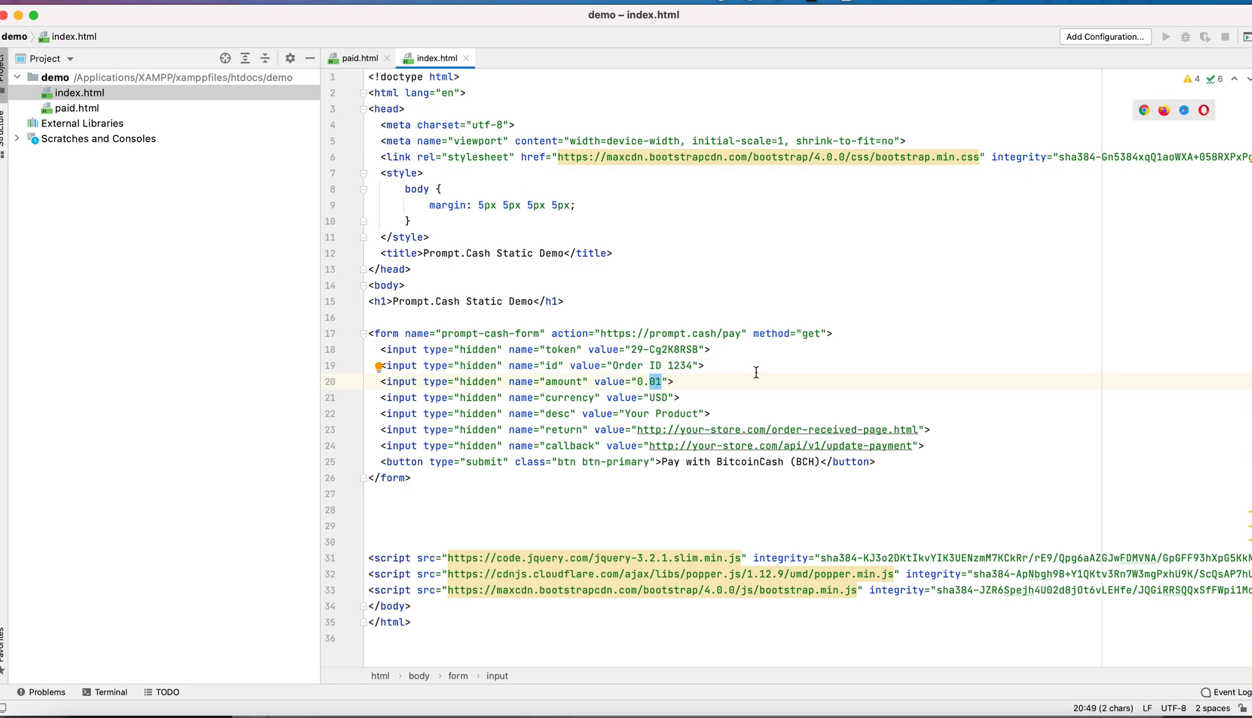
double_click(649, 397)
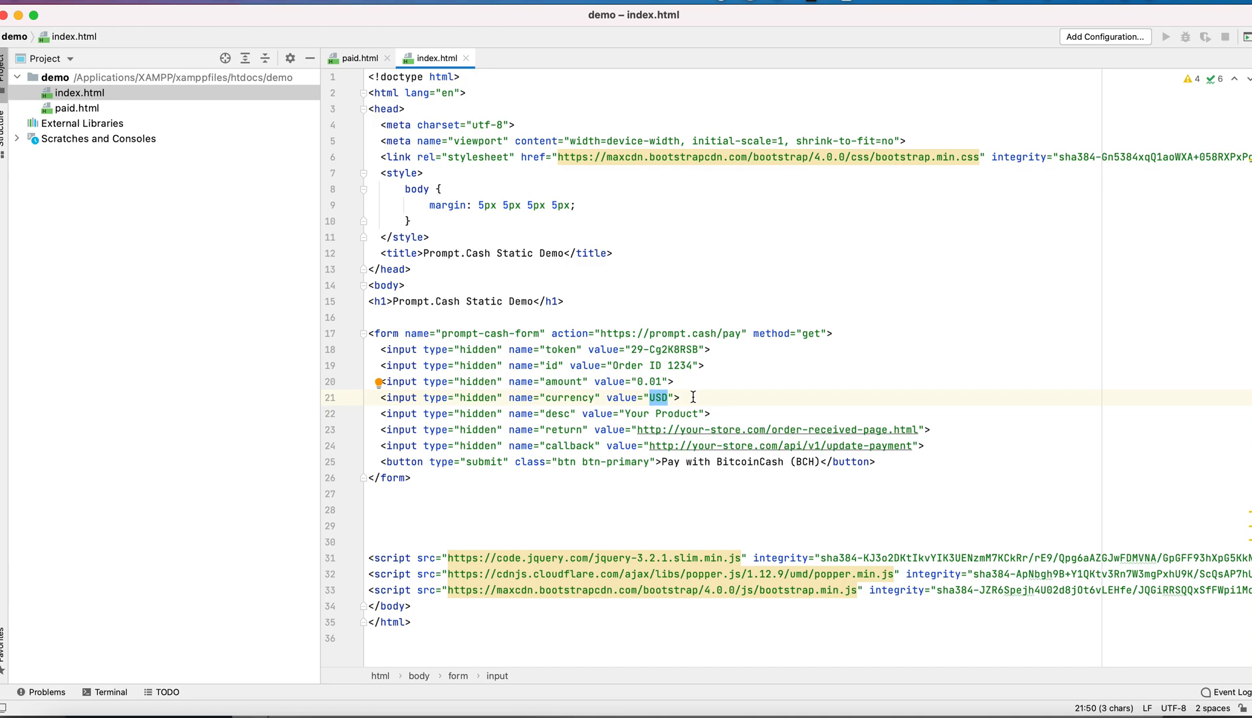
click(633, 413)
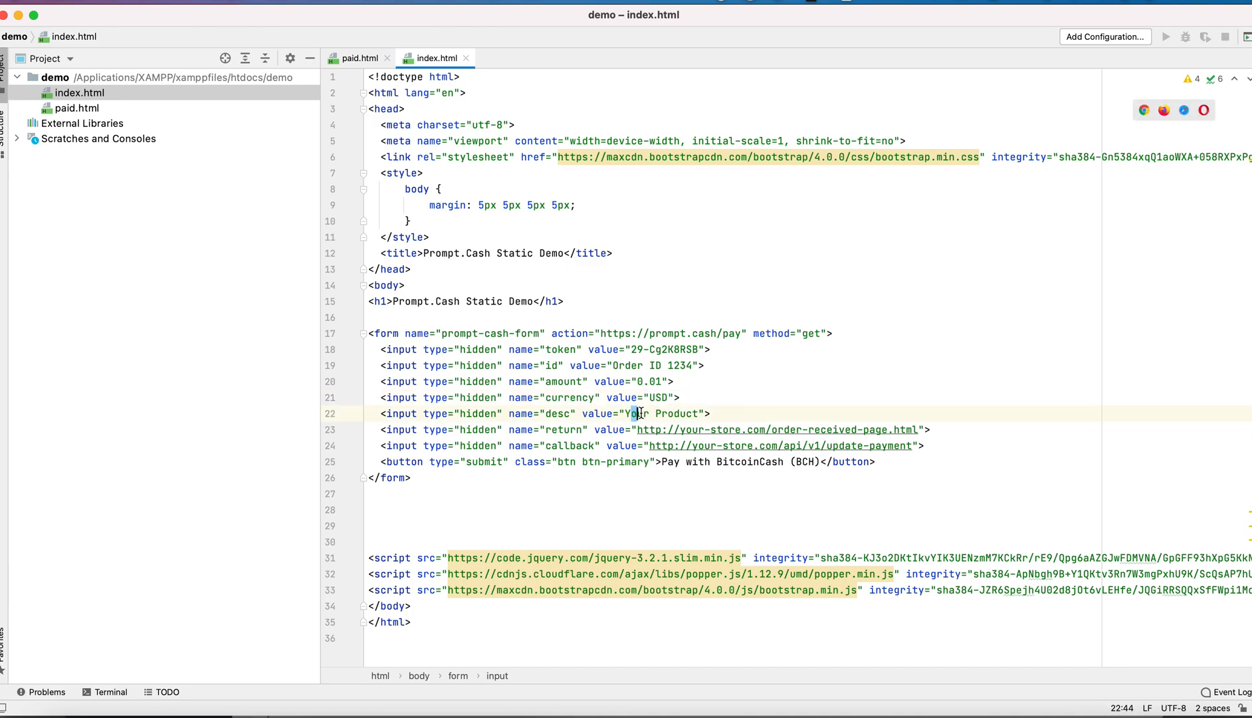
double_click(660, 413)
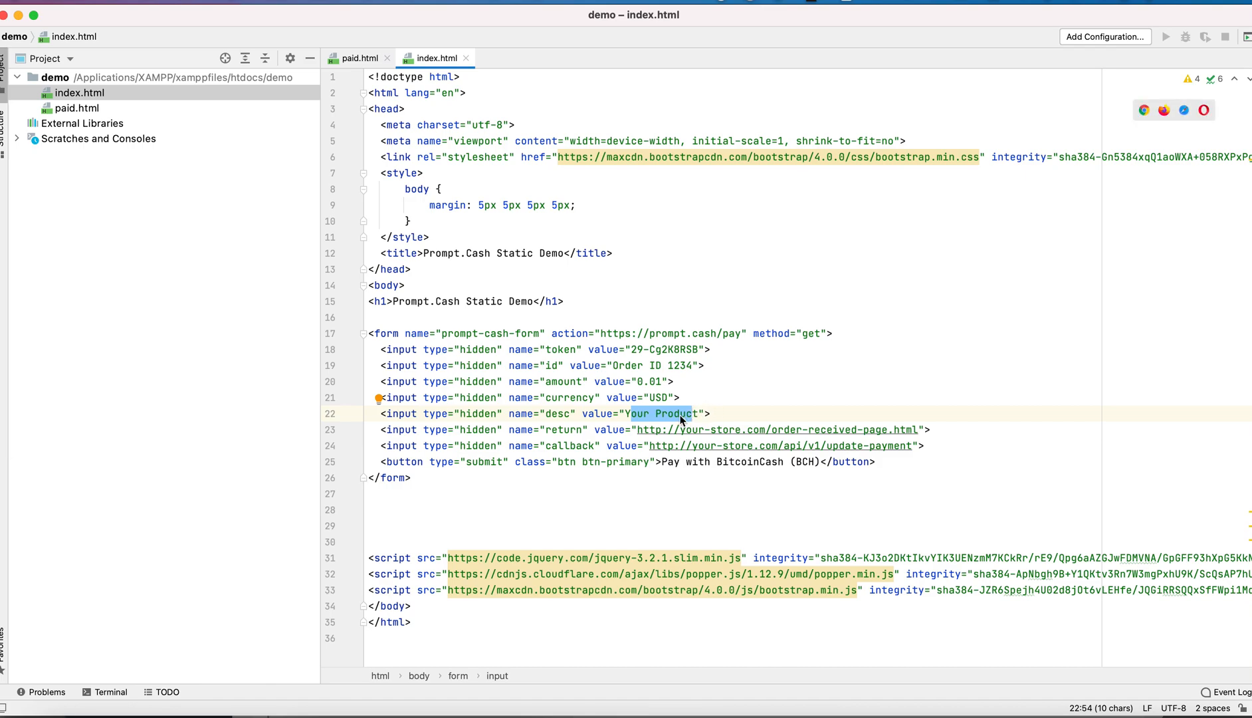
double_click(677, 414)
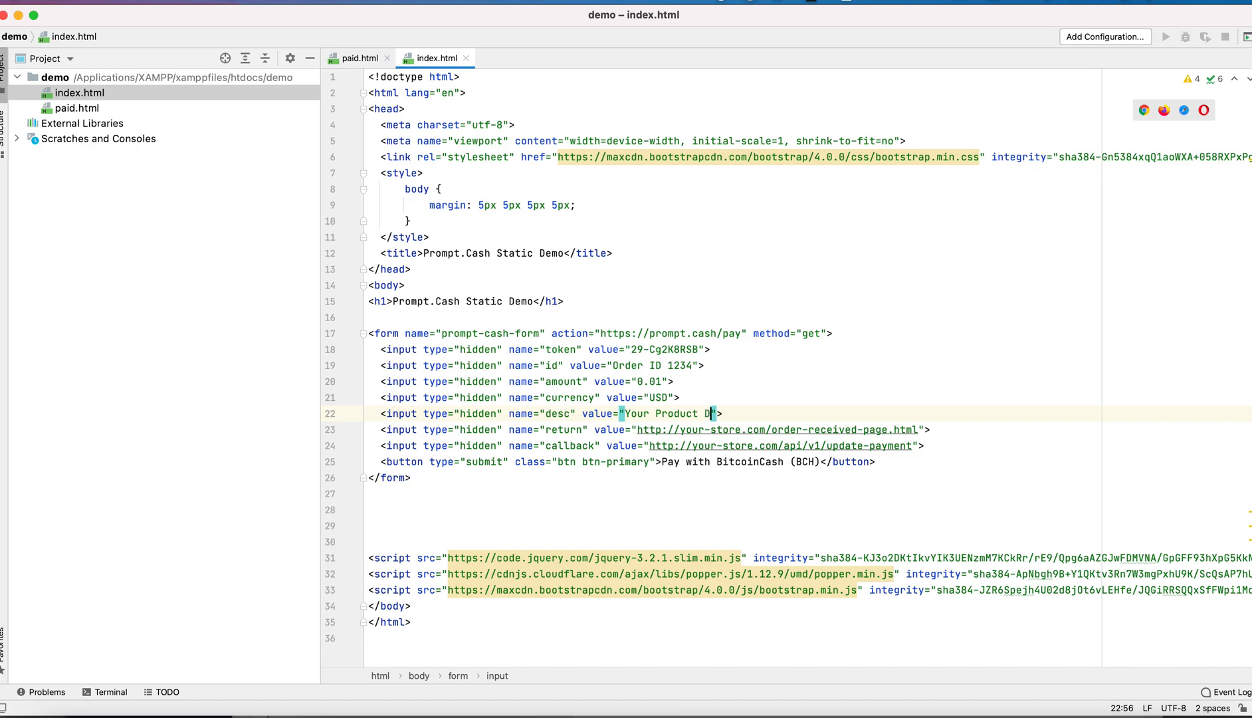
text(emo)
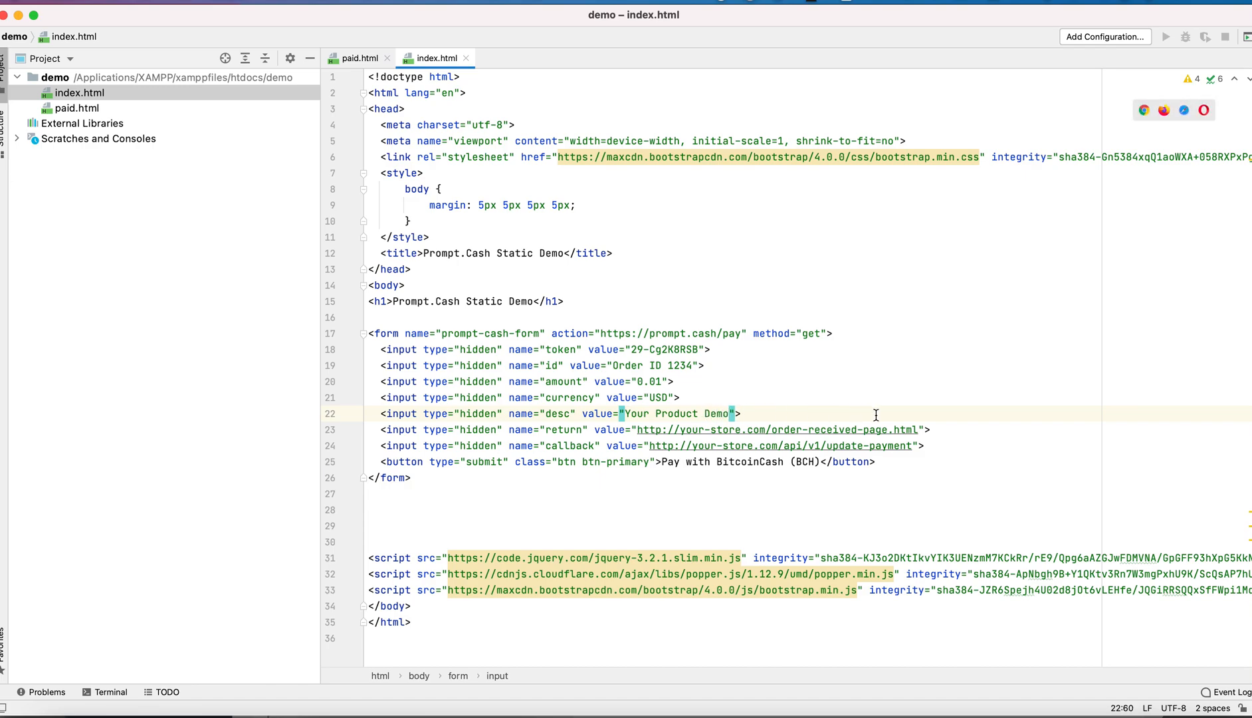
click(648, 429)
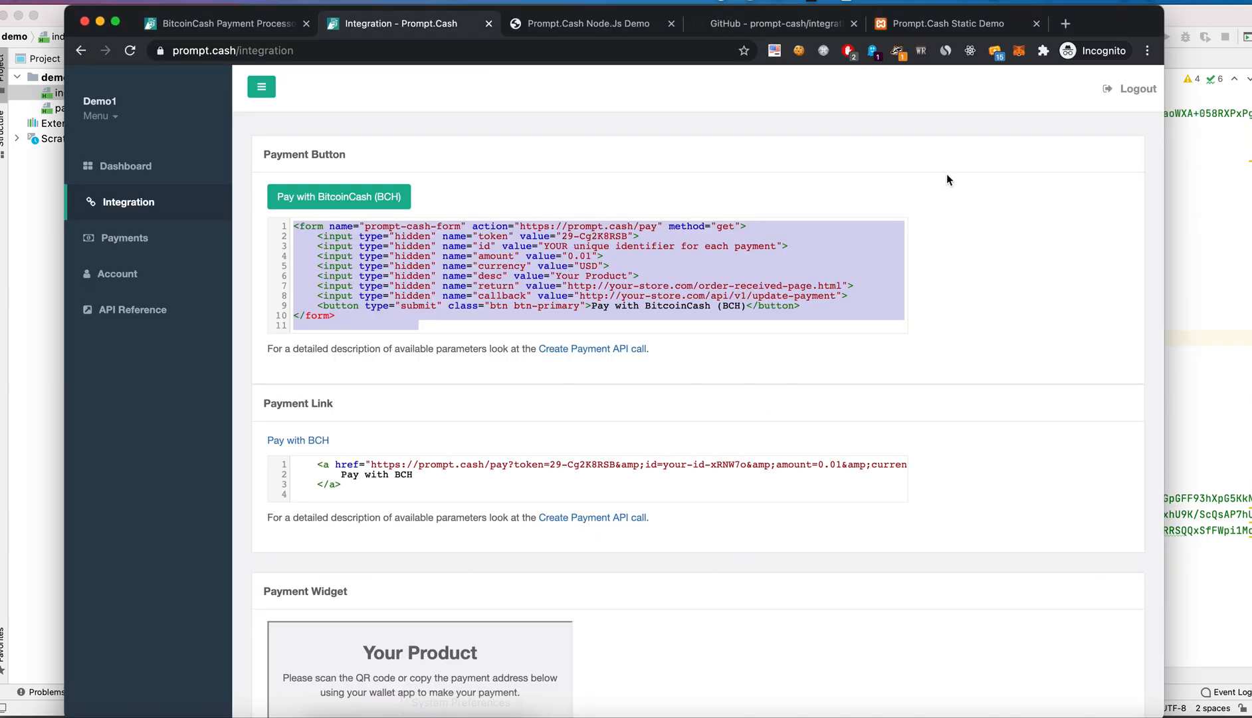
Submit the local Static Demo page's 'Pay with BitcoinCash (BCH)' form to Prompt.Cash.
click(948, 23)
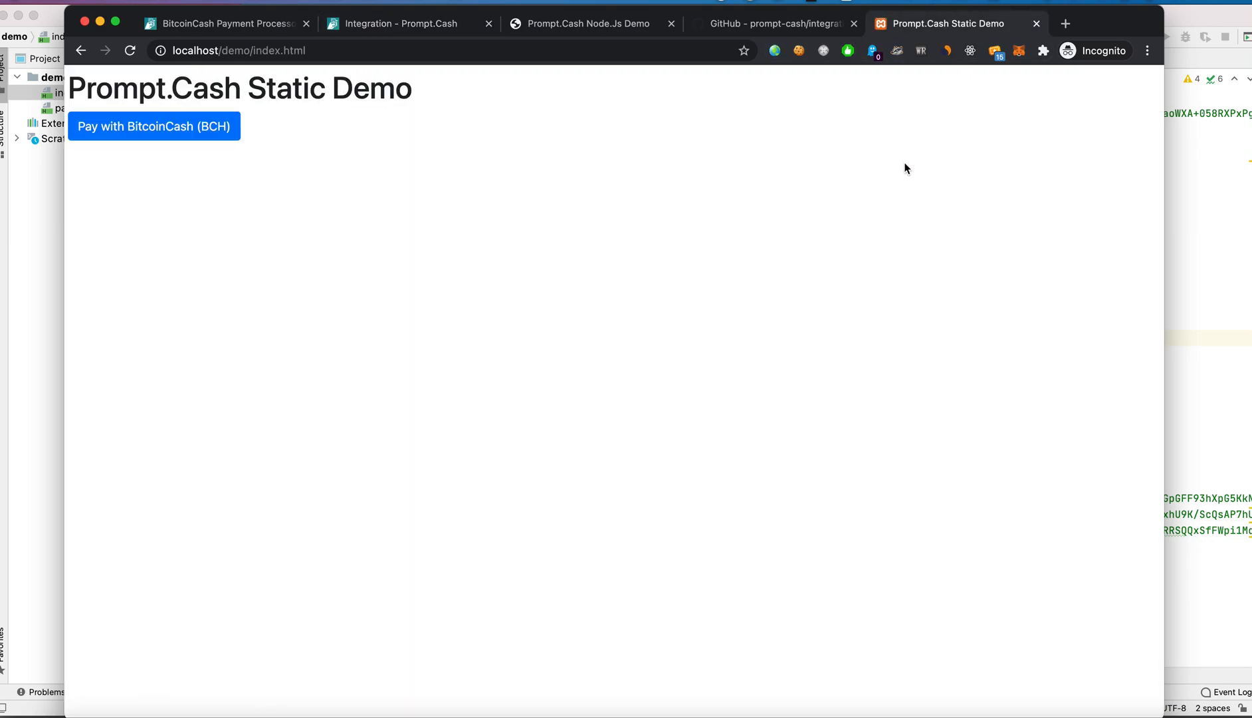
mouse_move(894, 169)
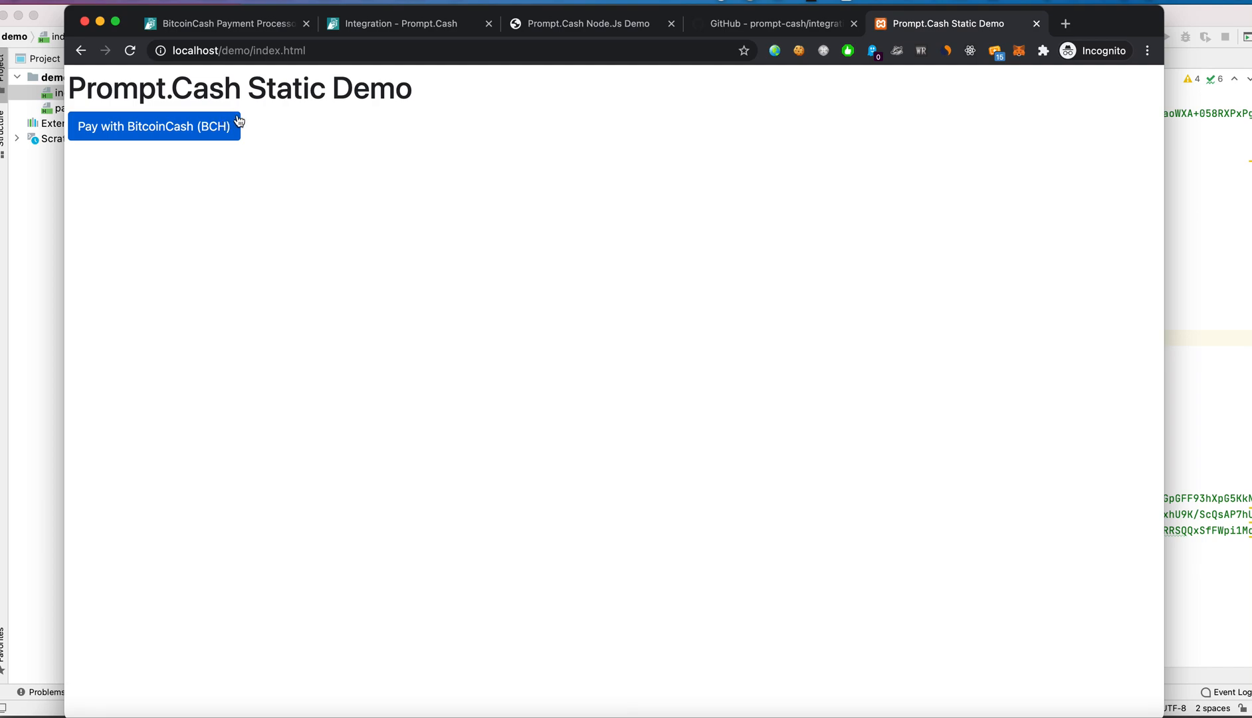
mouse_move(230, 127)
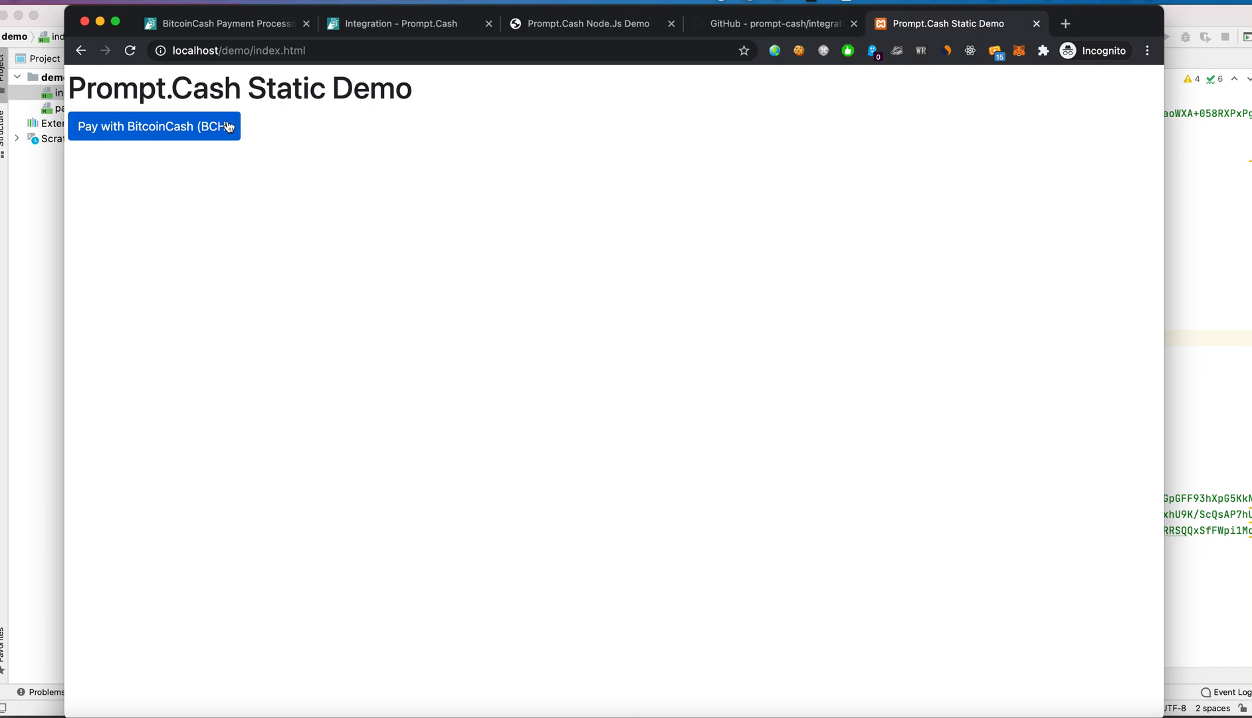
click(154, 125)
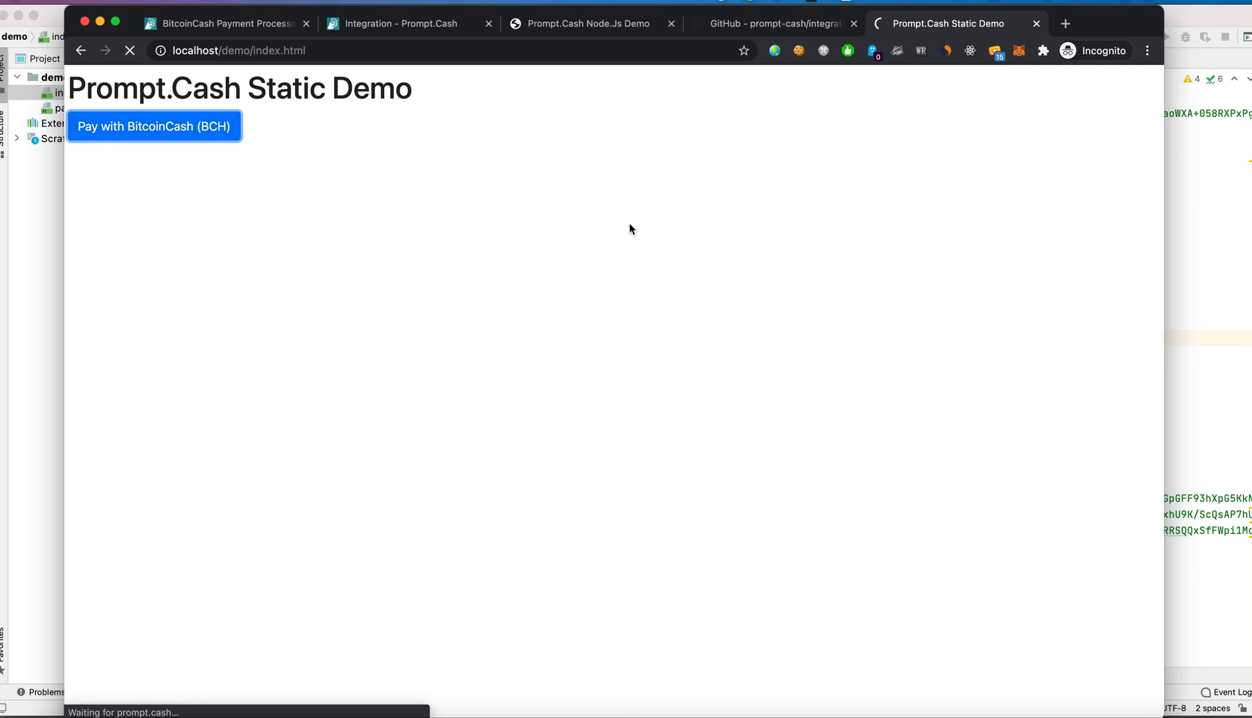
Send the 0.00002151 BCH payment from Electron Cash SLP, confirming with the wallet password.
click(154, 126)
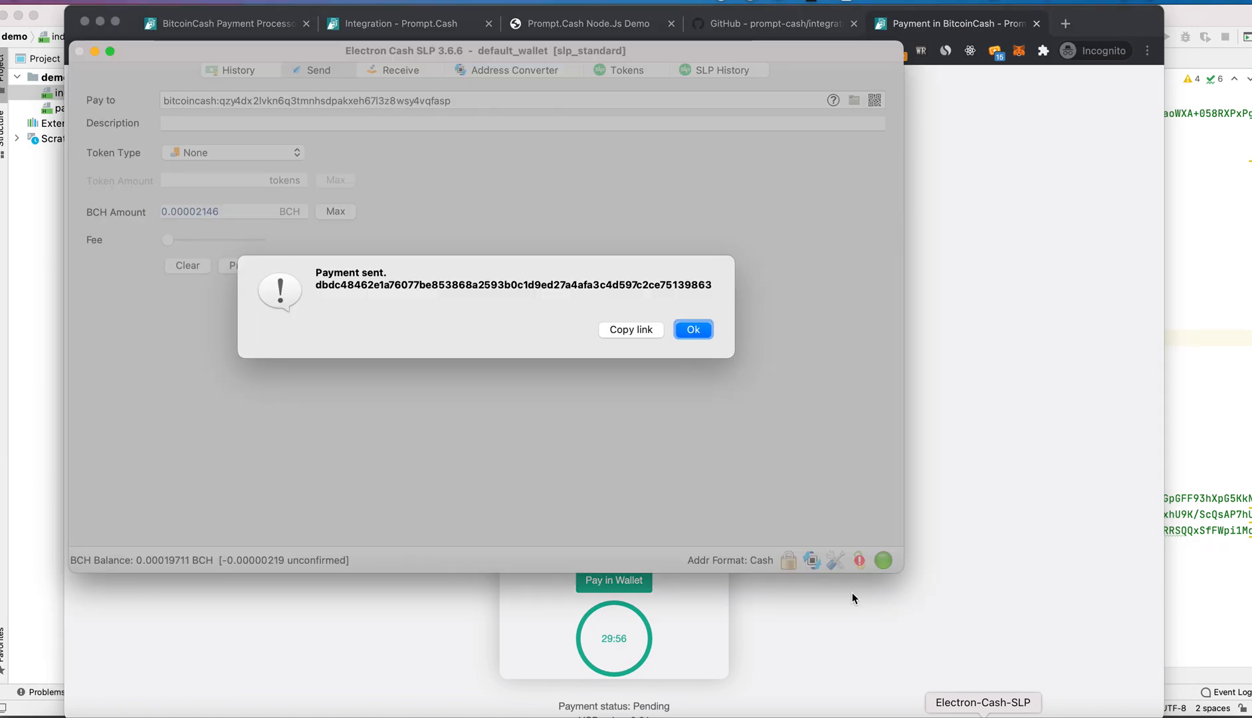
click(691, 328)
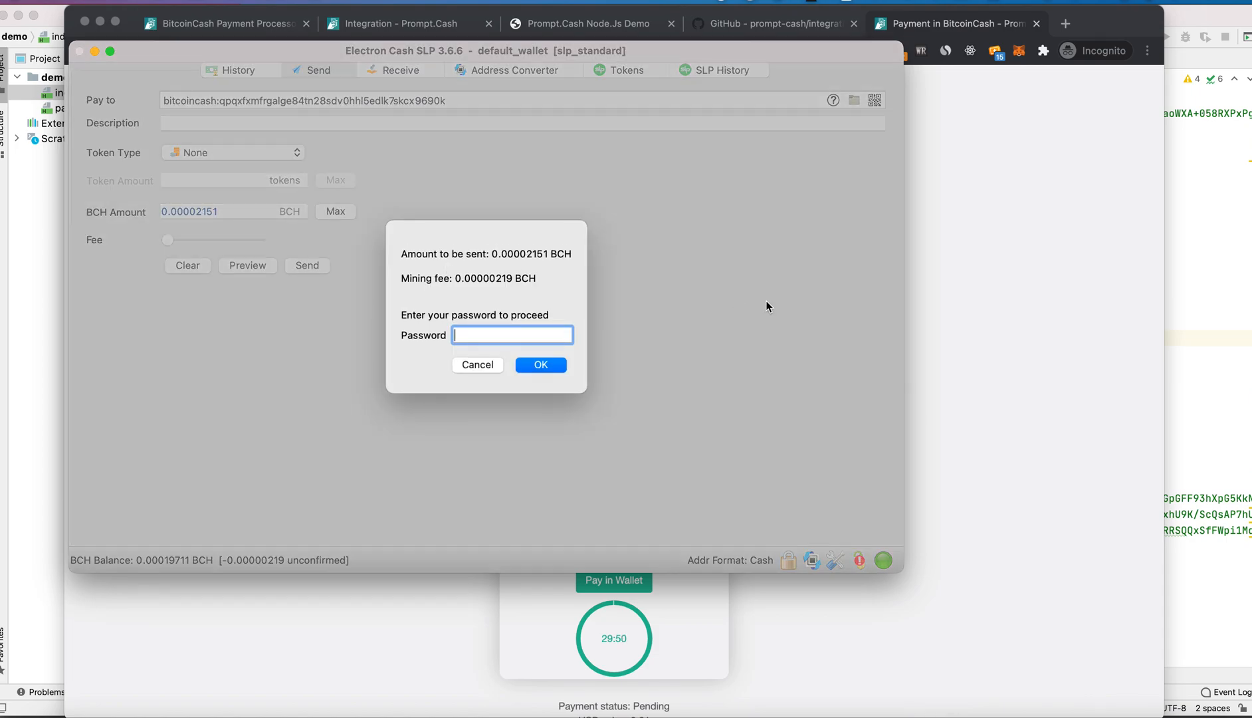
click(540, 365)
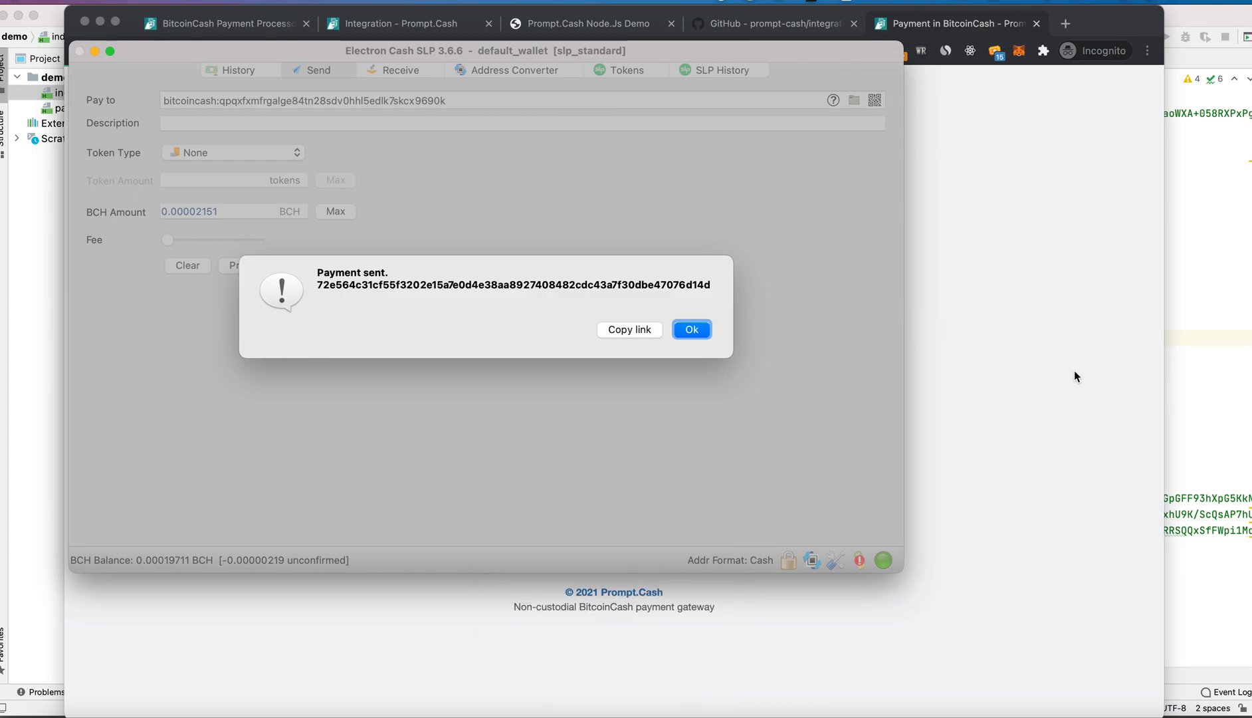
click(689, 329)
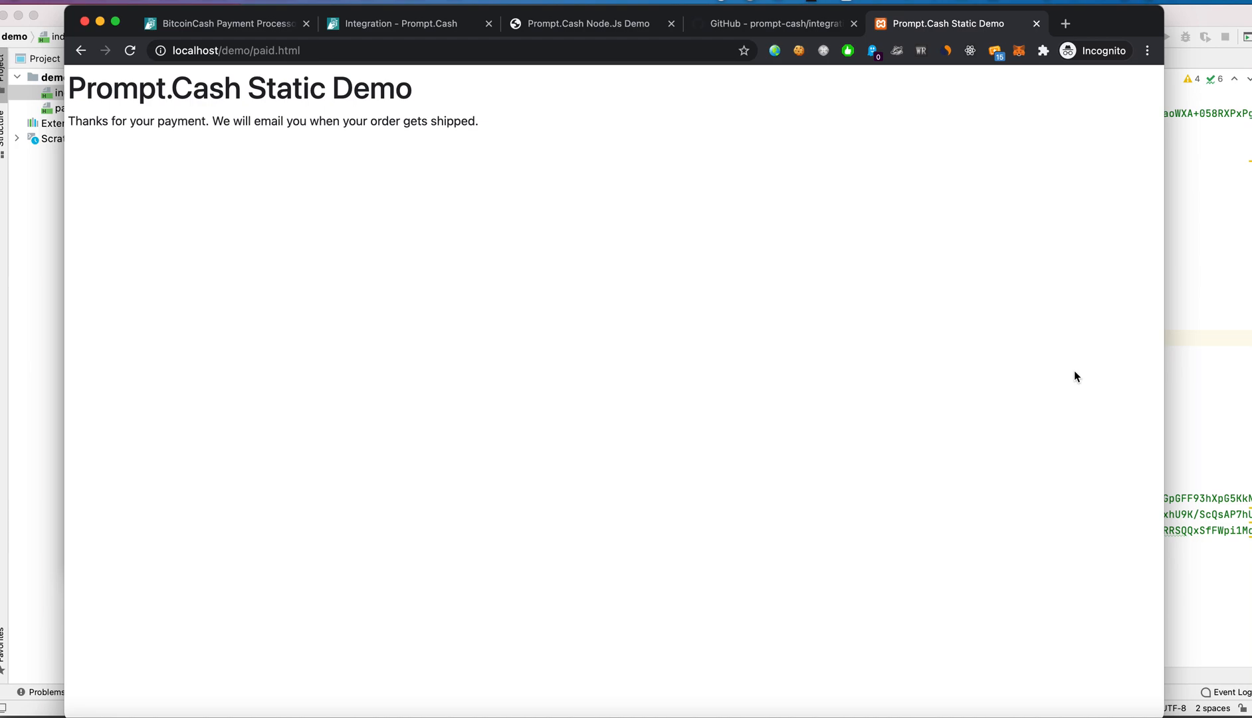
mouse_move(258, 50)
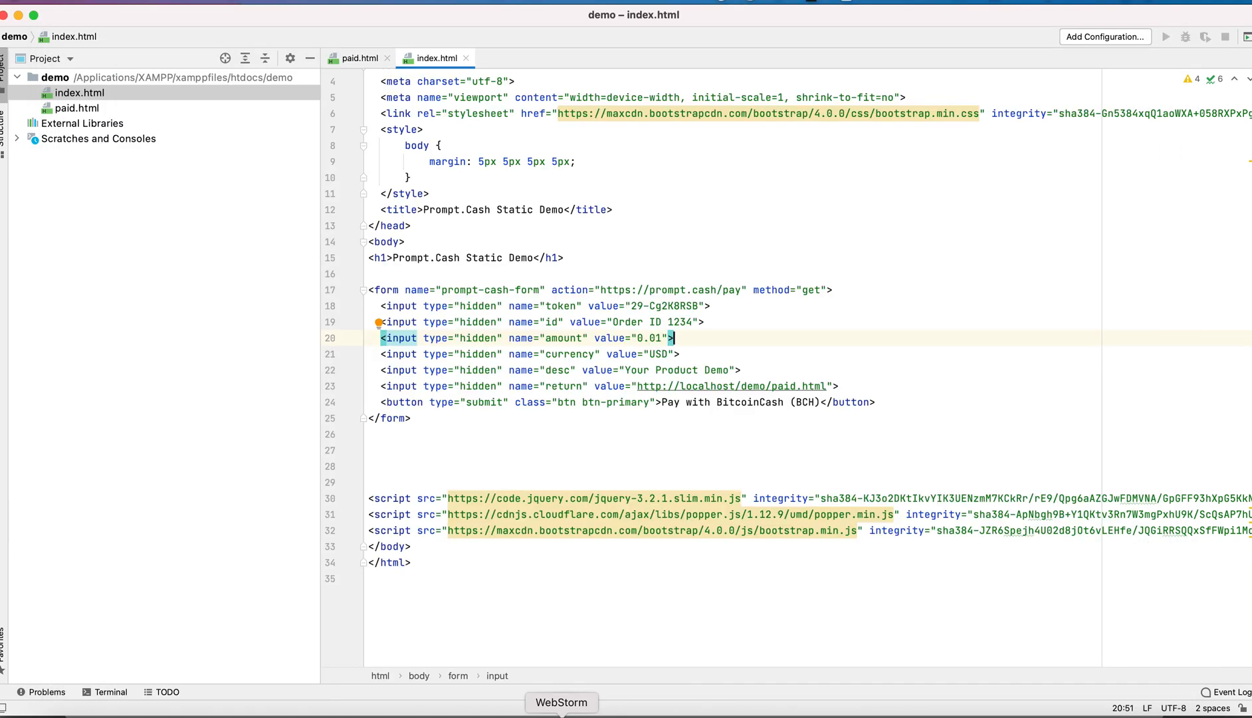
click(803, 385)
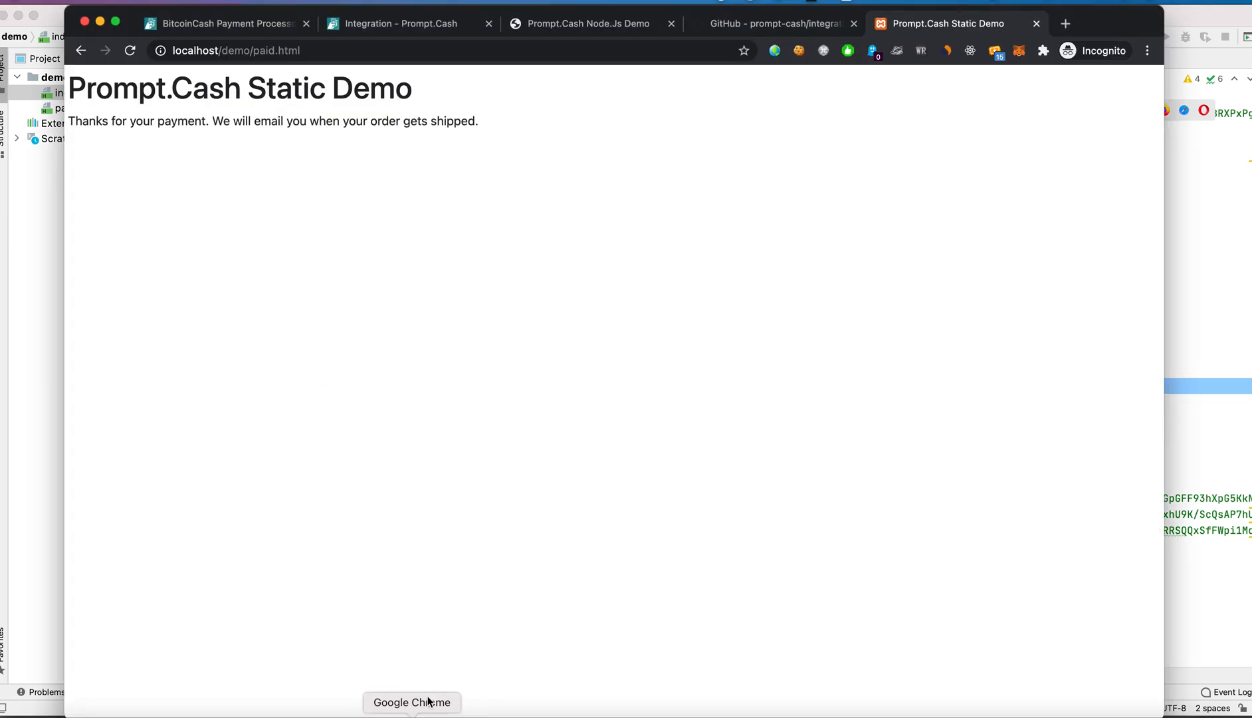
Show the Payments list with payment 404 'Your Product Demo' marked Paid.
click(398, 23)
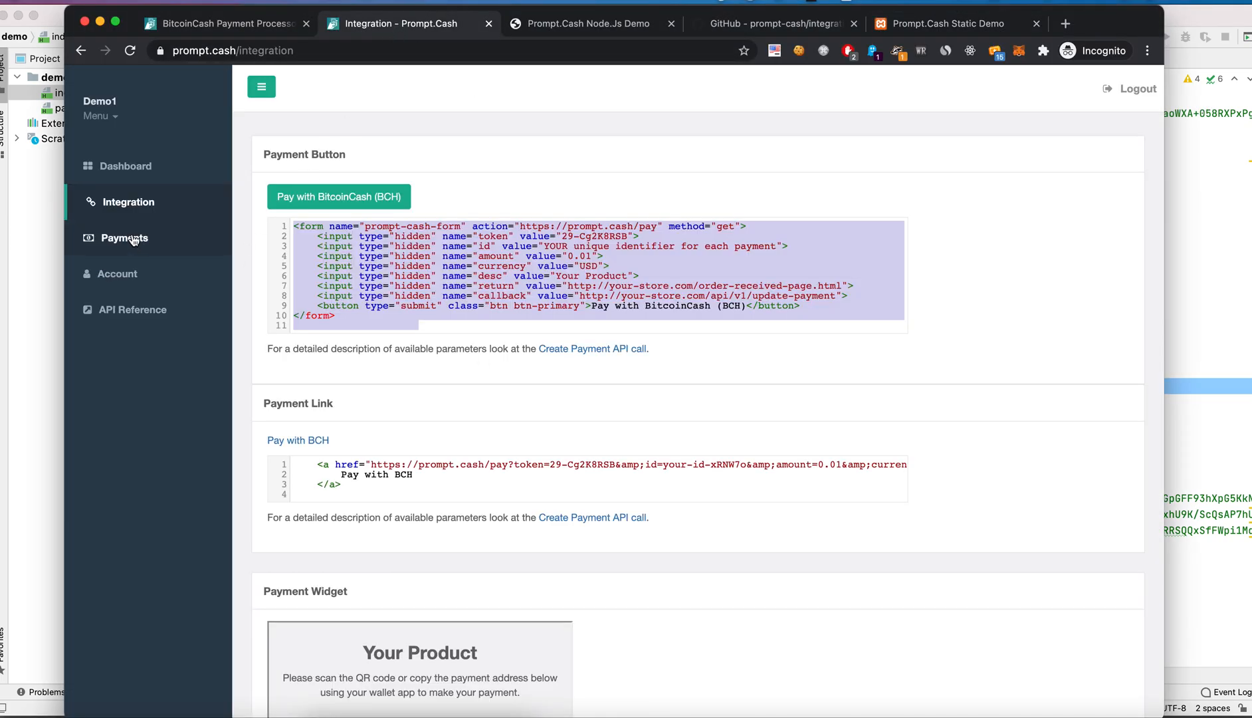
click(125, 238)
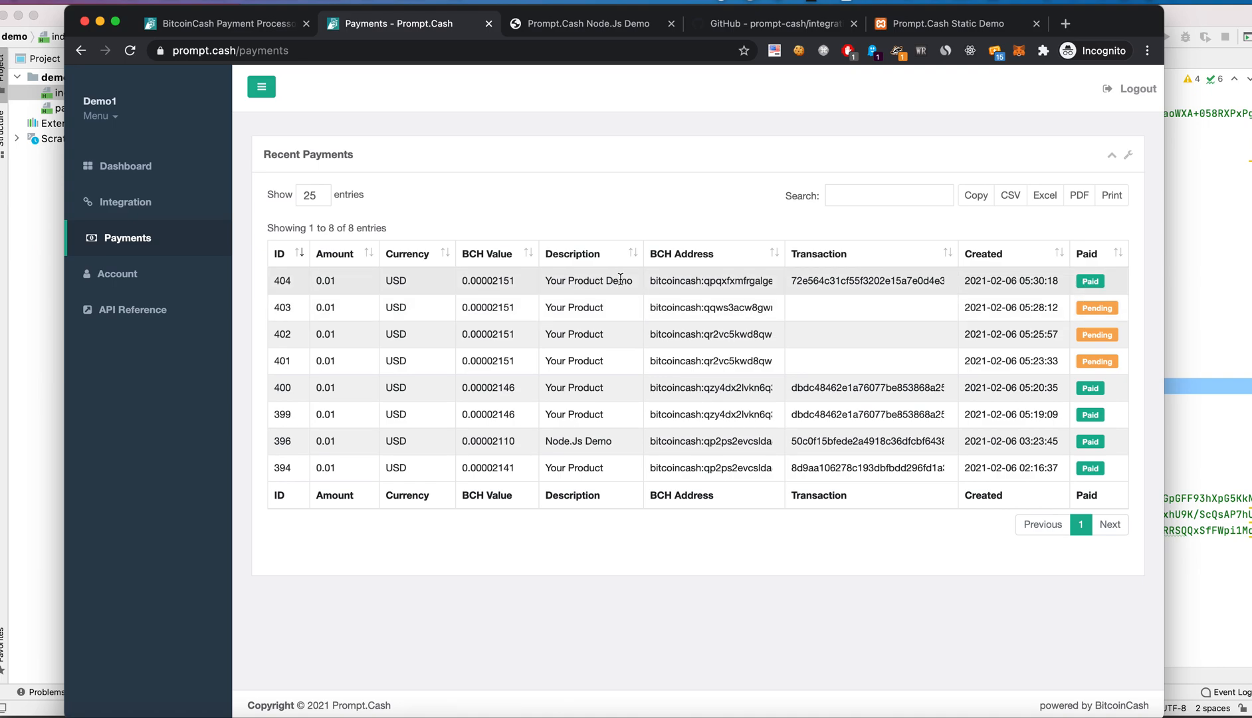
mouse_move(548, 102)
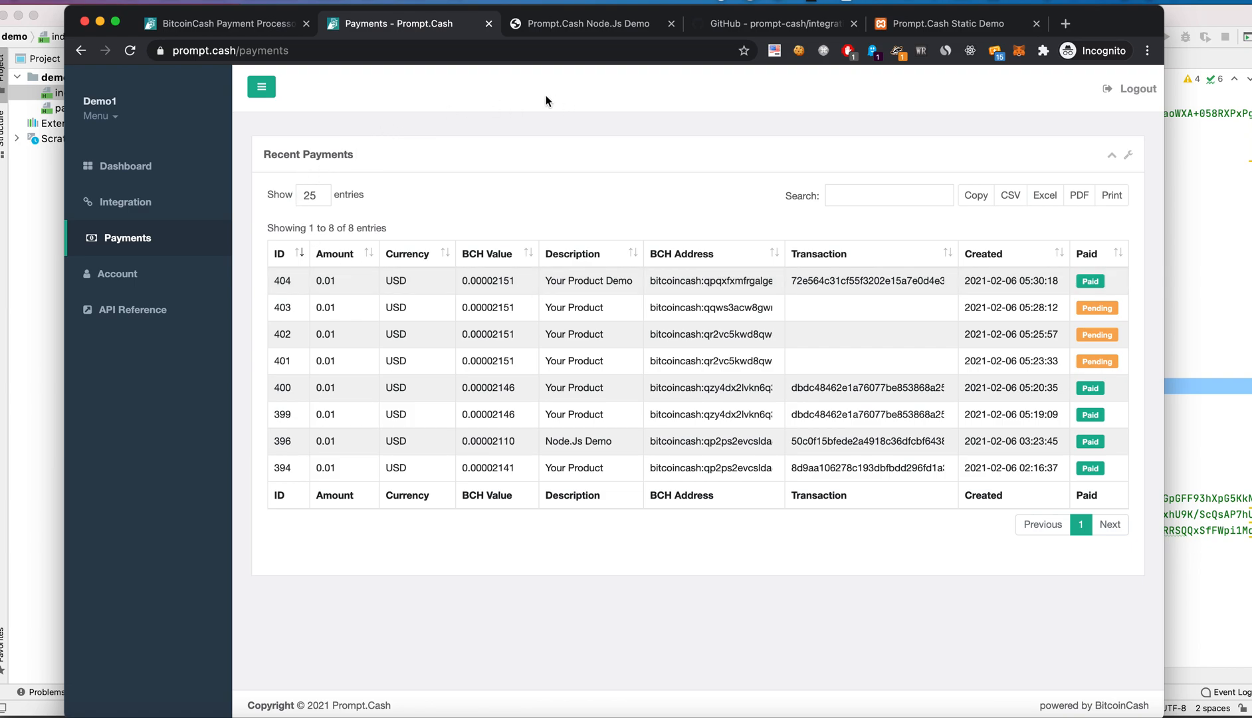
mouse_move(380, 90)
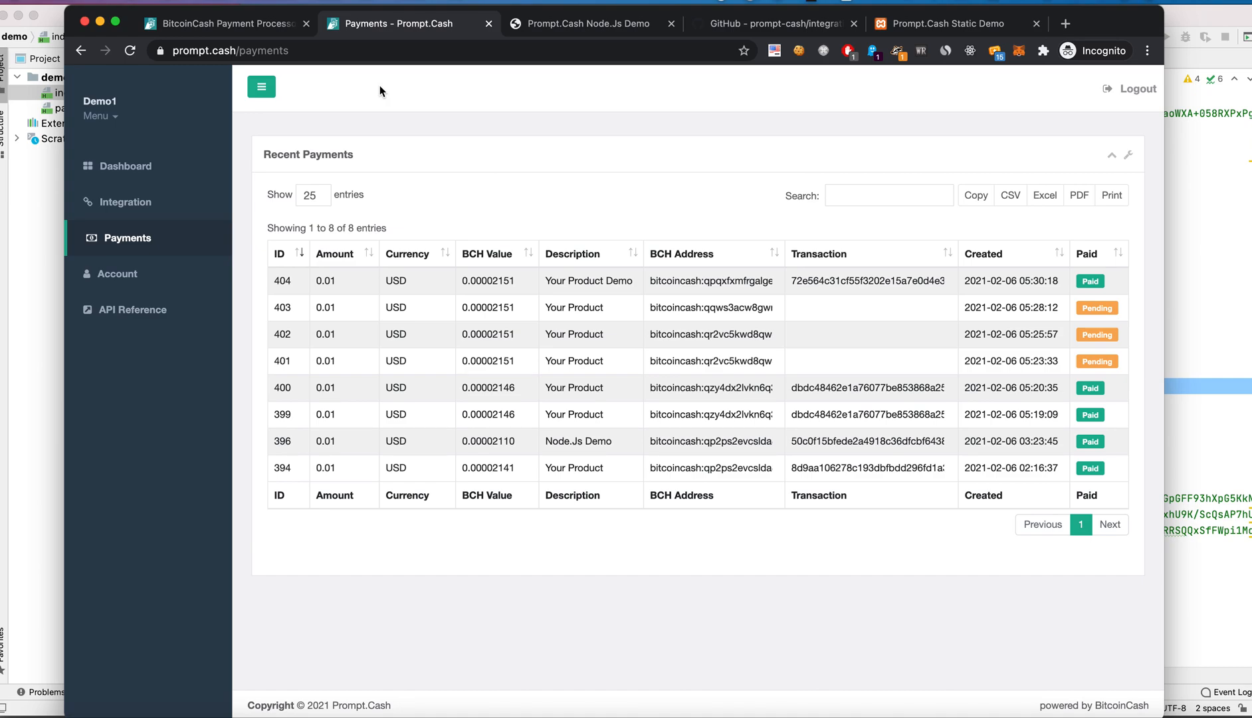
mouse_move(581, 281)
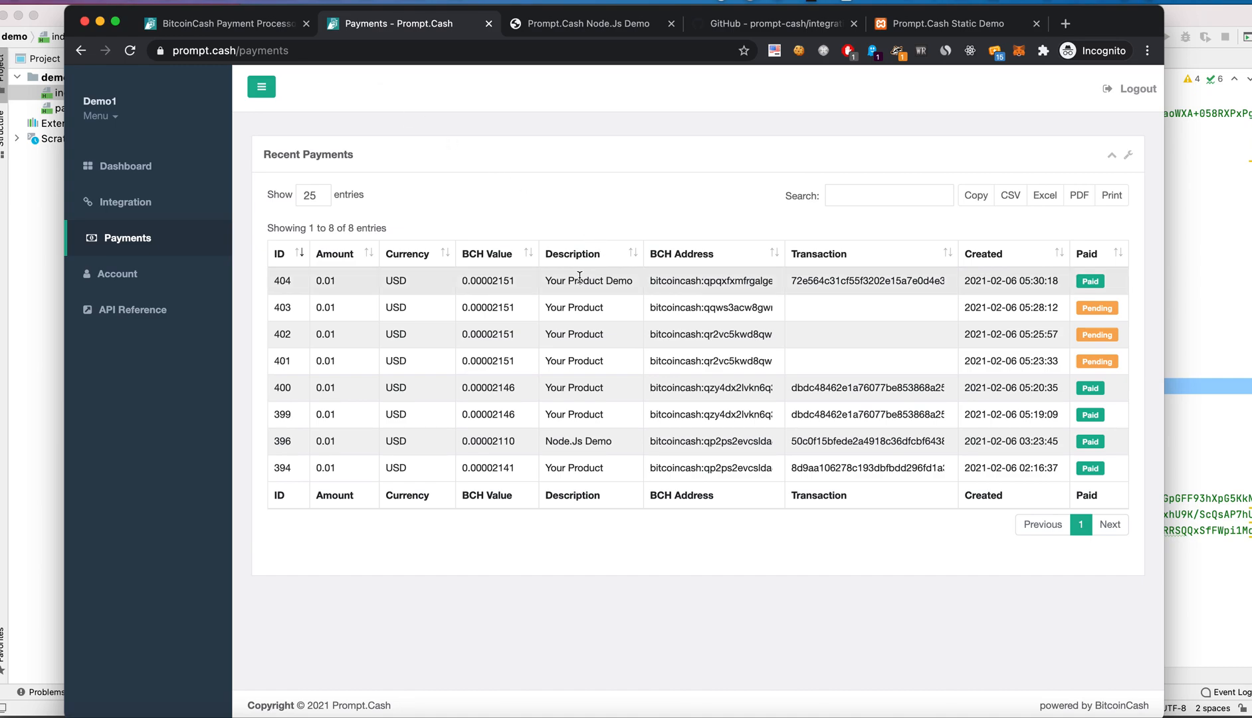
mouse_move(660, 202)
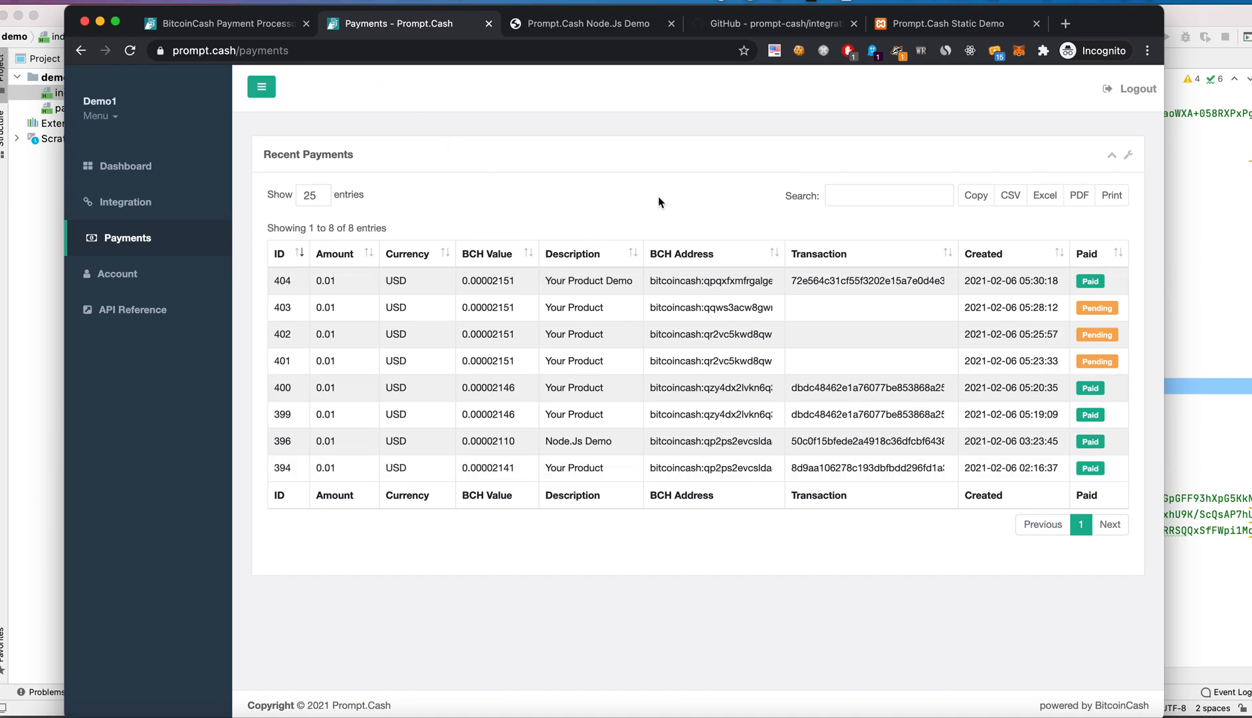
mouse_move(668, 644)
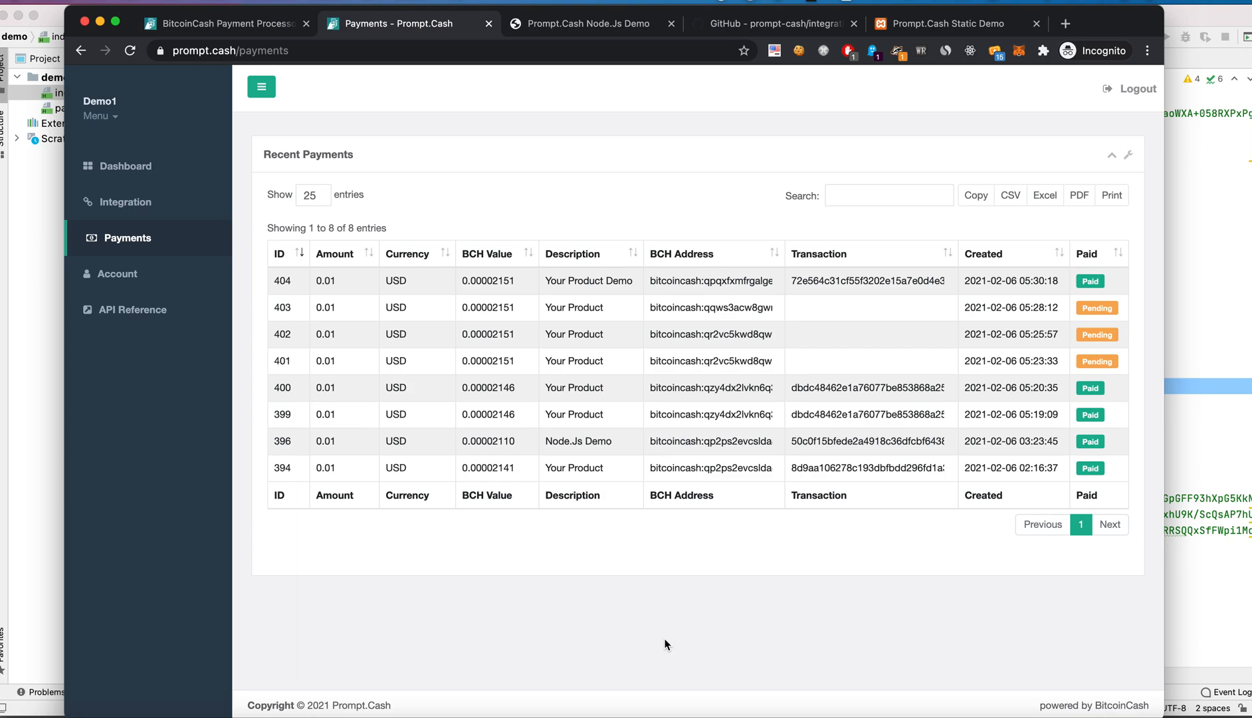
mouse_move(569, 613)
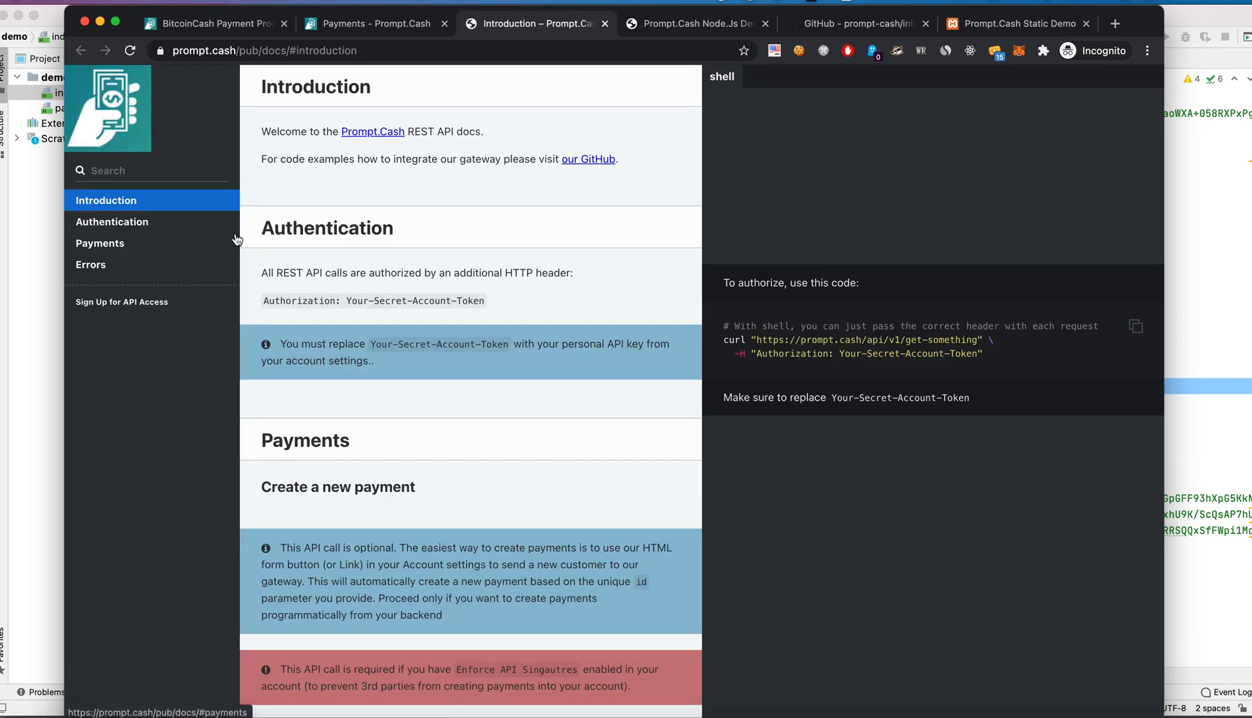
mouse_move(419, 329)
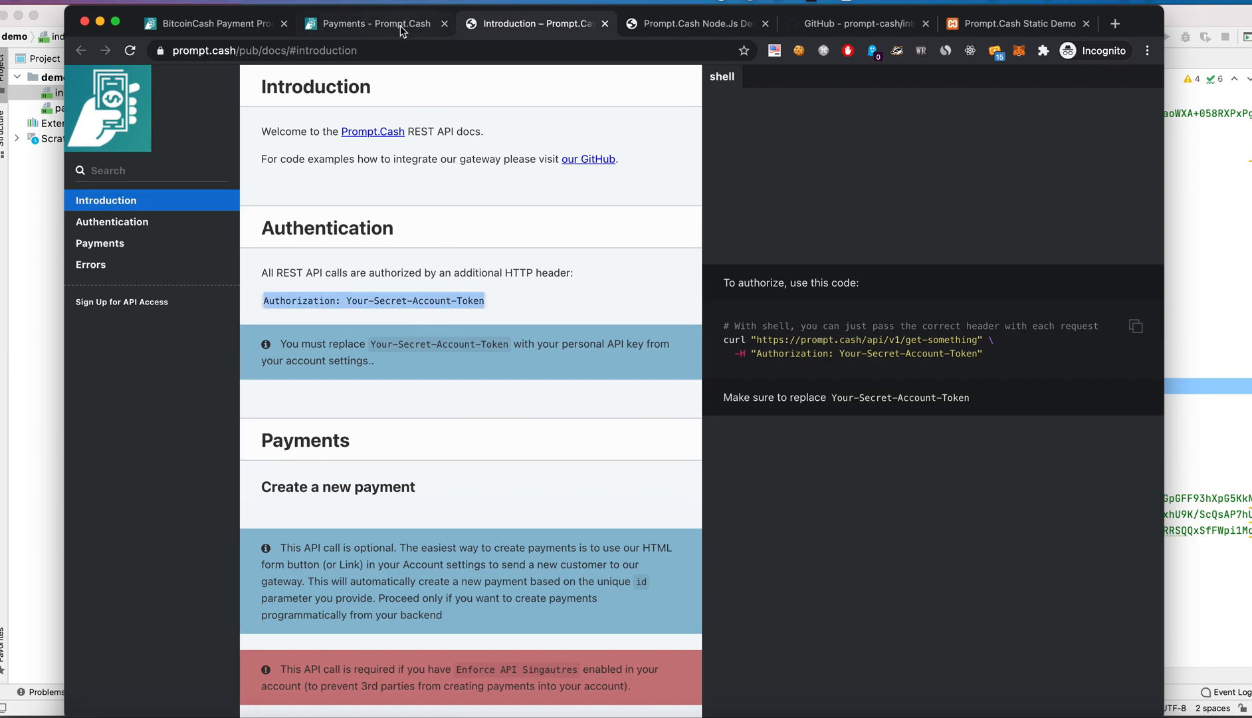
Check the REST API tokens, then view the 'Get a single payment' docs and its sample response with status PAID.
click(374, 23)
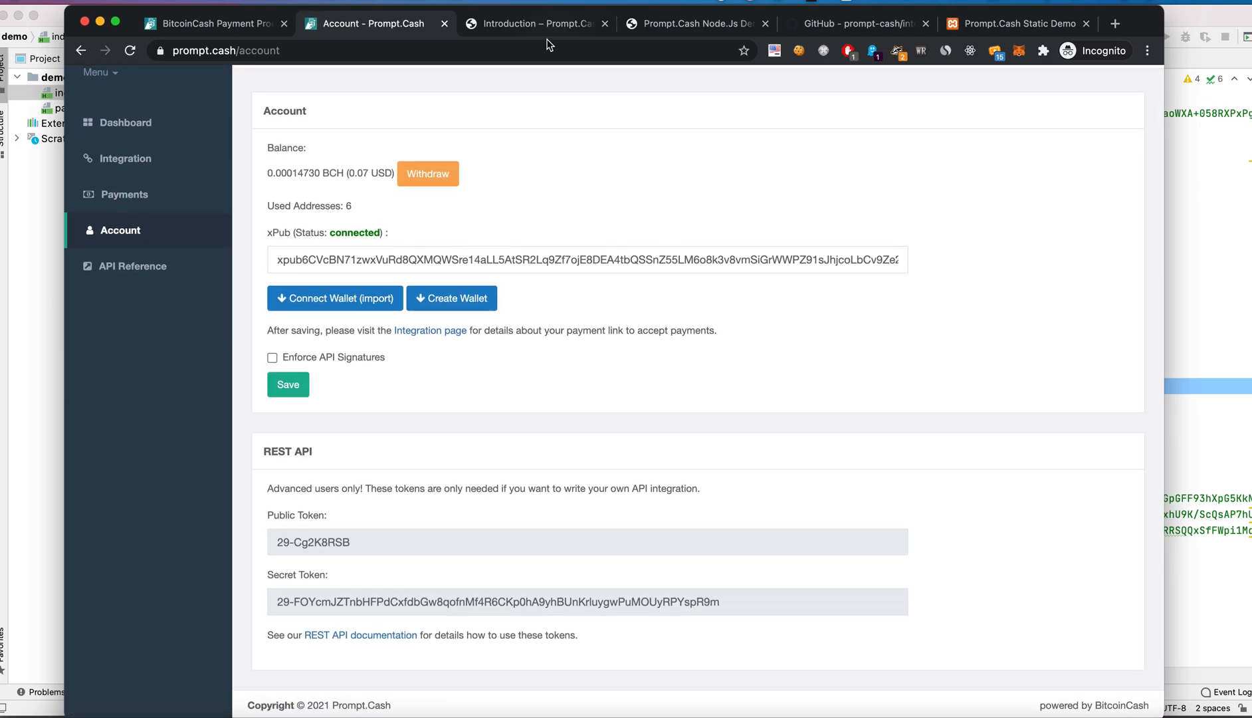
click(535, 23)
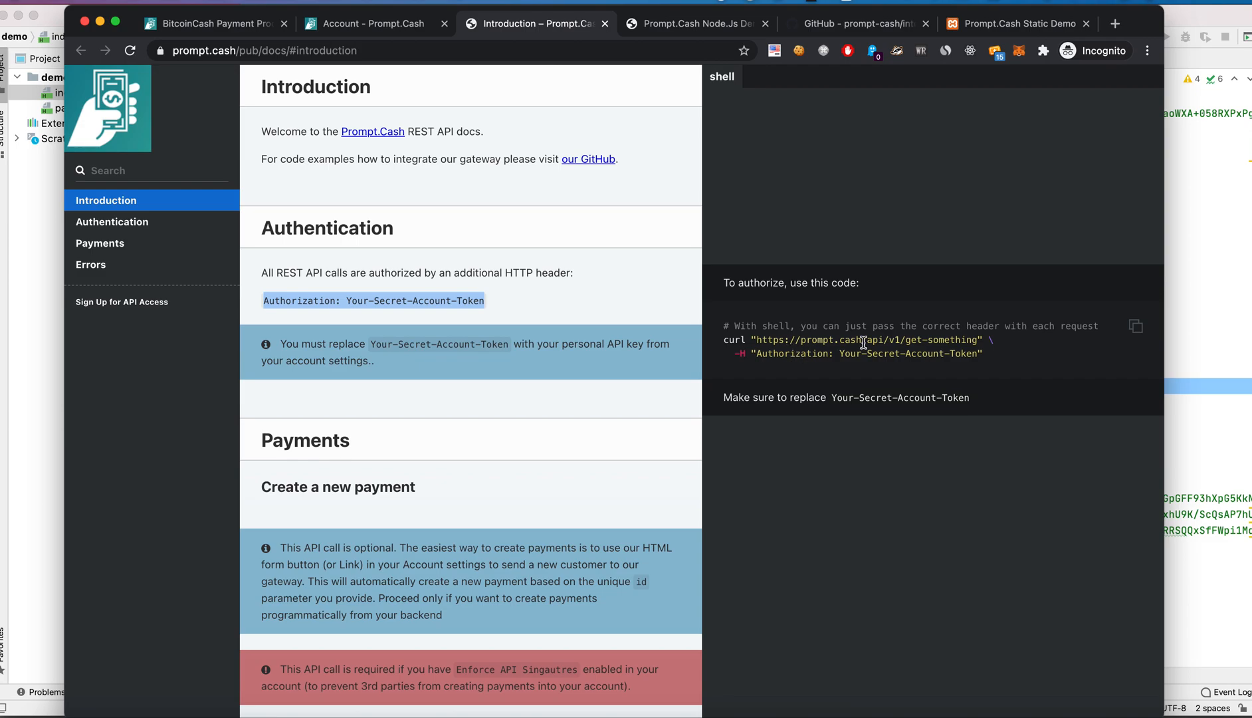
click(101, 243)
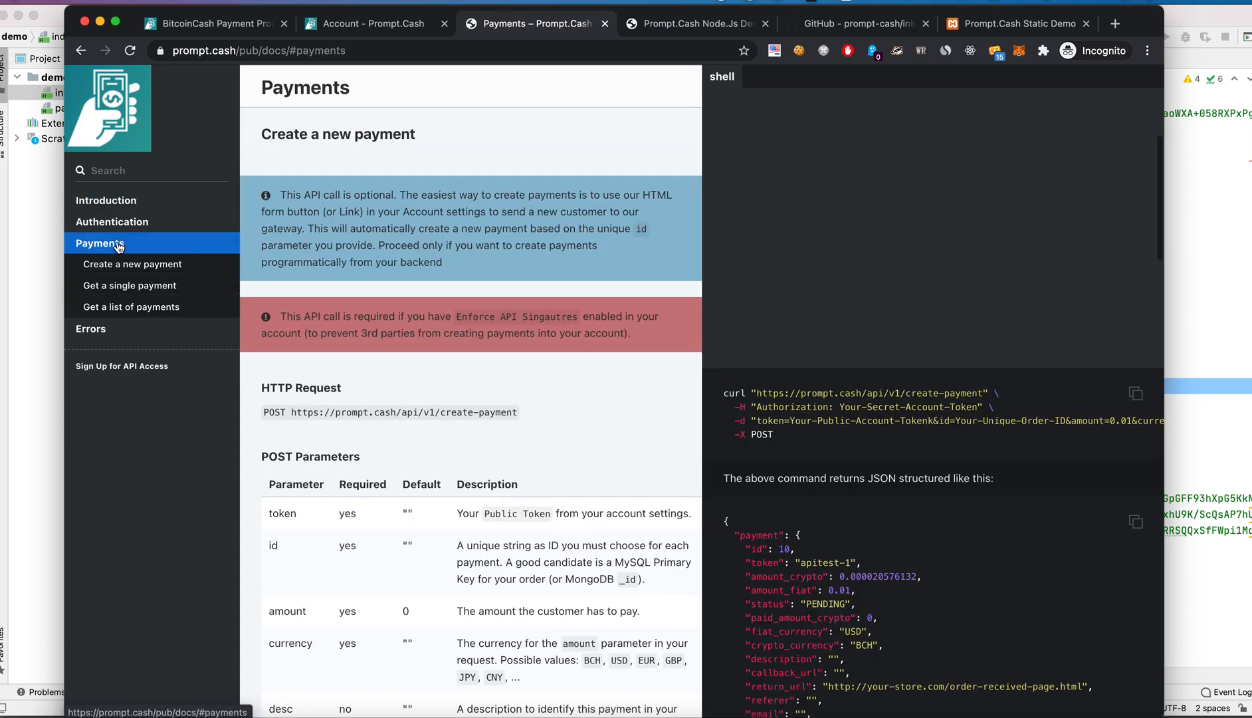
click(129, 285)
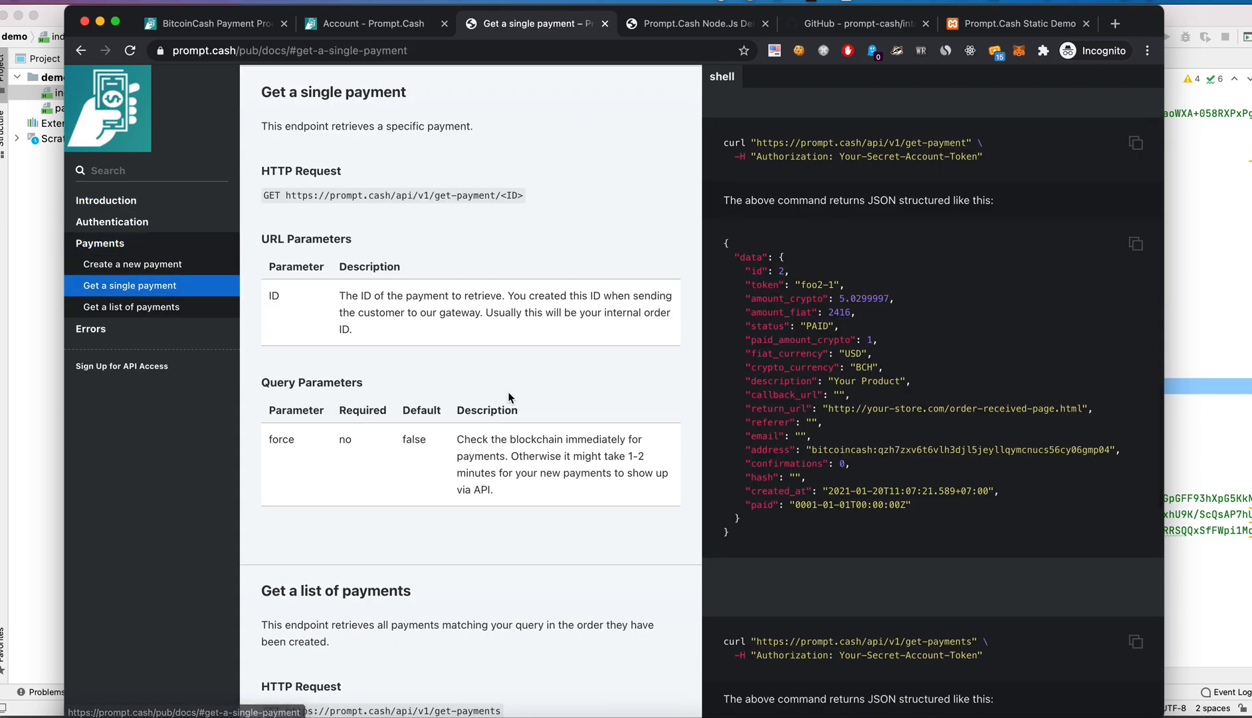
scroll(down, 3)
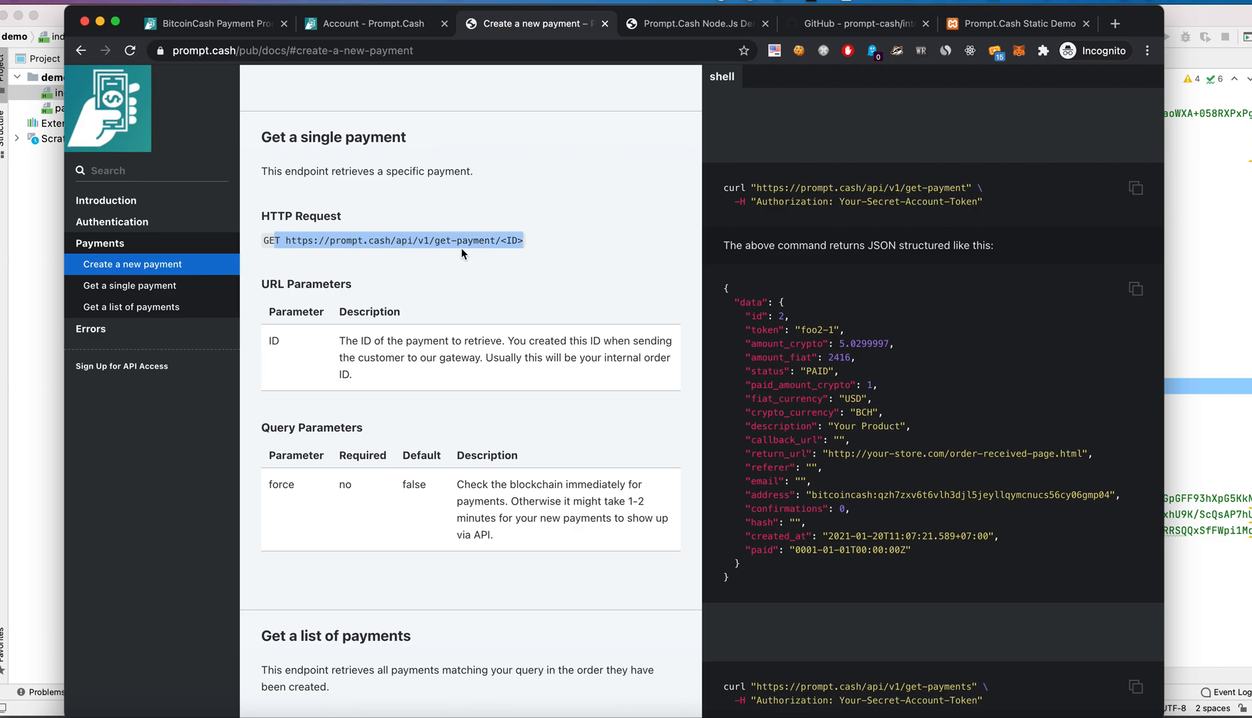
mouse_move(723, 289)
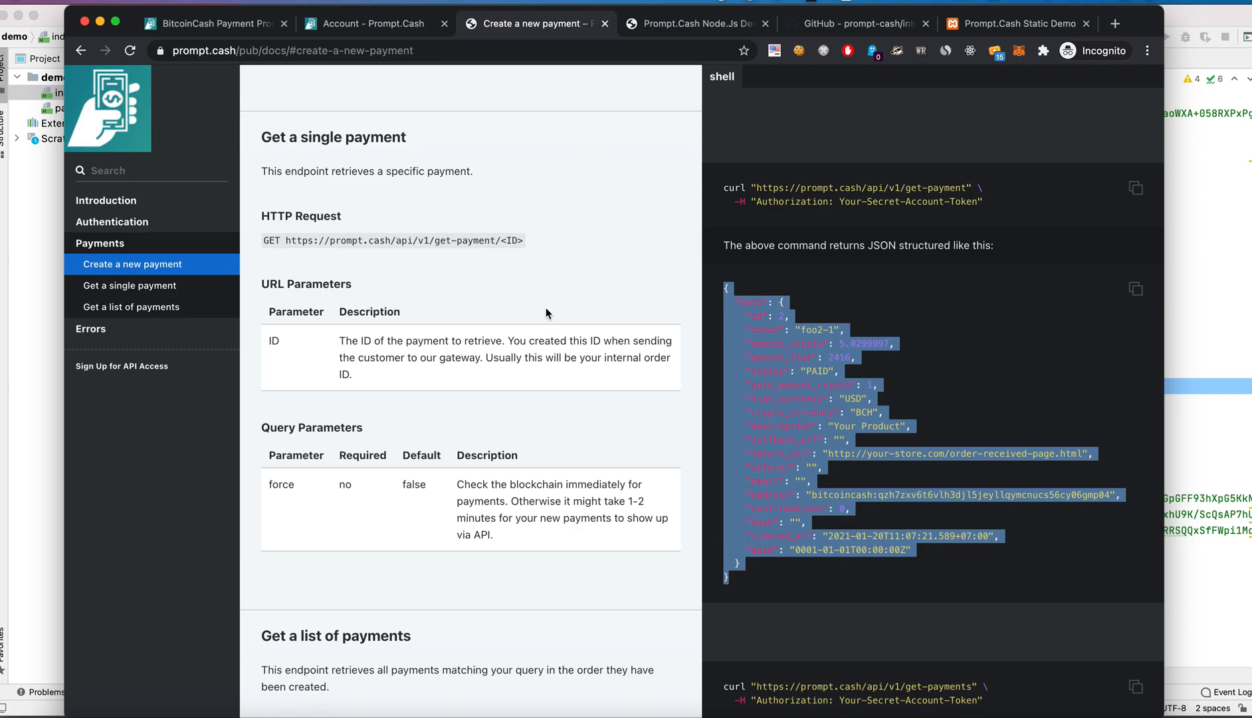
mouse_move(851, 382)
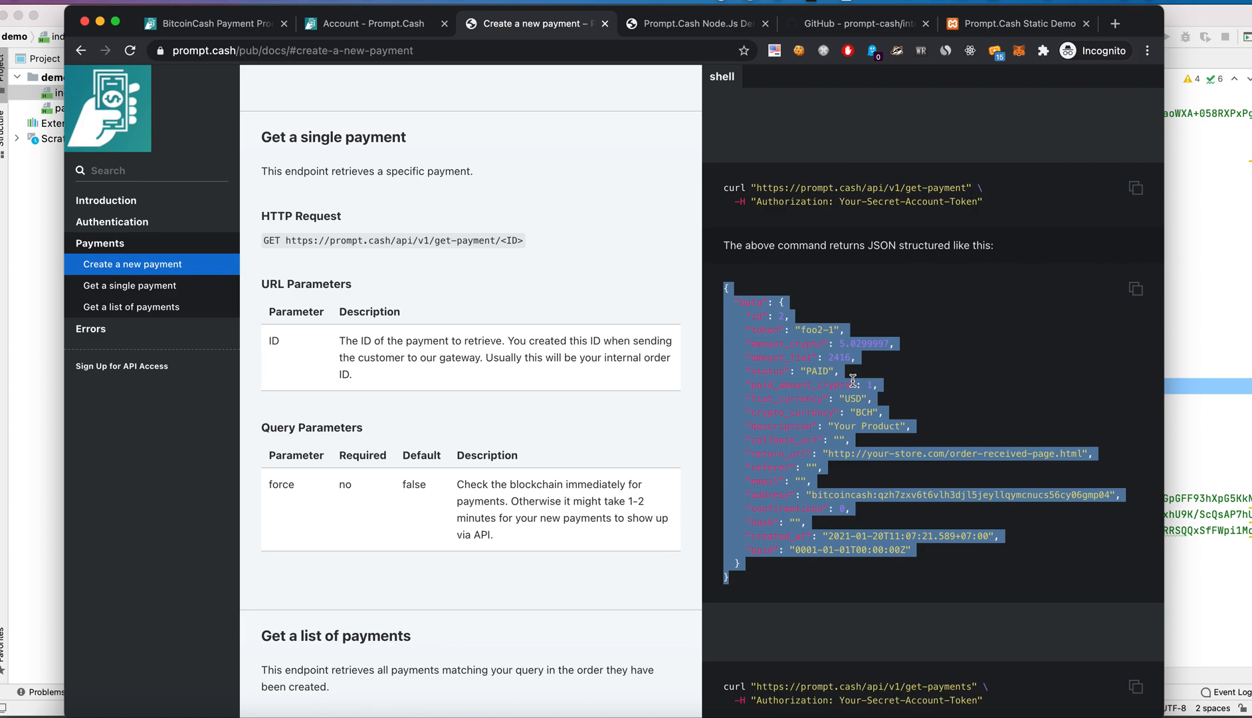
click(815, 371)
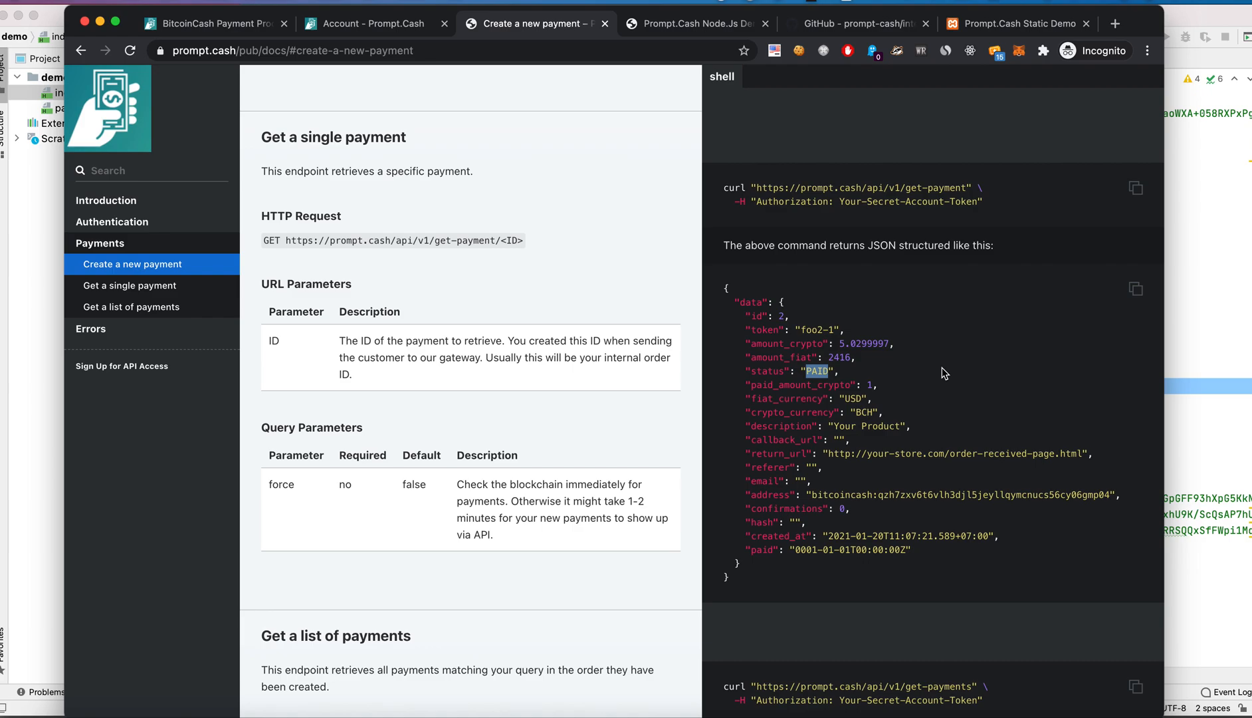
mouse_move(828, 425)
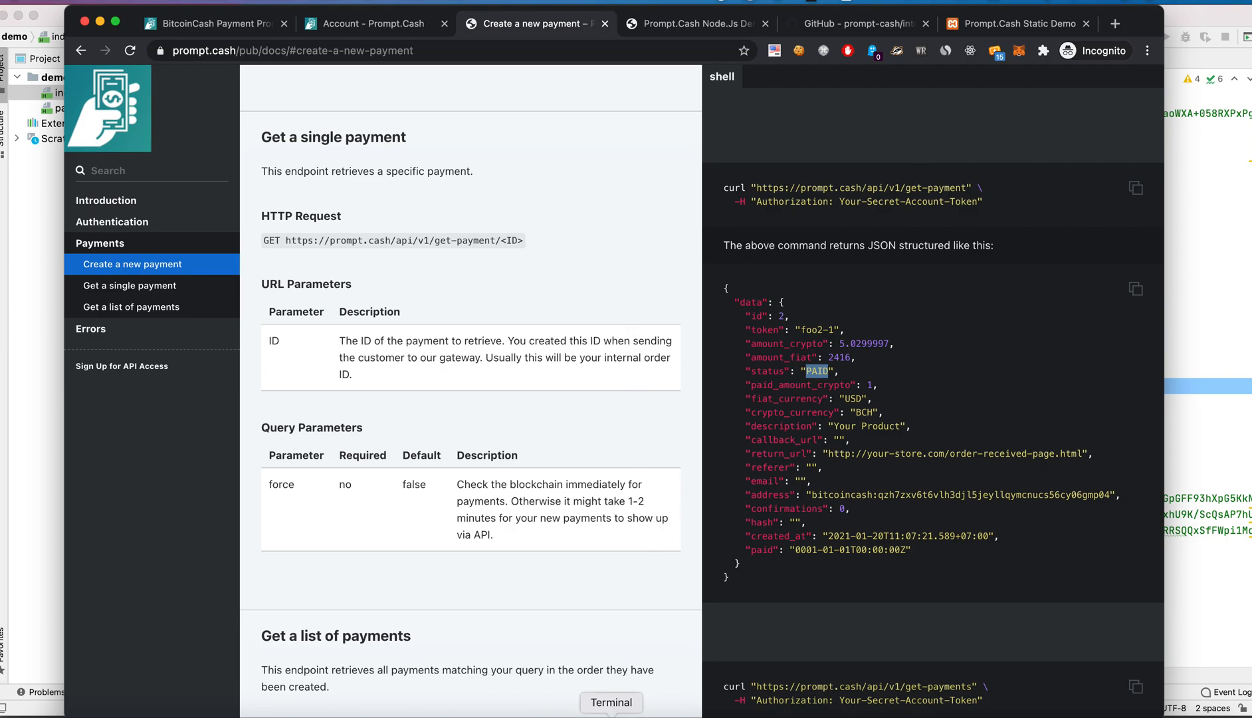
View static/index.html's payment form on GitHub, then return to the integration-examples root.
click(854, 23)
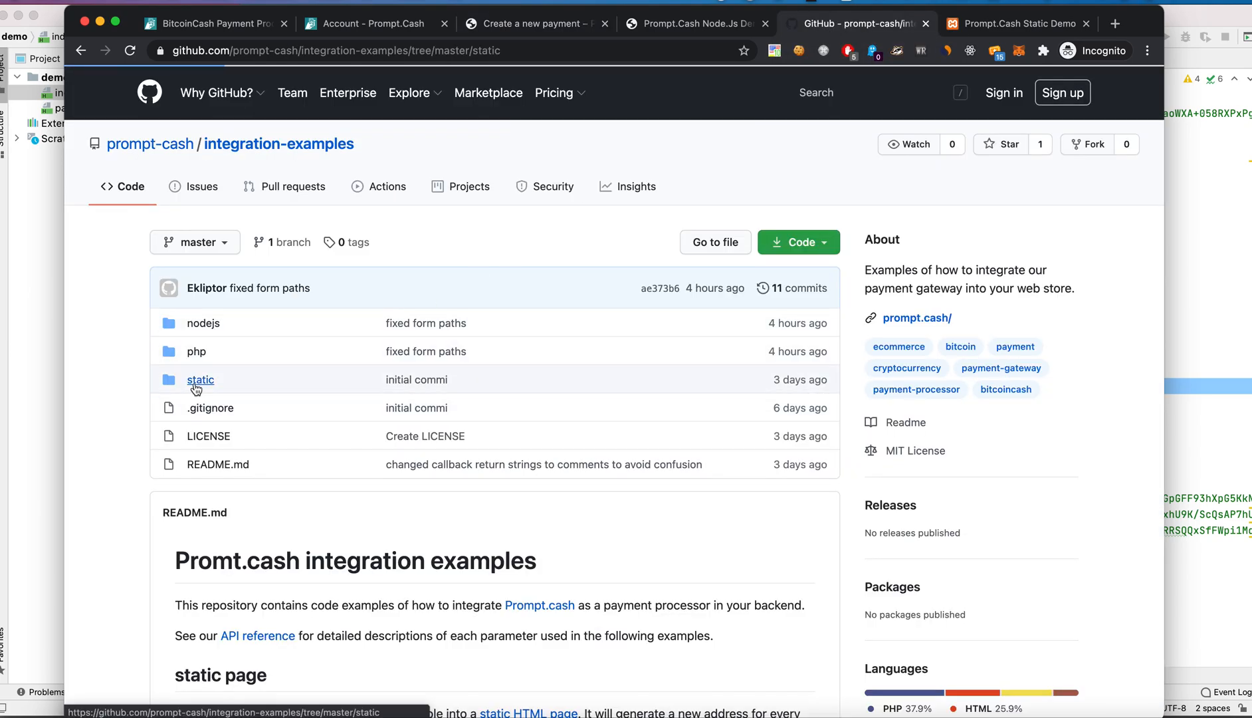
click(201, 379)
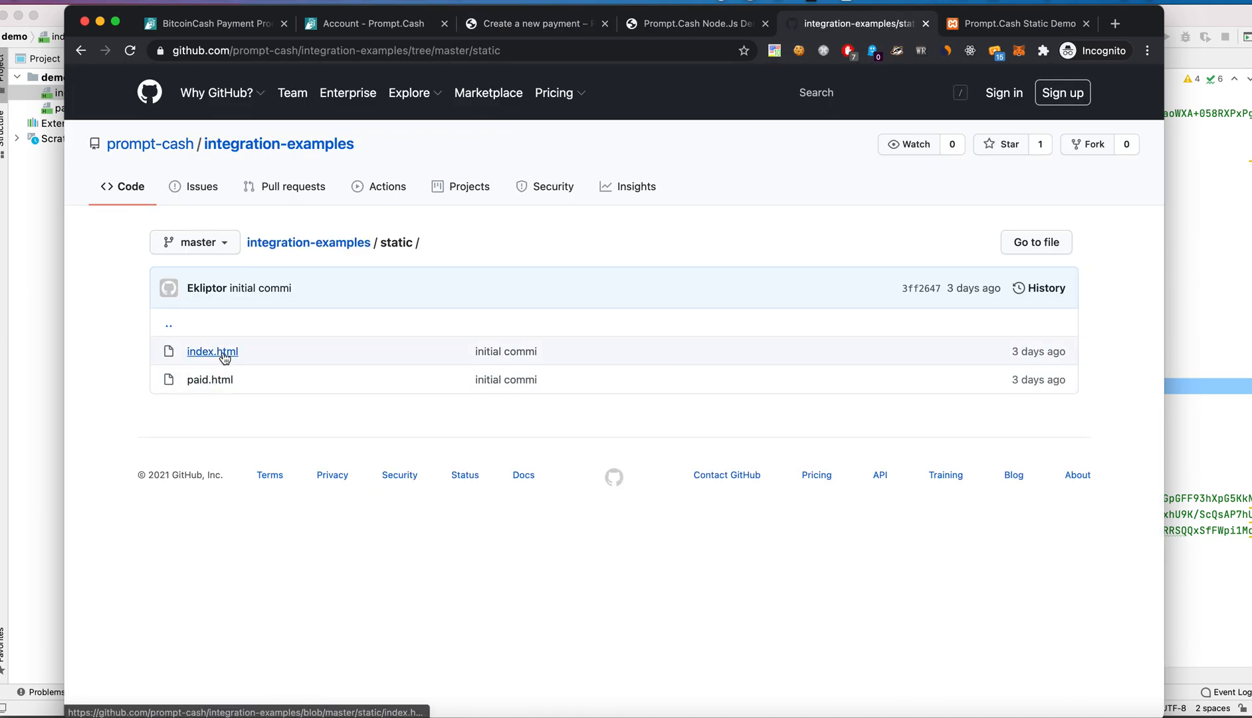
click(212, 351)
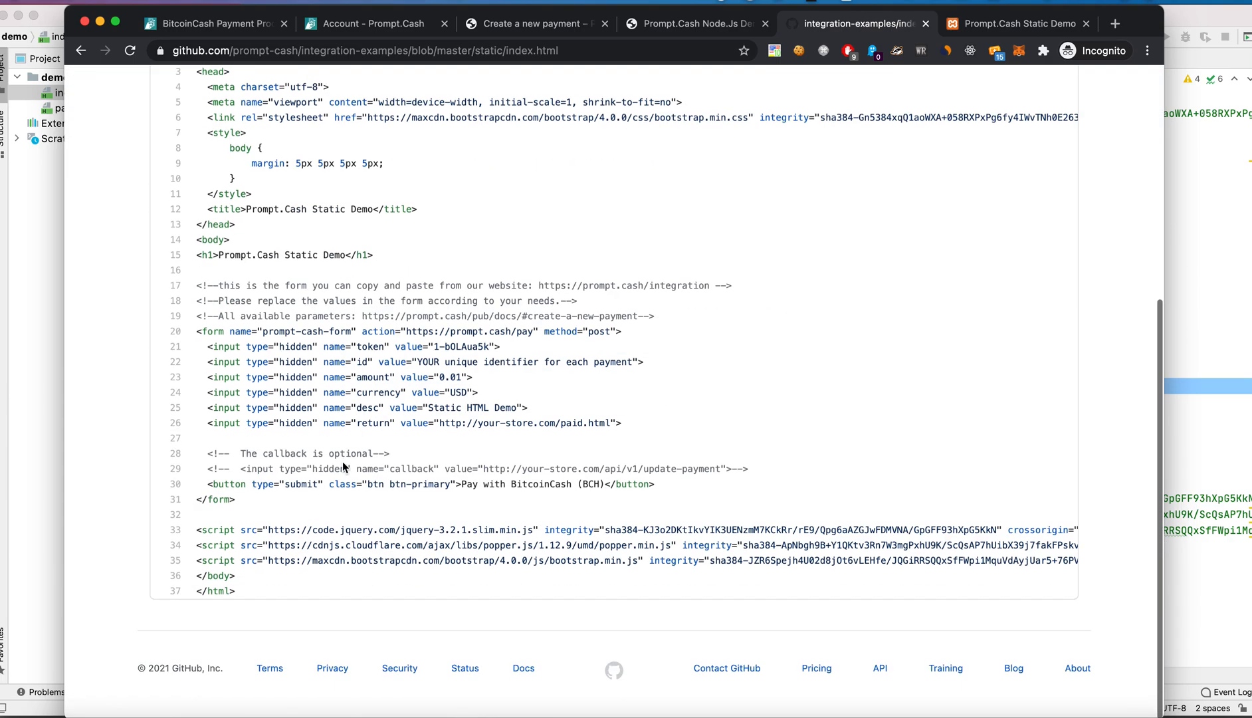
scroll(up, 3)
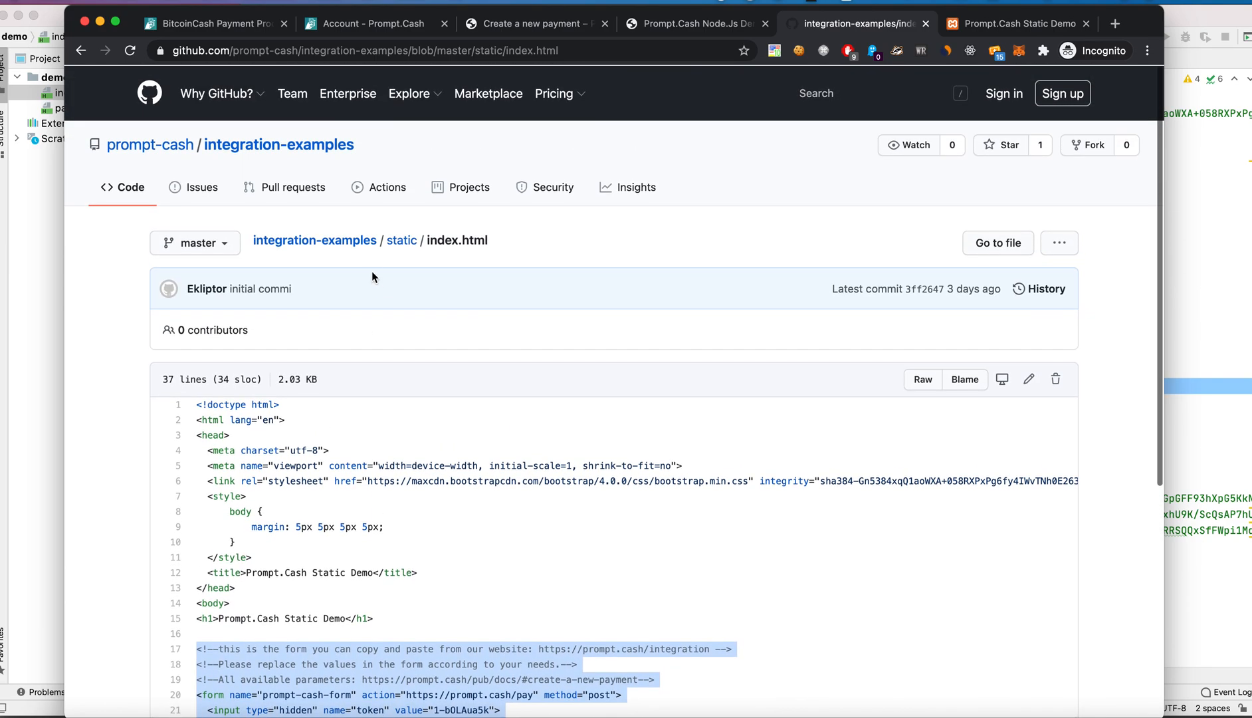
click(279, 145)
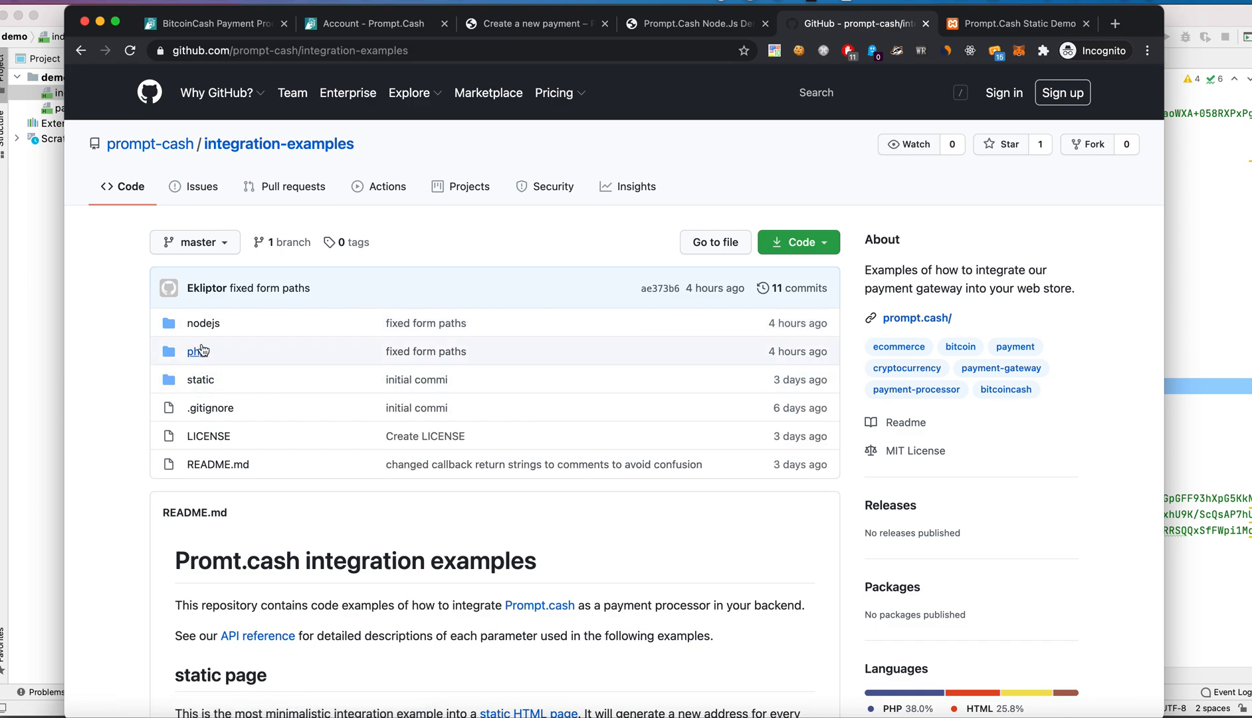
Review nodejs/index.js's callback setting alongside the create-payment docs page.
click(203, 323)
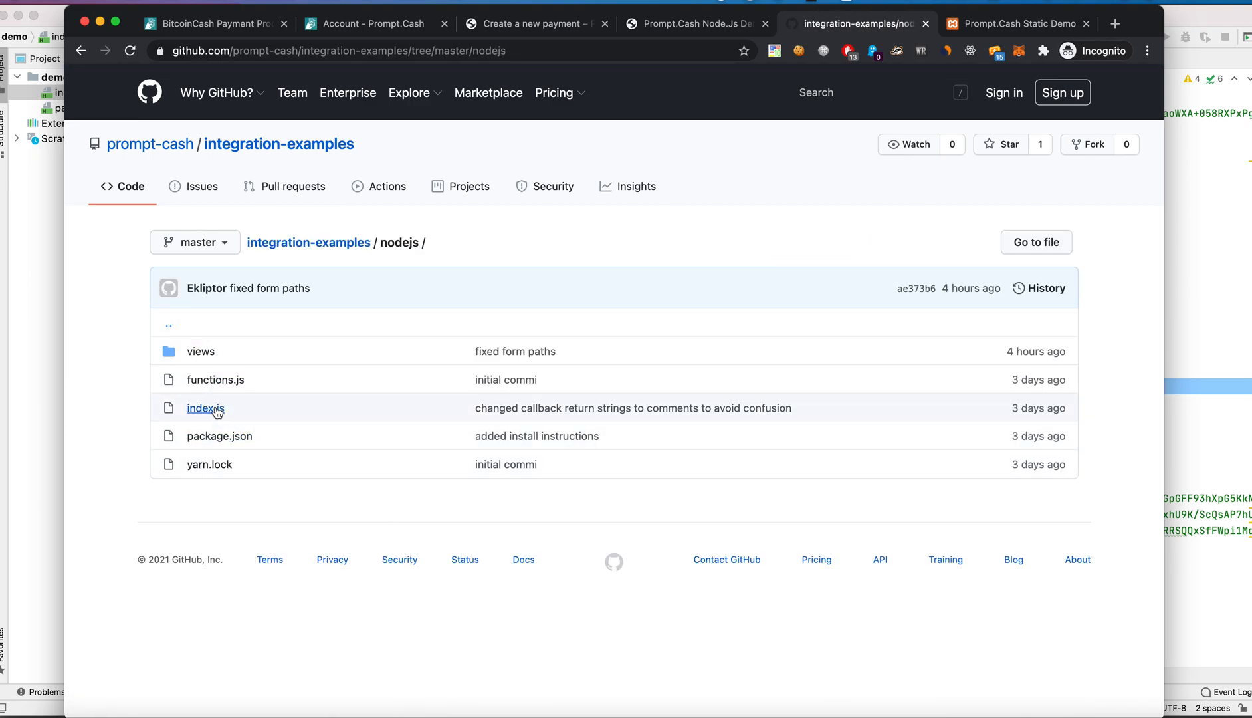
click(205, 409)
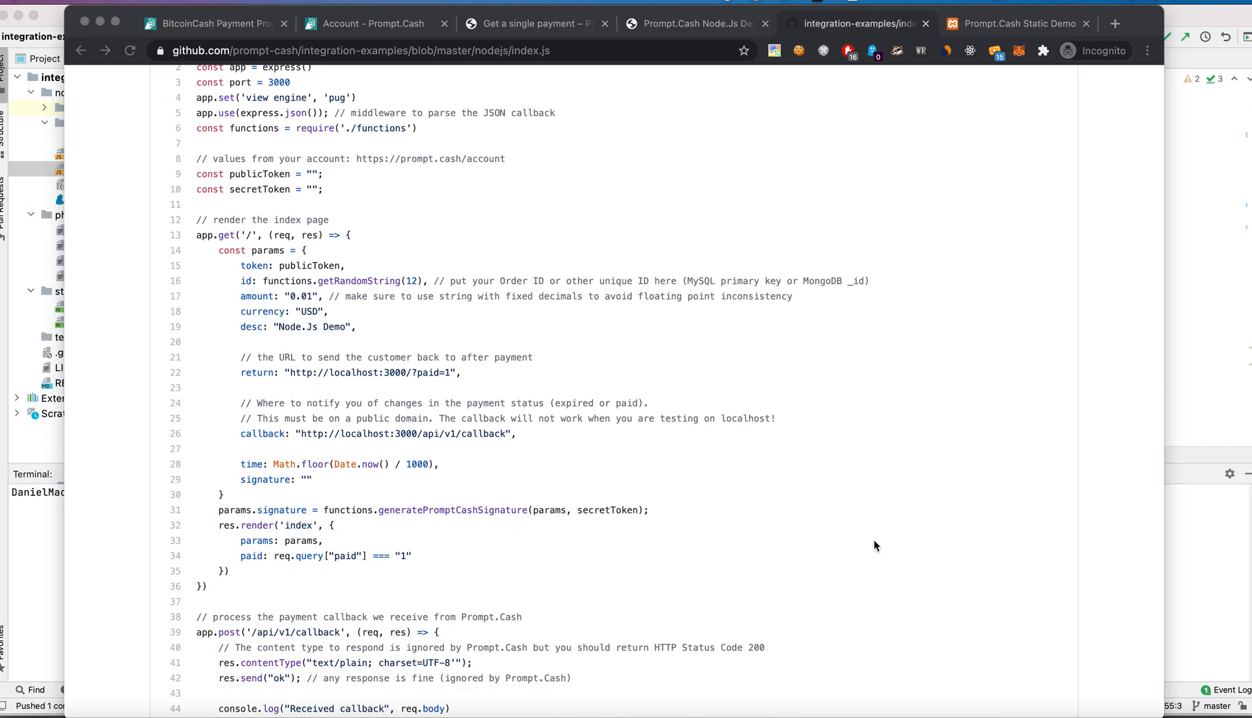
mouse_move(549, 430)
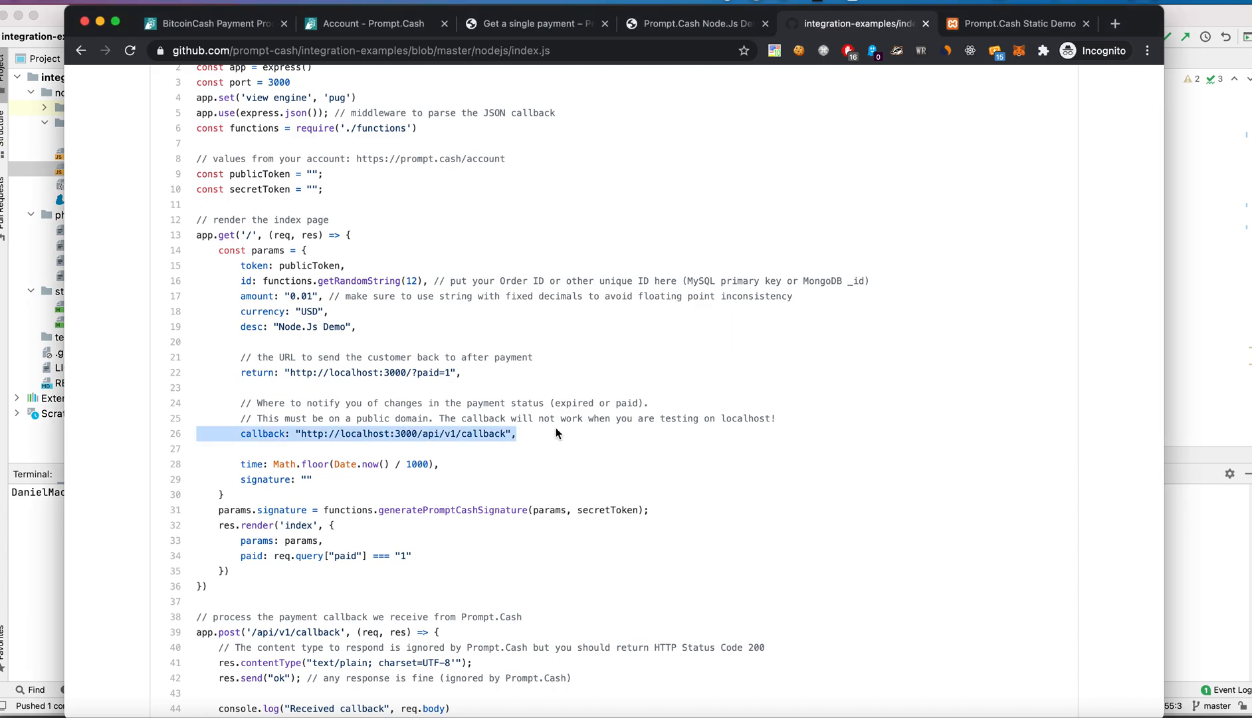
mouse_move(543, 29)
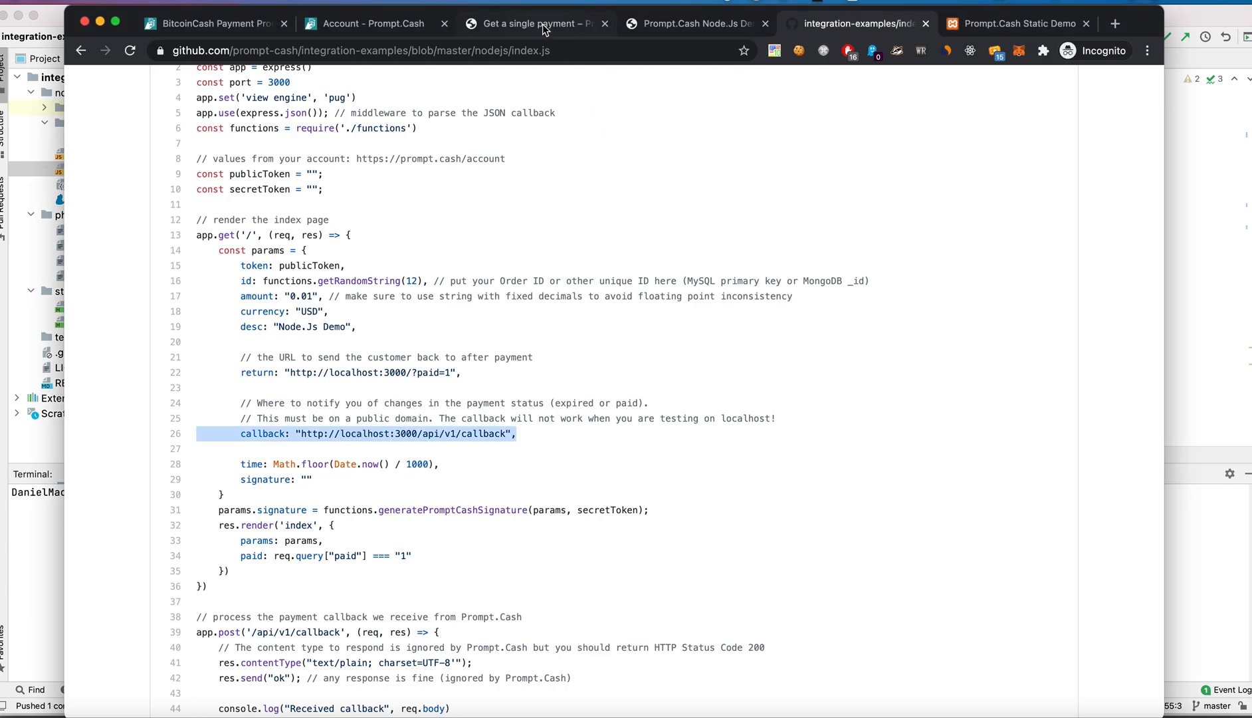
click(532, 22)
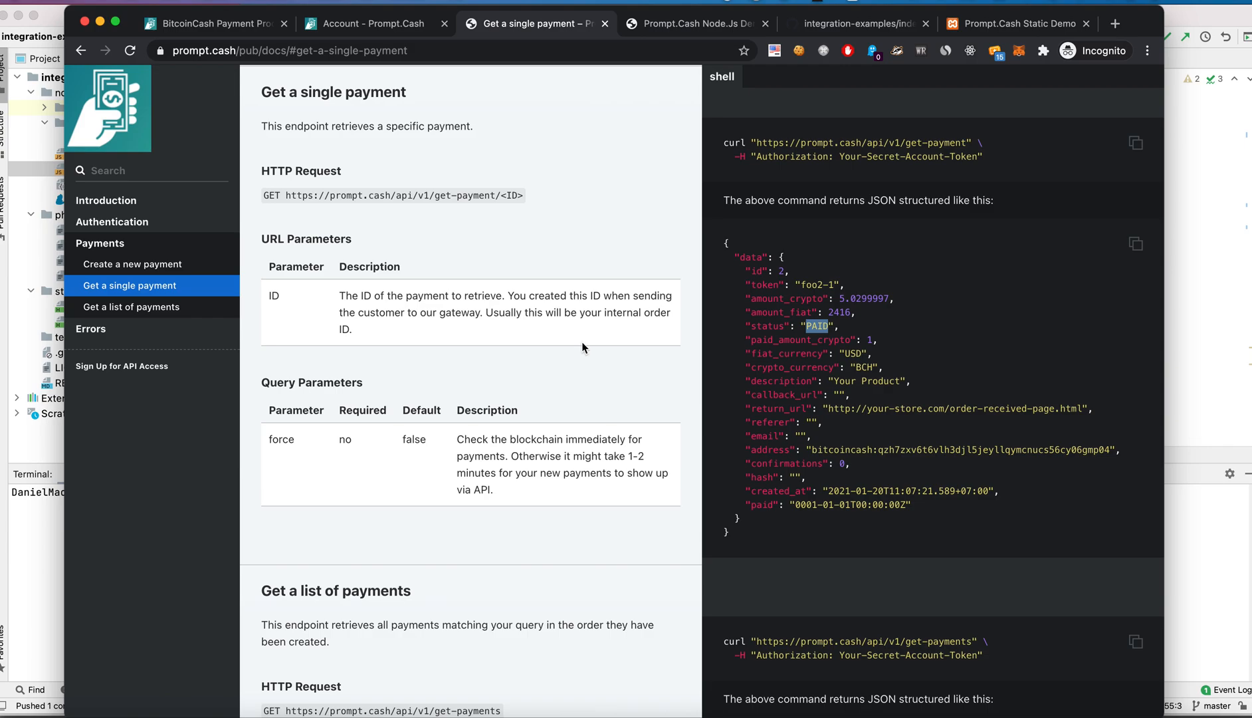
mouse_move(263, 281)
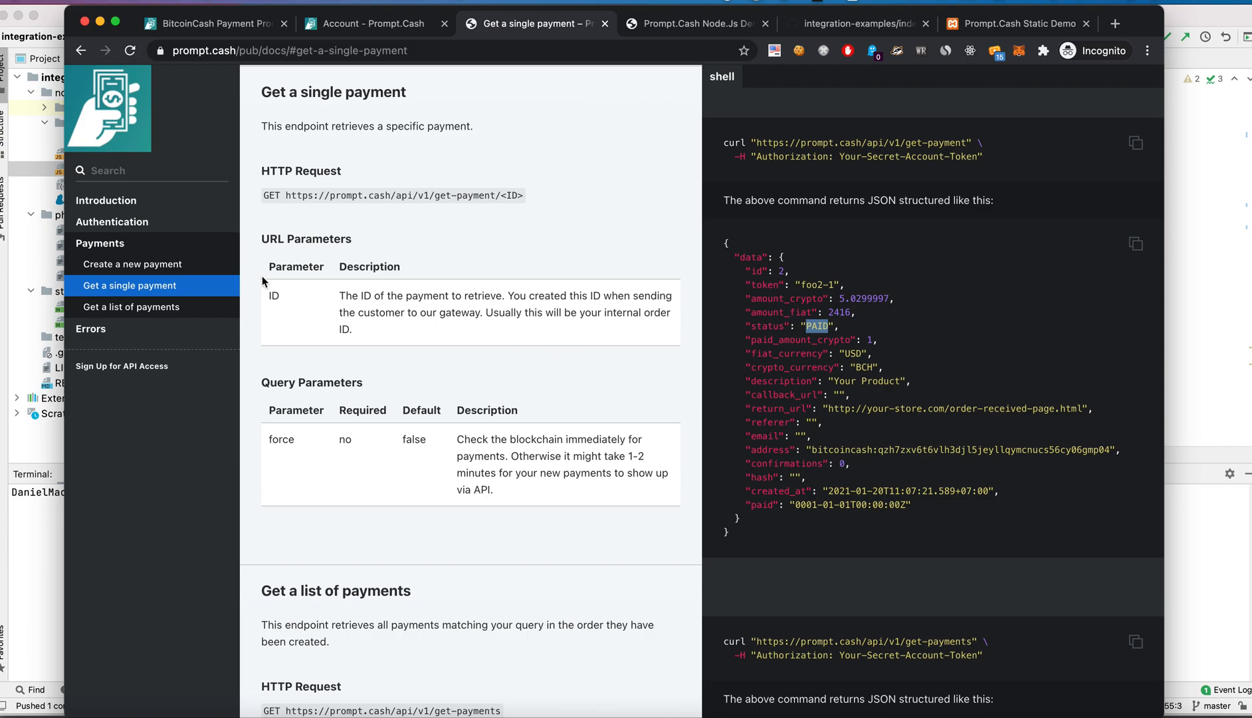
click(133, 263)
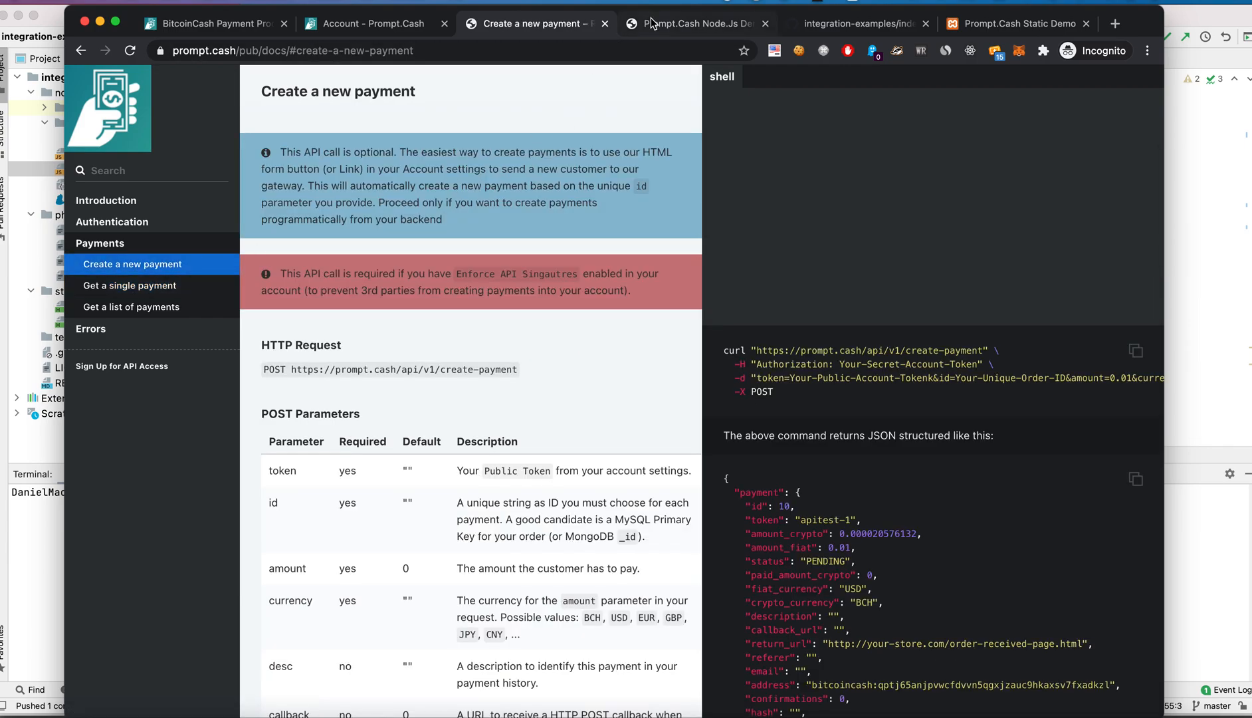
click(856, 22)
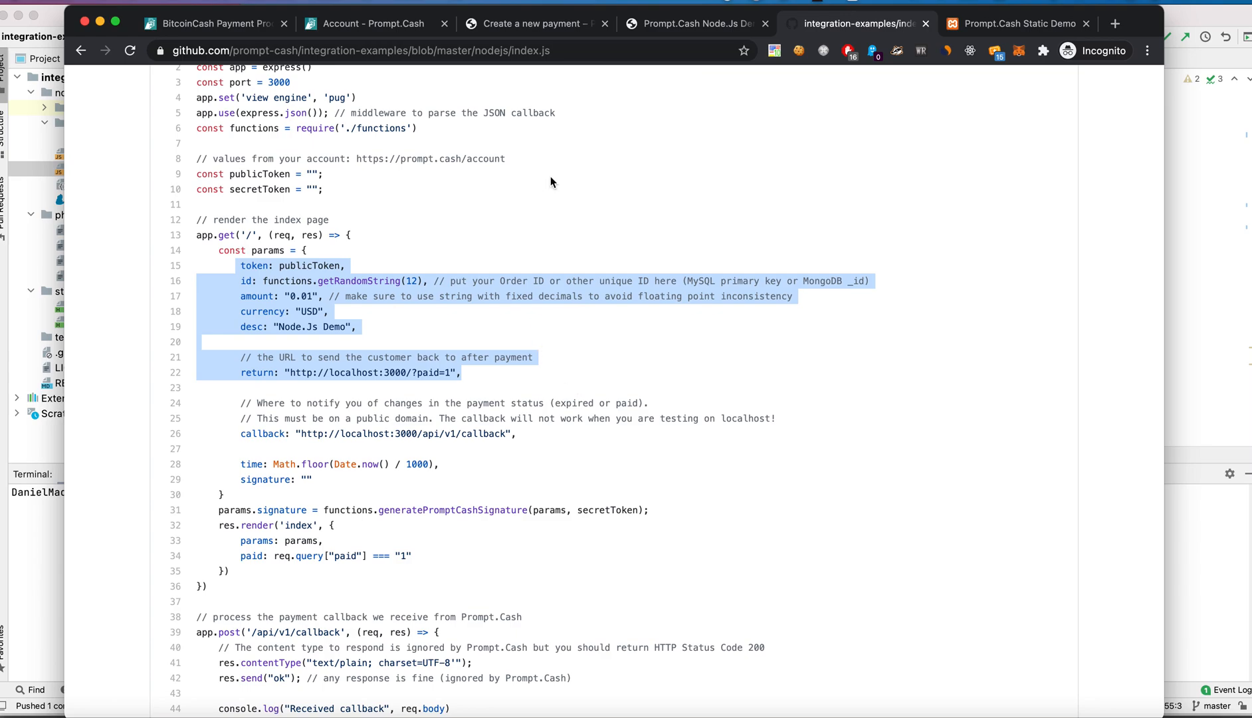
Read through the Create a new payment parameters and response in the Prompt.Cash docs.
click(532, 22)
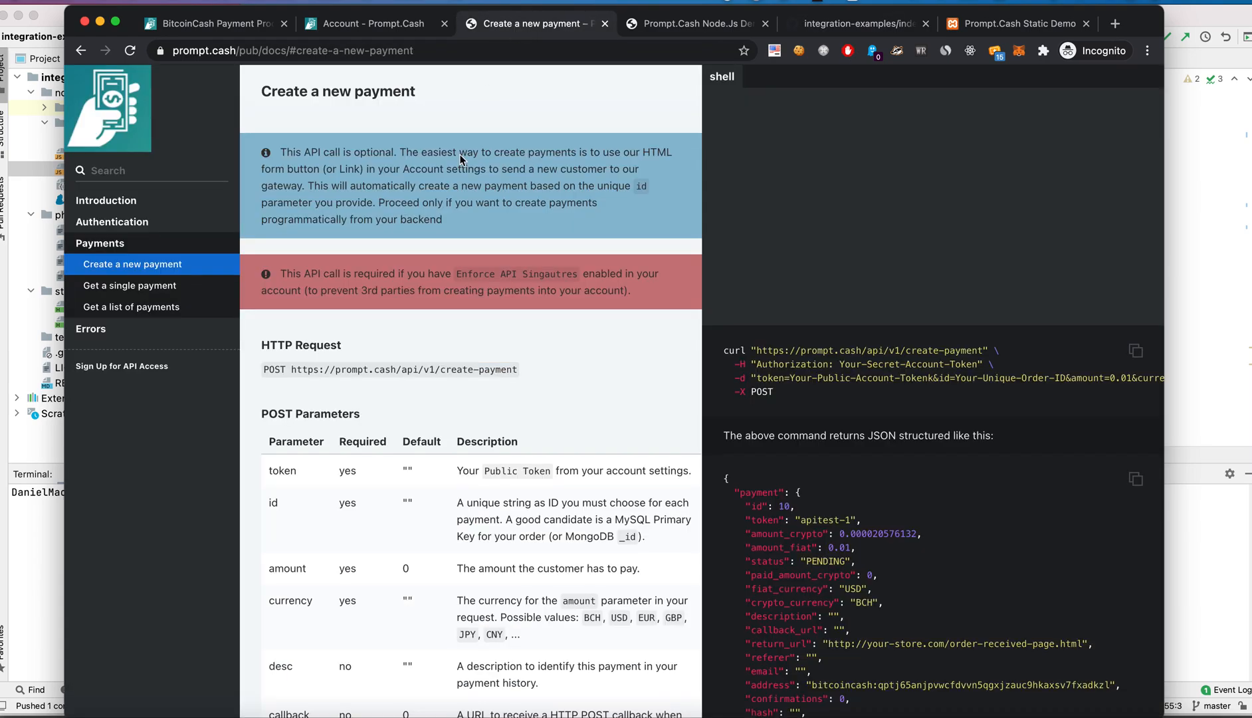
scroll(down, 3)
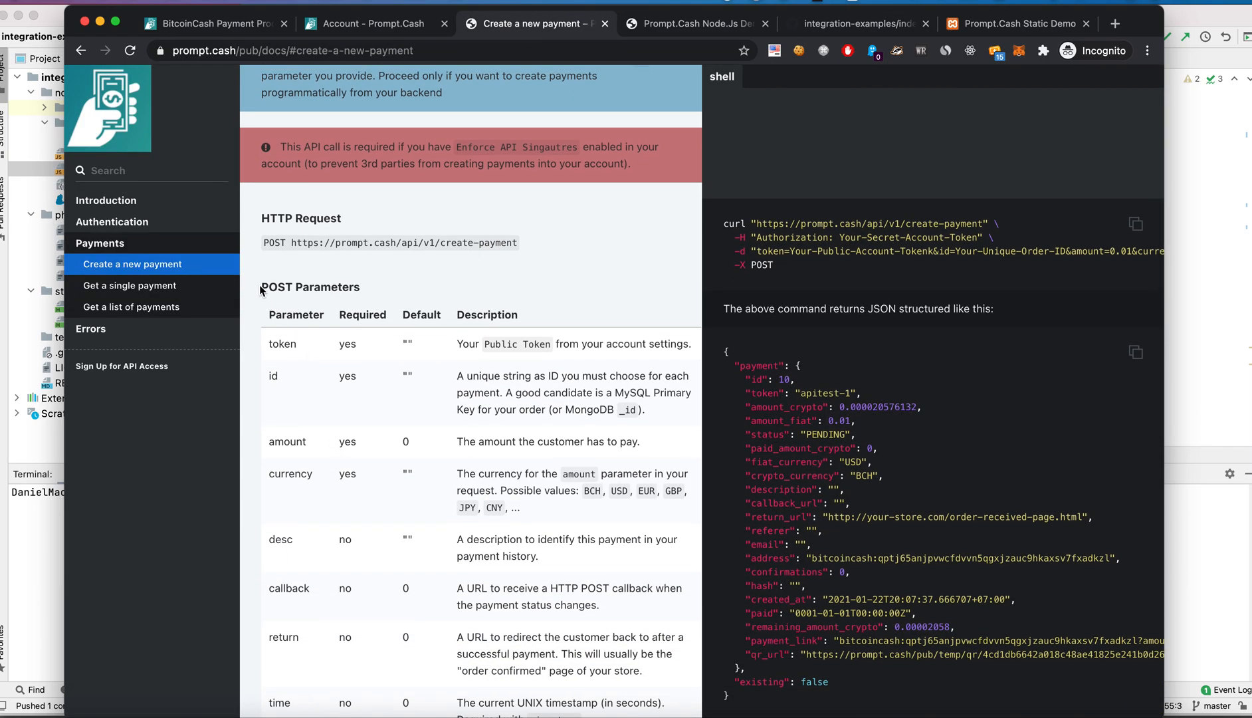
scroll(down, 3)
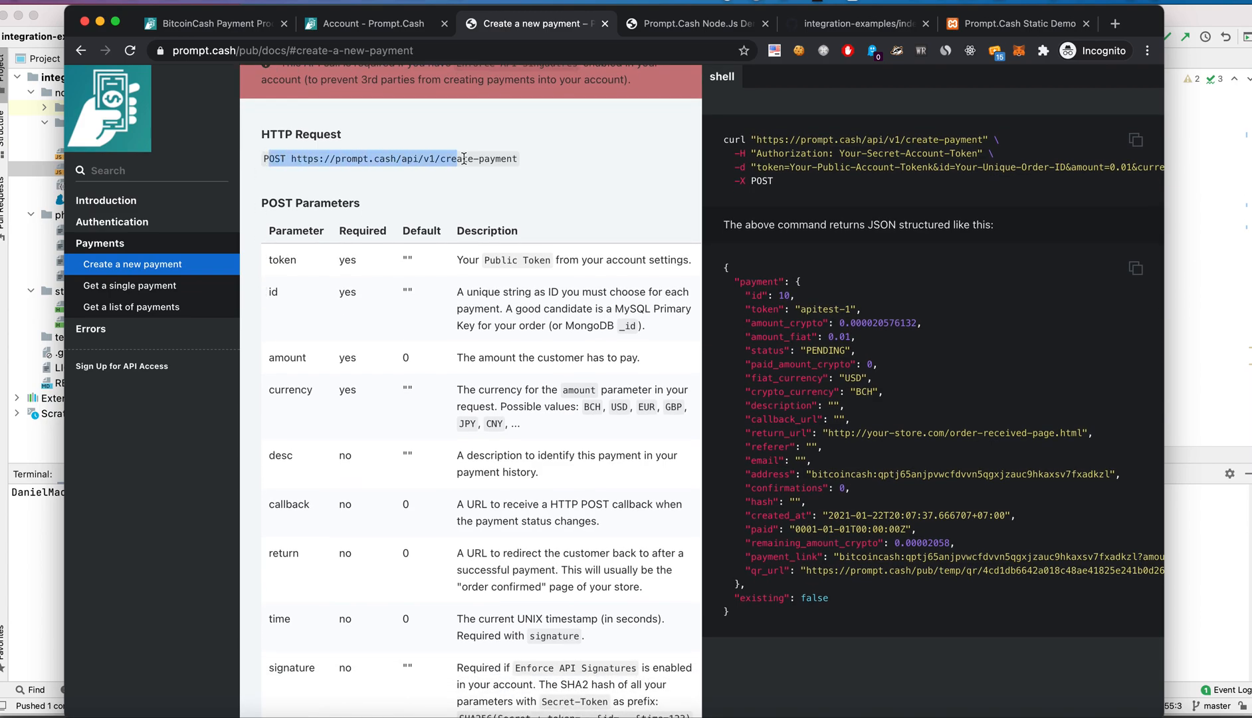
scroll(down, 3)
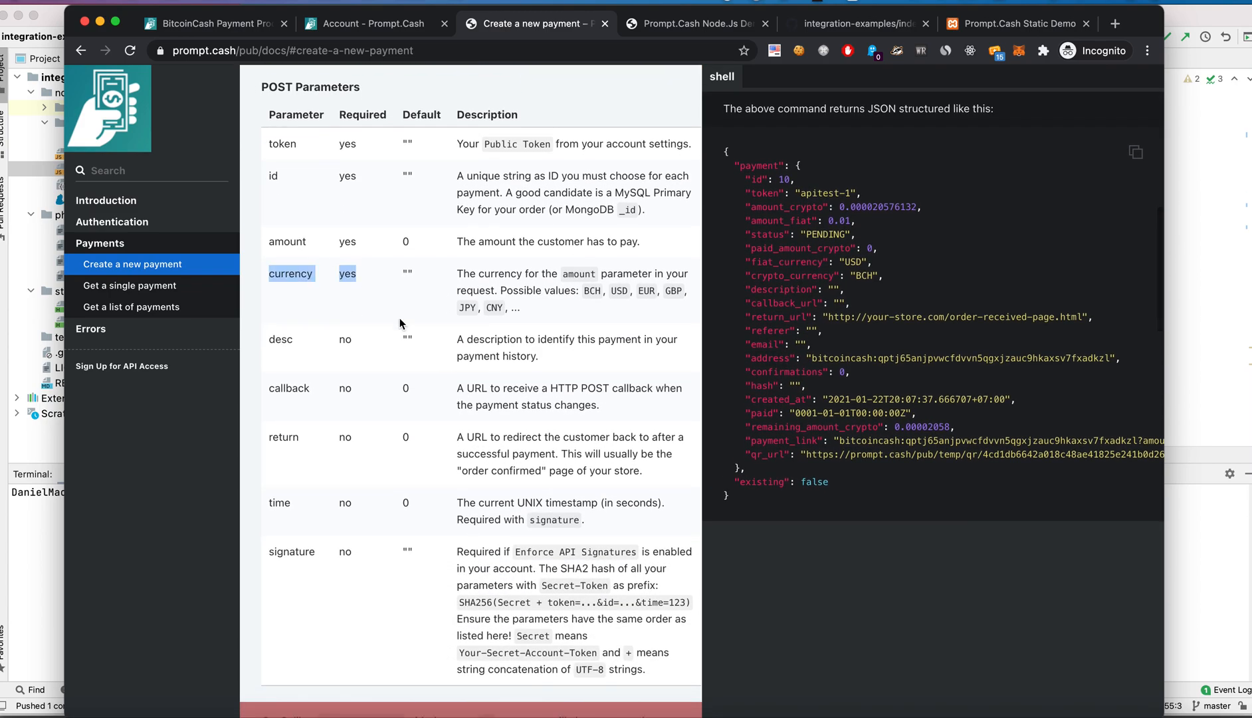
scroll(down, 3)
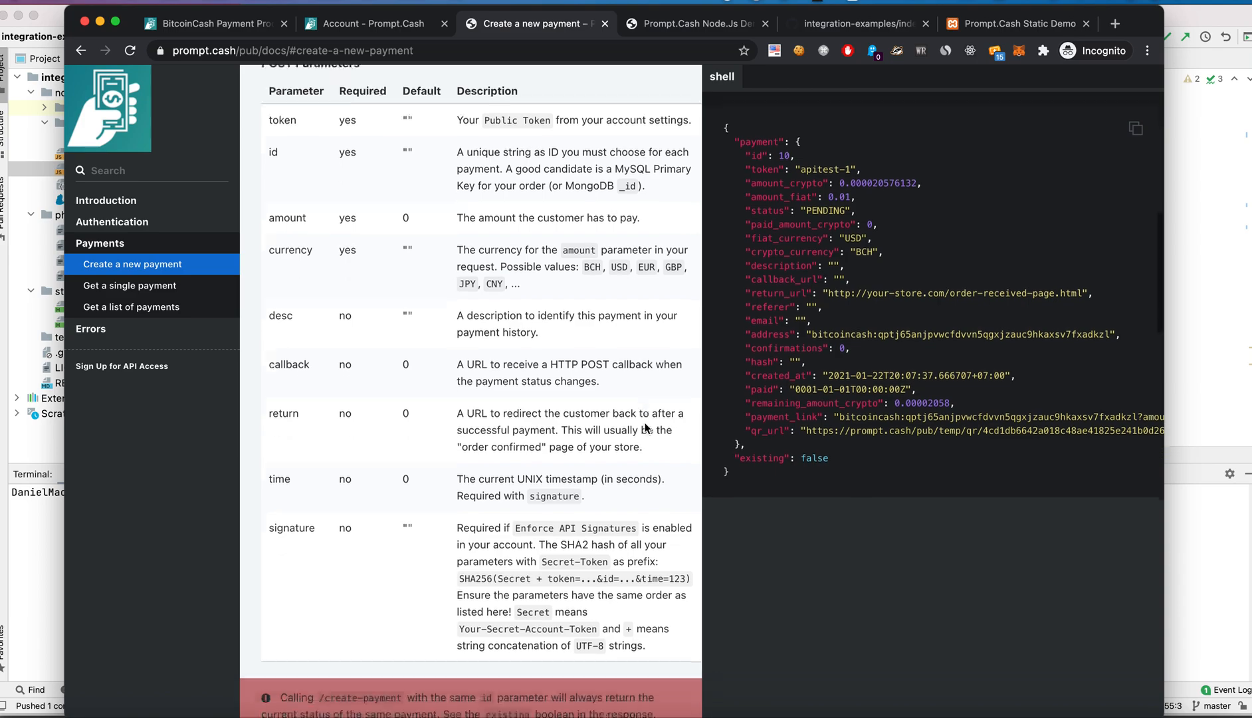
click(693, 23)
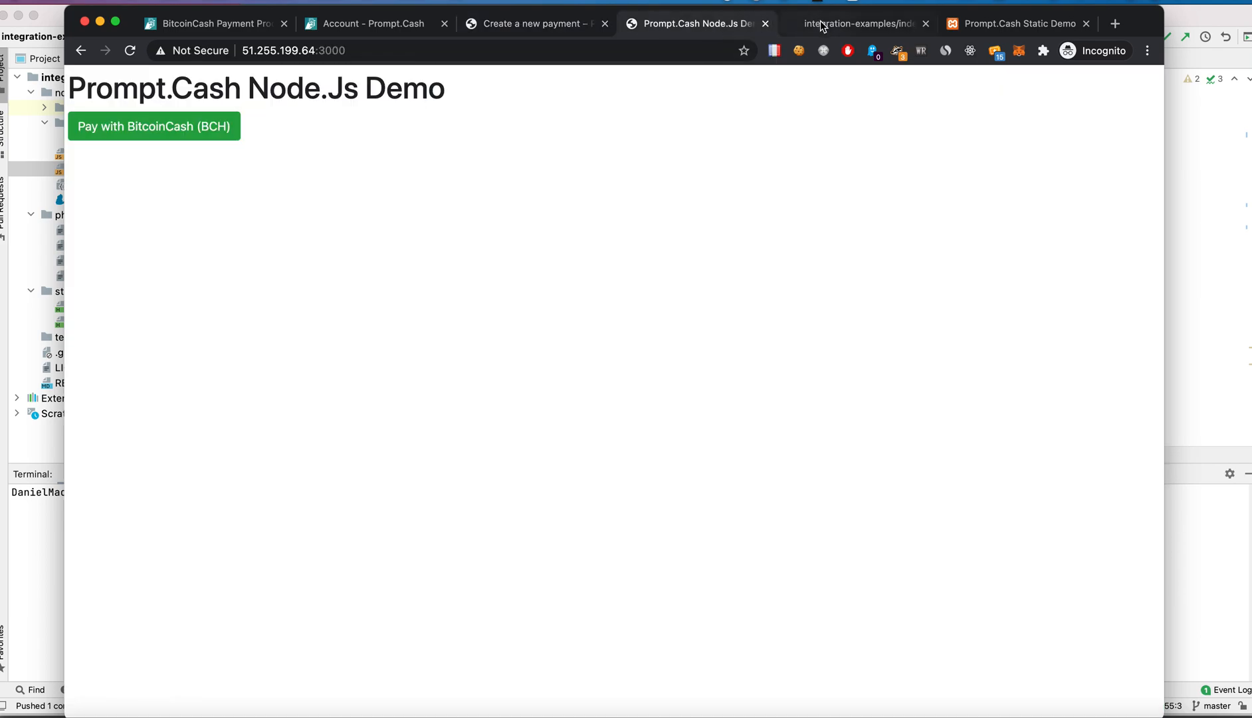
click(857, 22)
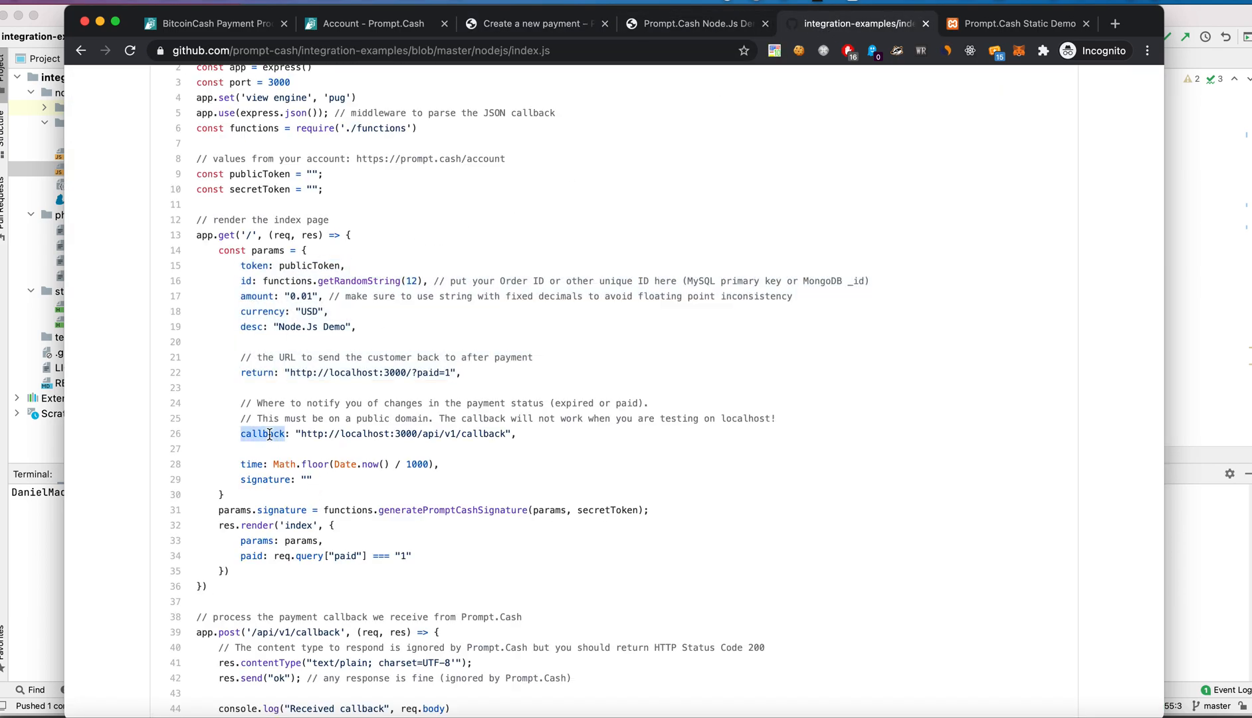
click(561, 701)
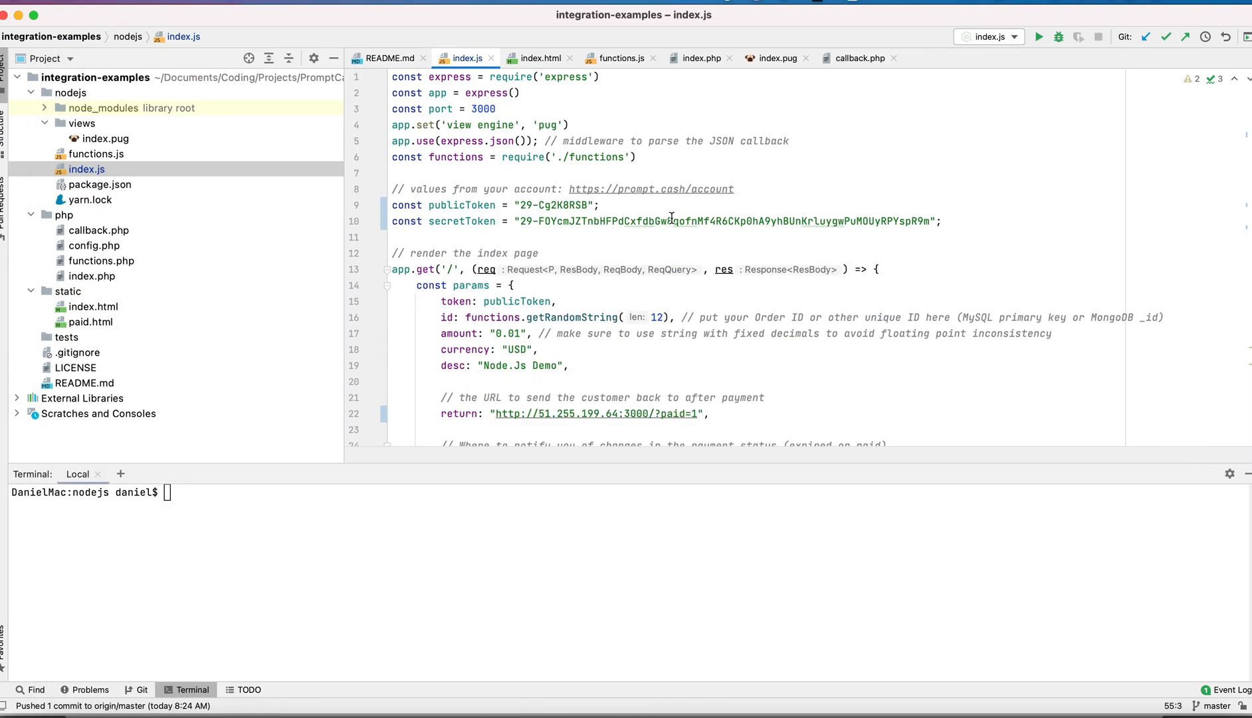
drag(371, 204, 370, 220)
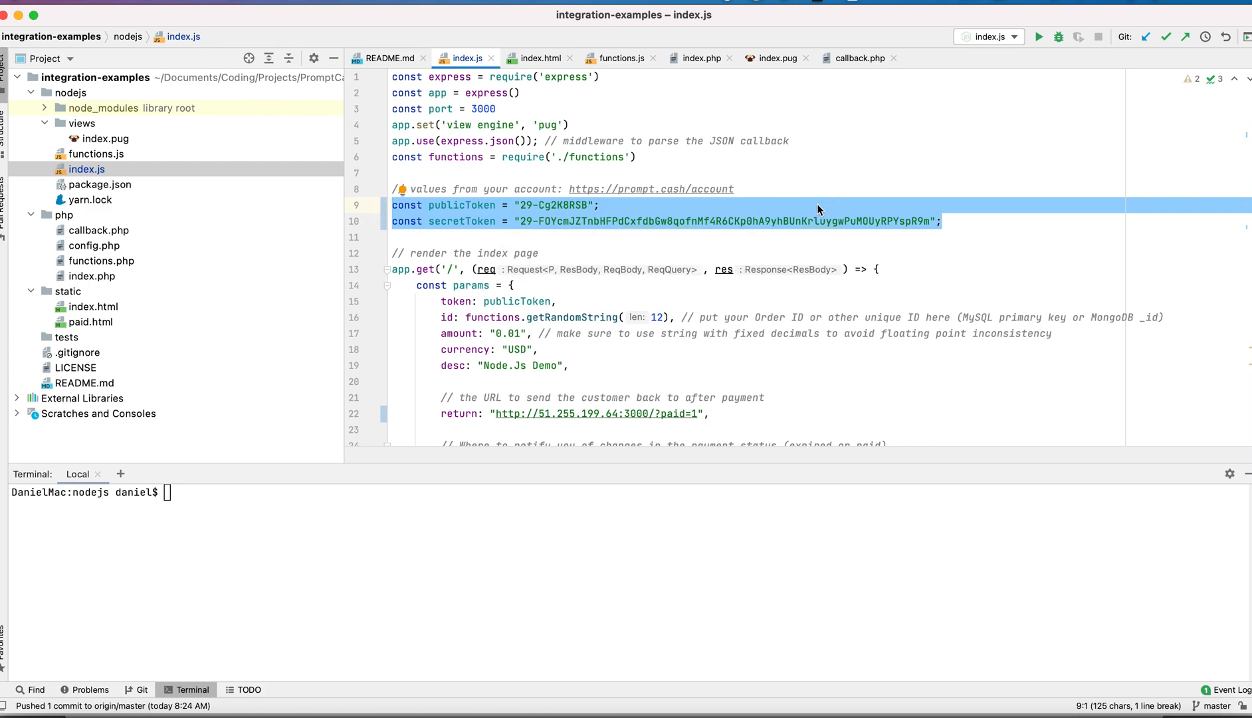
scroll(down, 3)
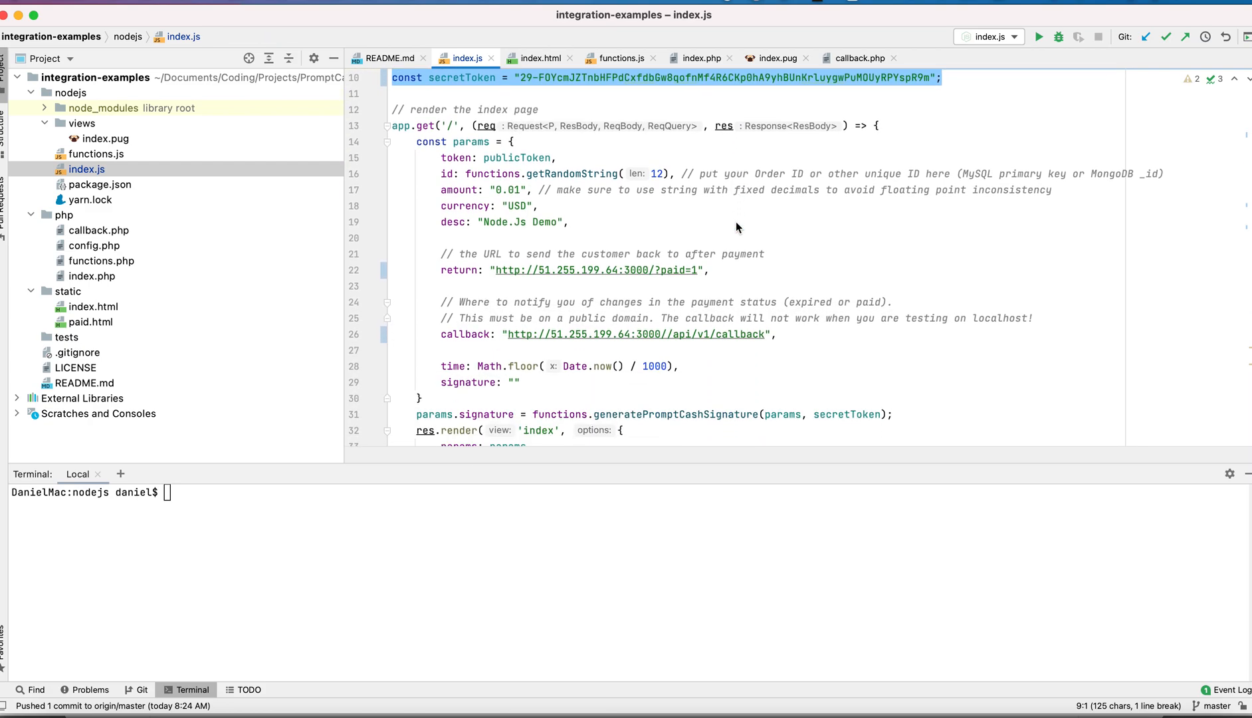
click(695, 269)
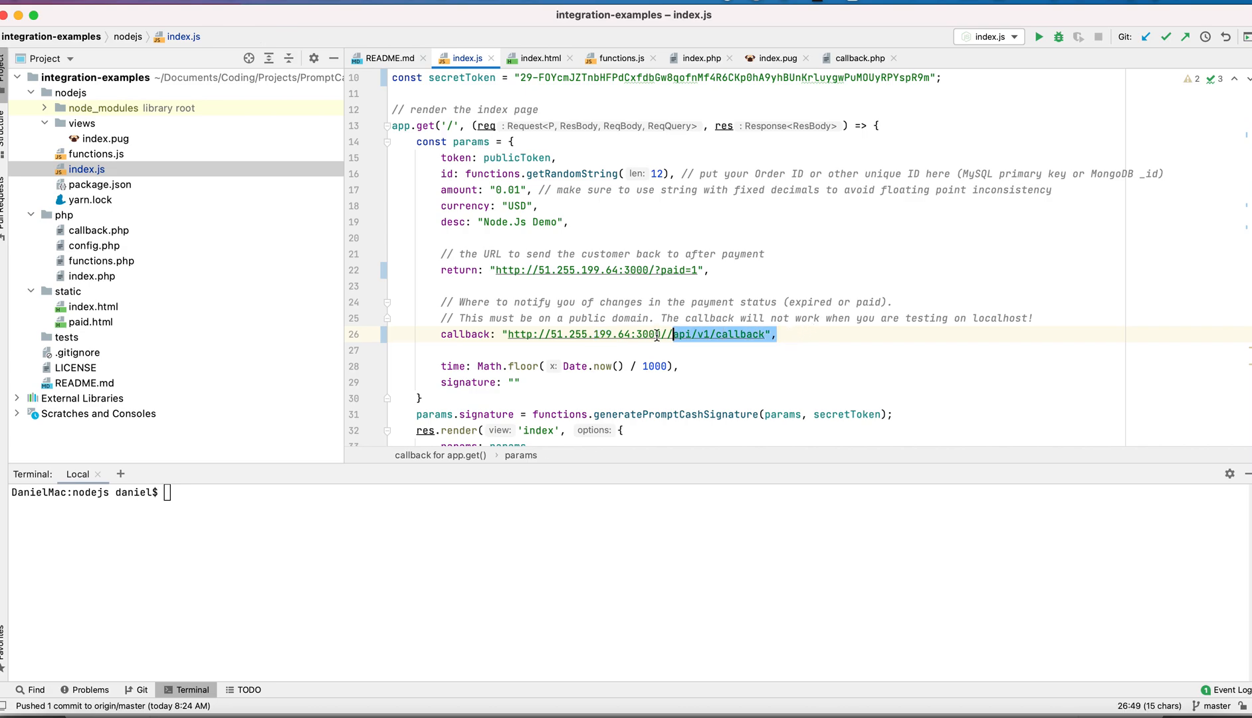
scroll(down, 3)
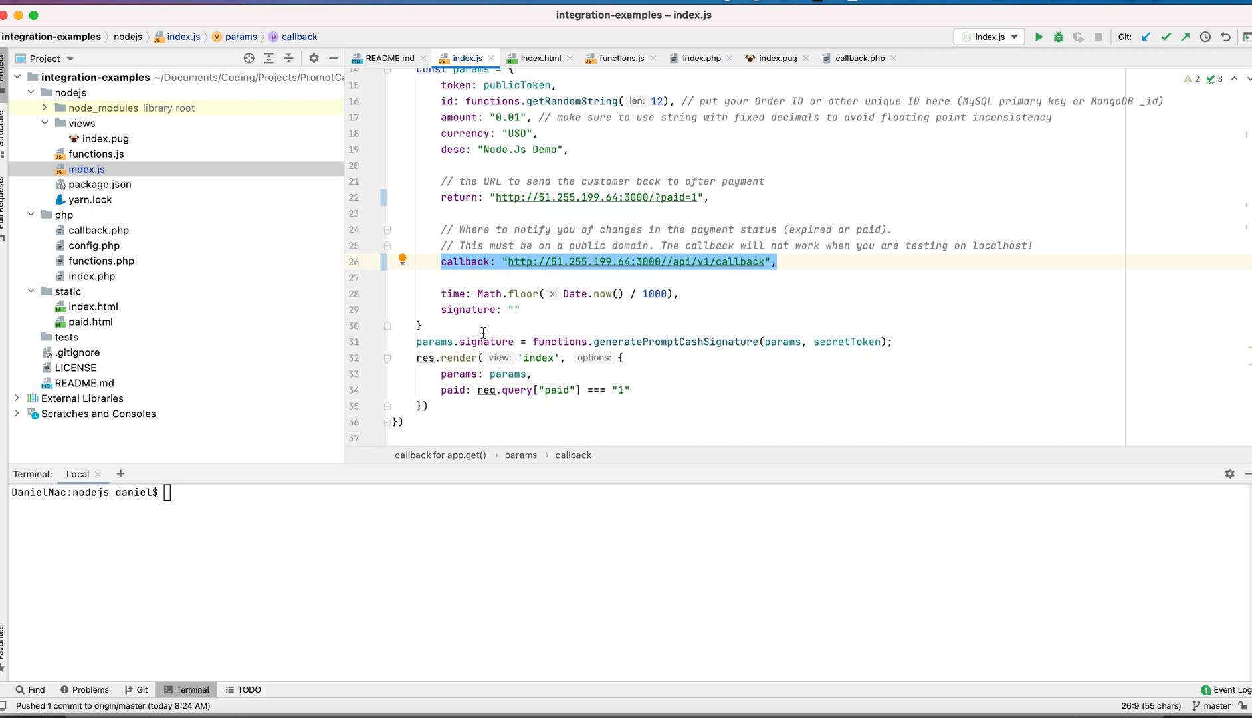
double_click(485, 389)
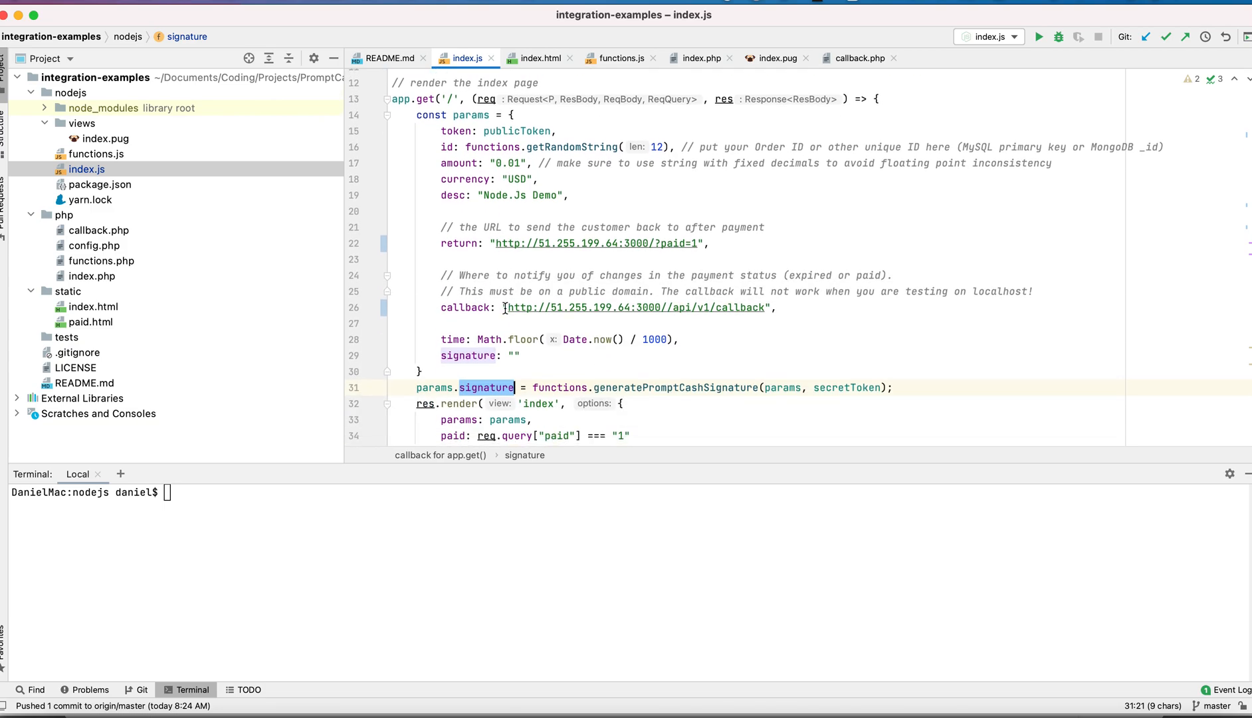
scroll(down, 3)
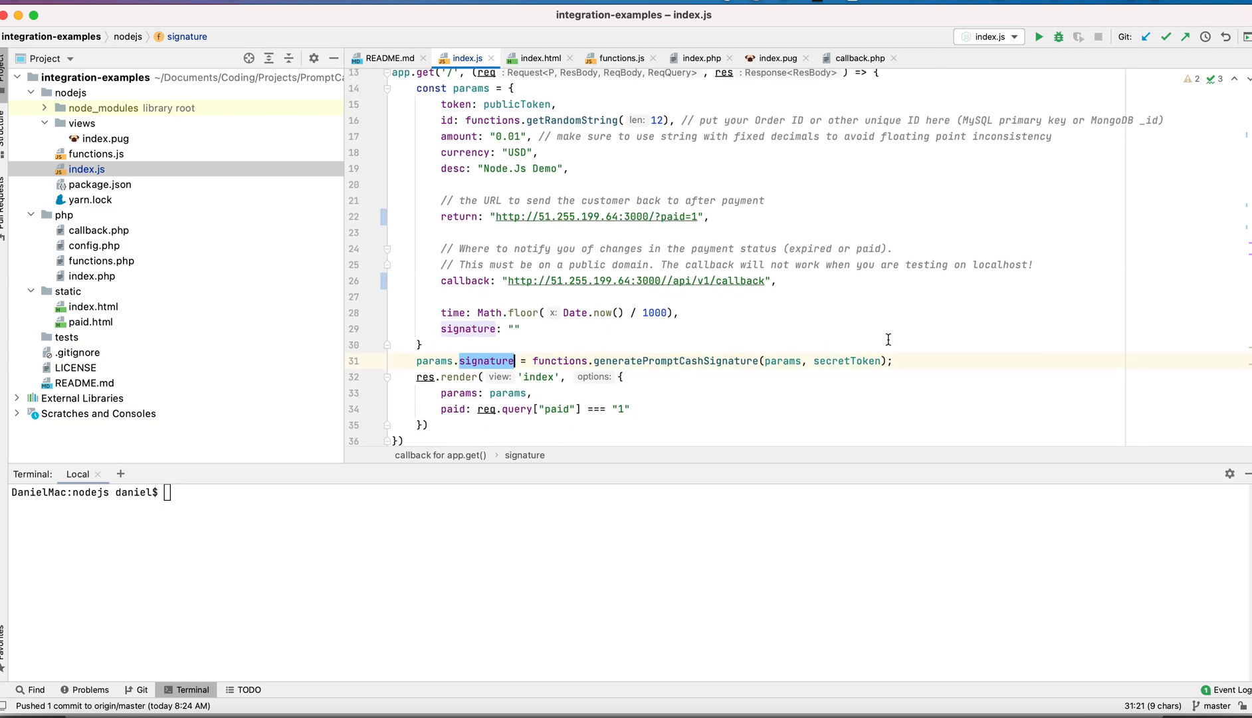
mouse_move(456, 63)
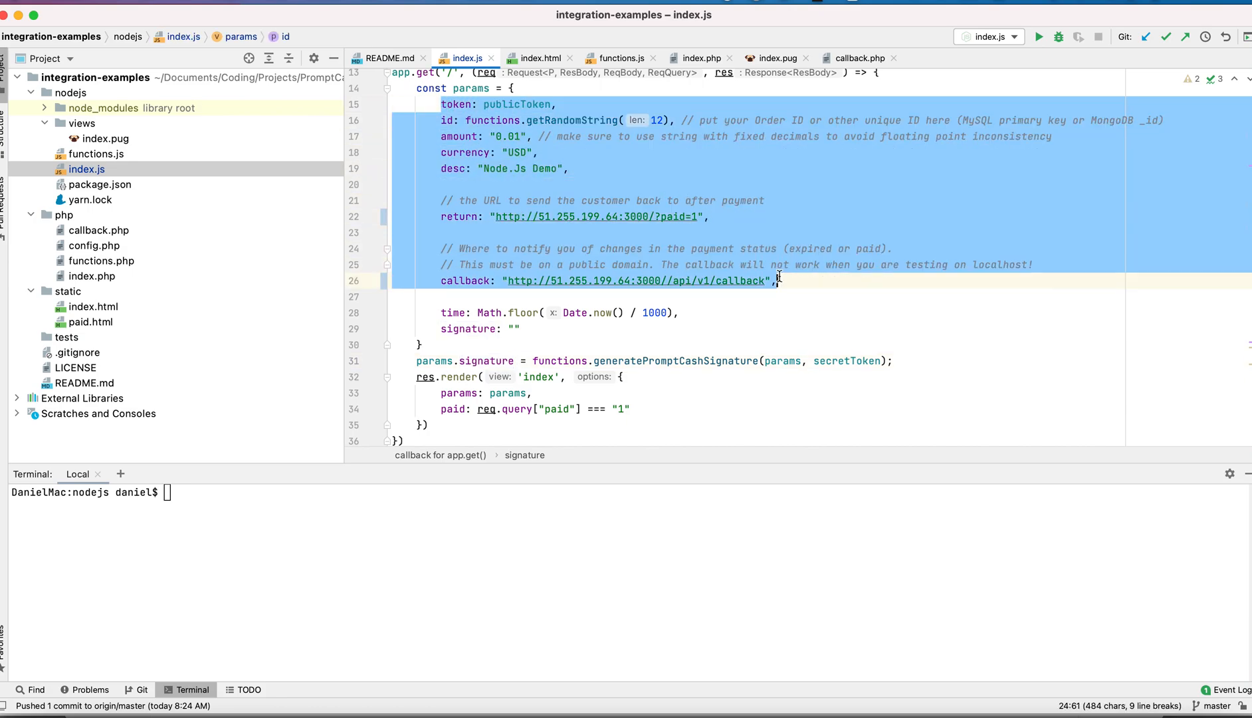
double_click(847, 361)
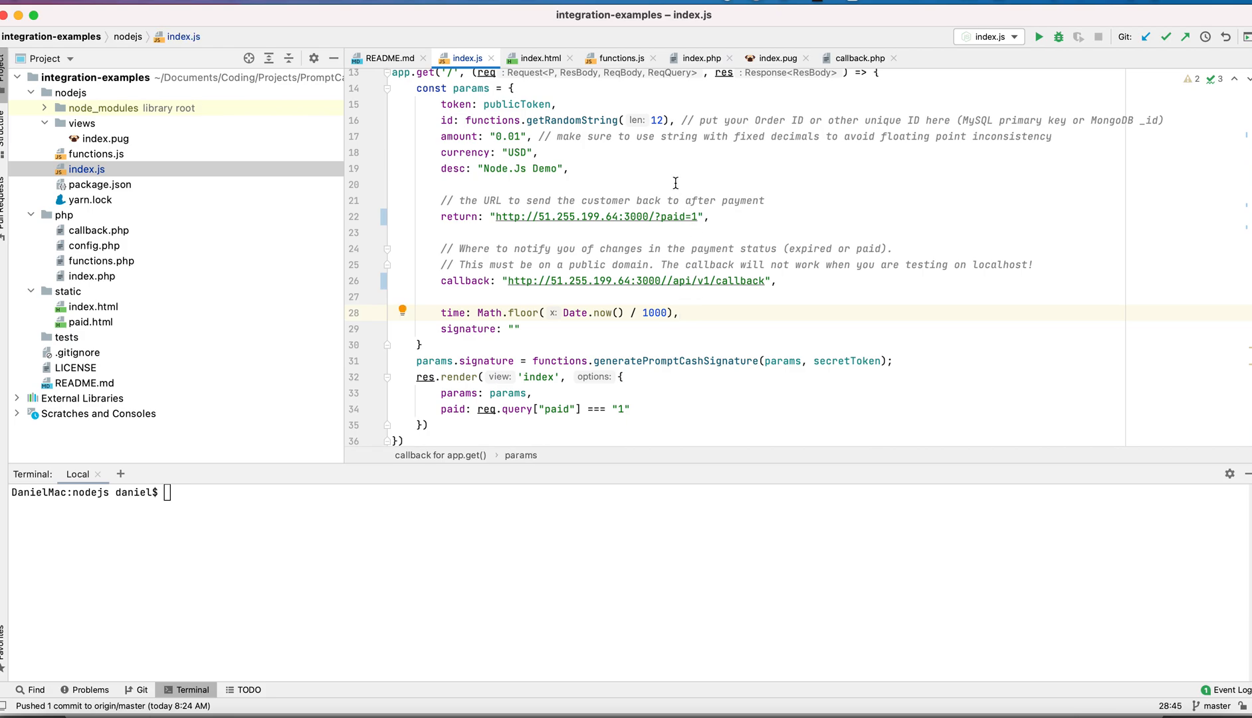
mouse_move(659, 153)
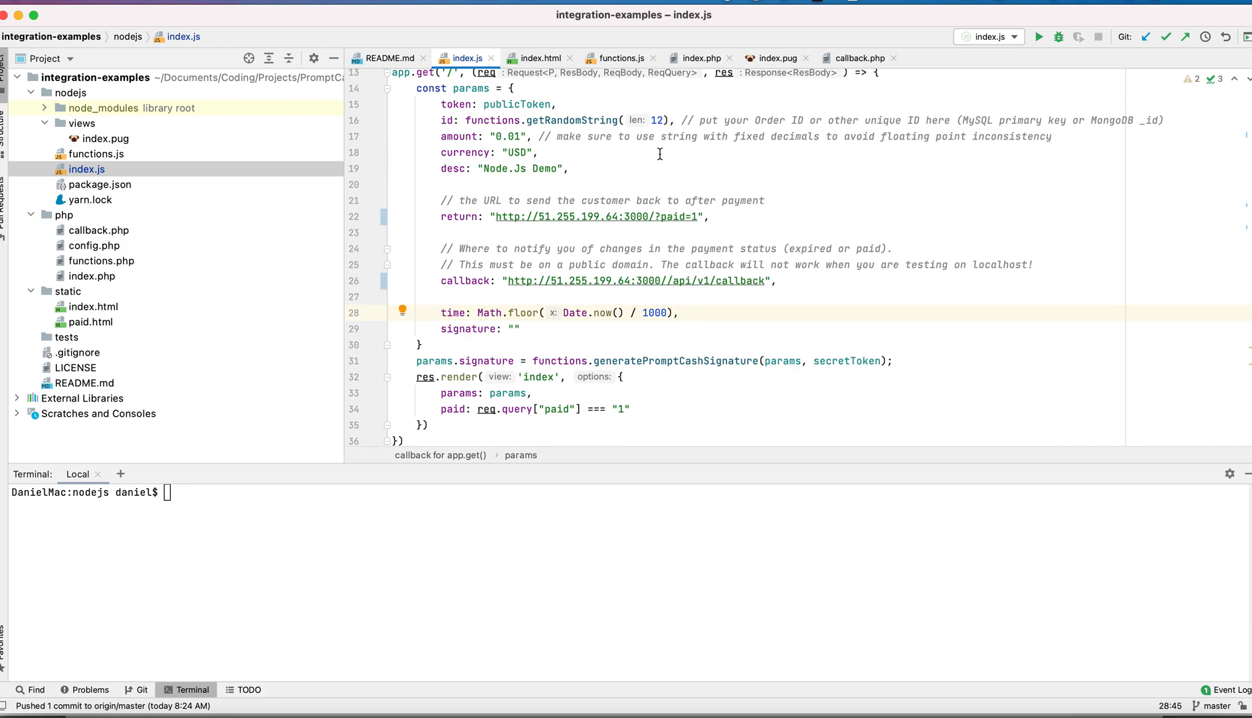
scroll(down, 3)
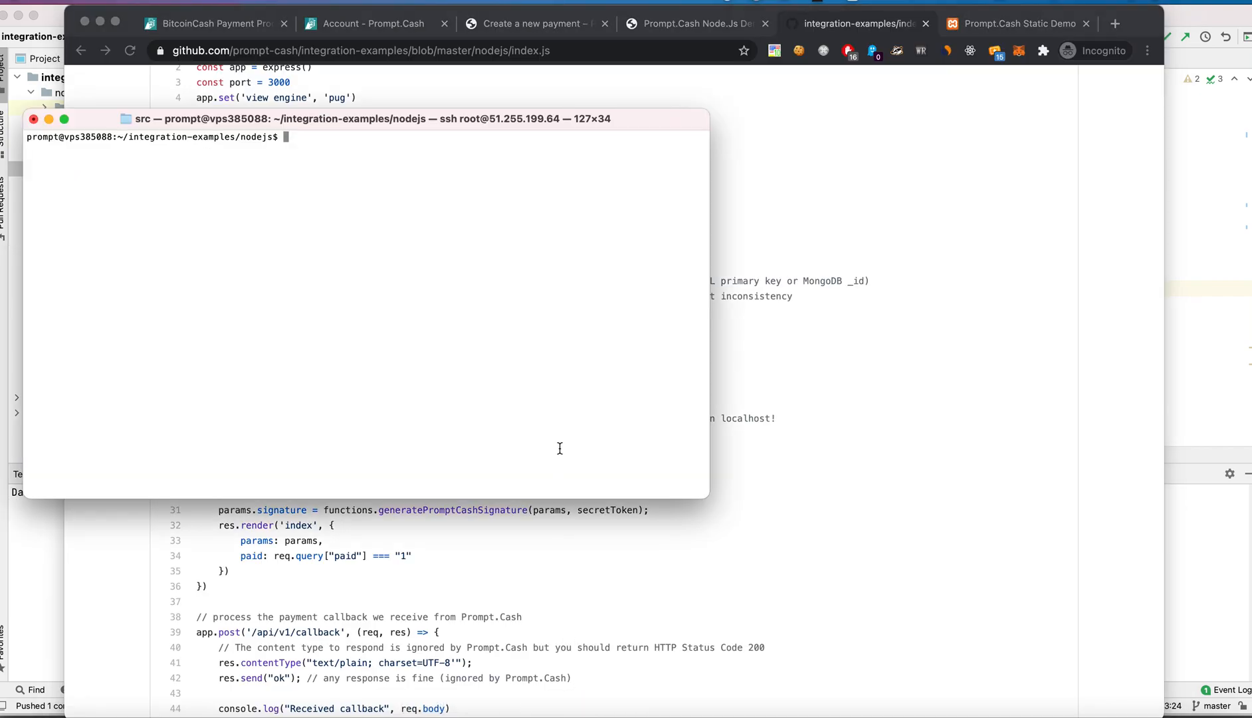
Run yarn start on the server, load the Node.js demo page and pay the order with BitcoinCash.
text(yarn st)
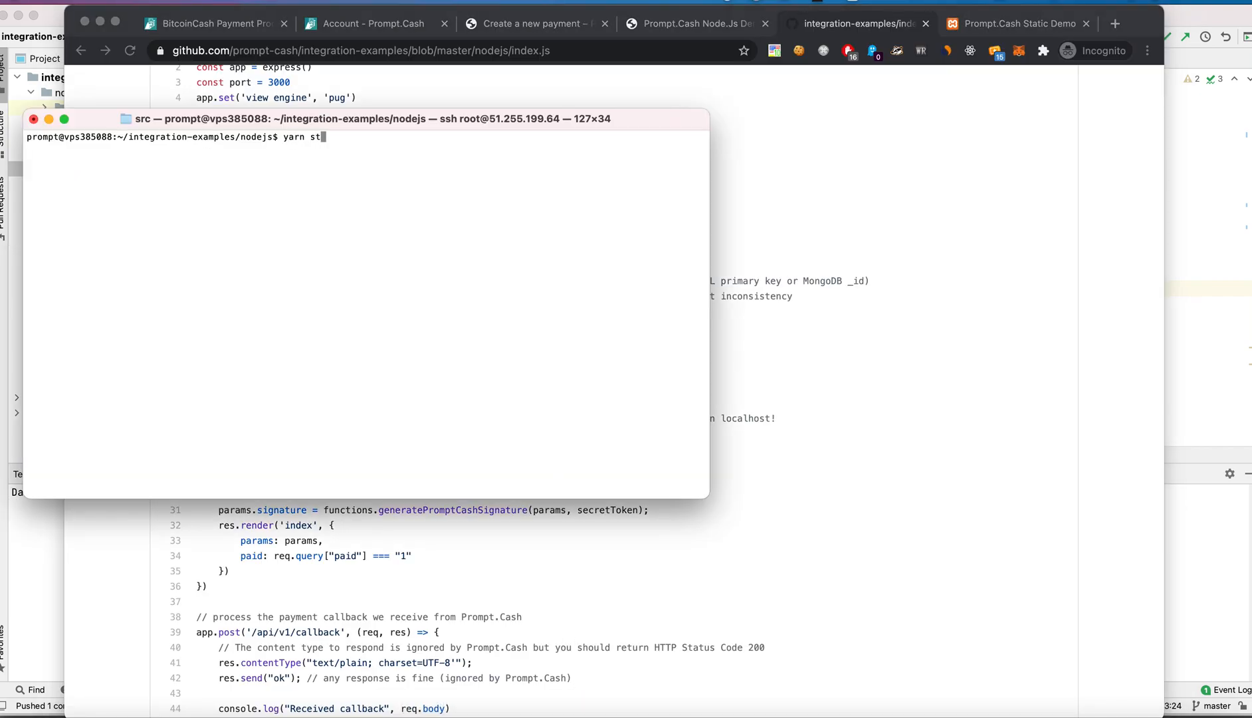
key(Return)
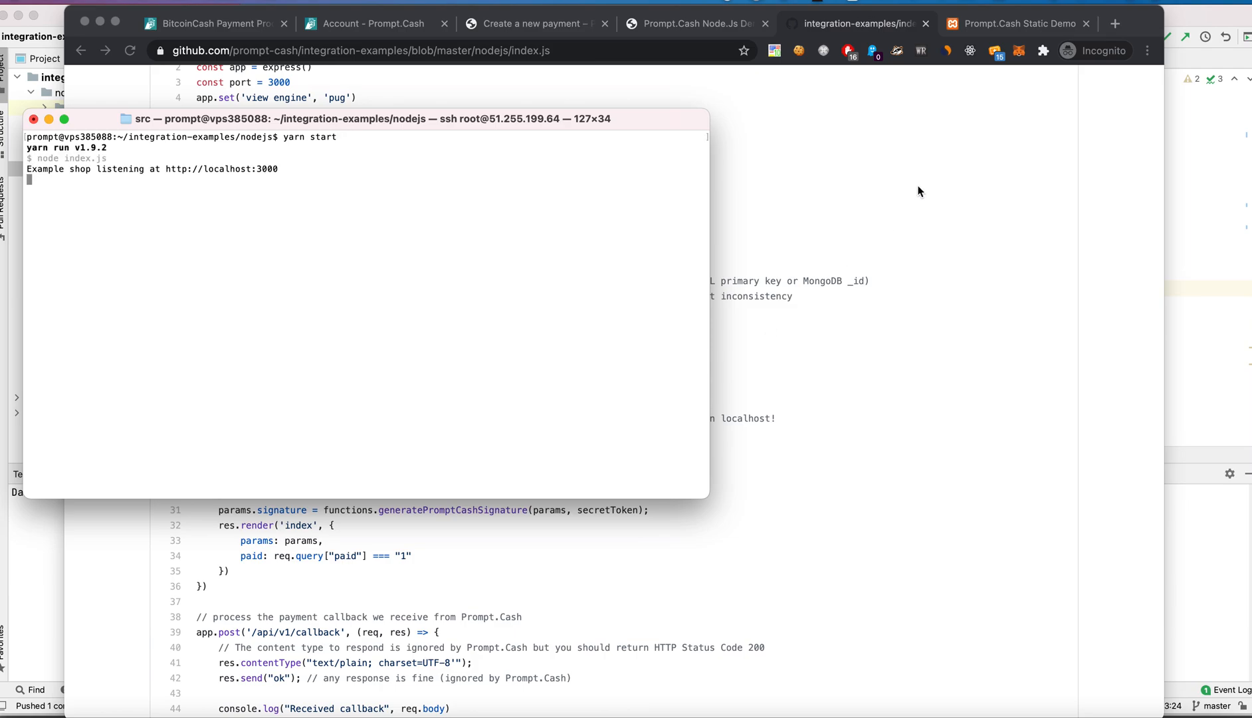
click(696, 22)
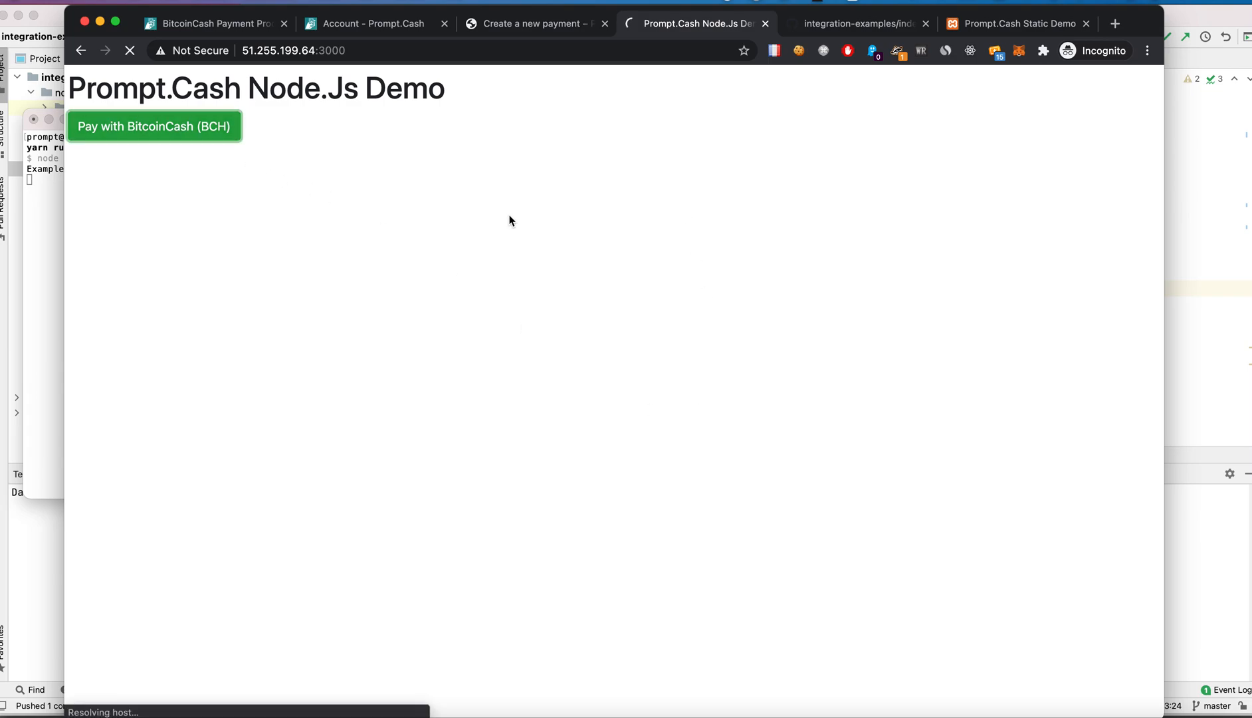
click(154, 126)
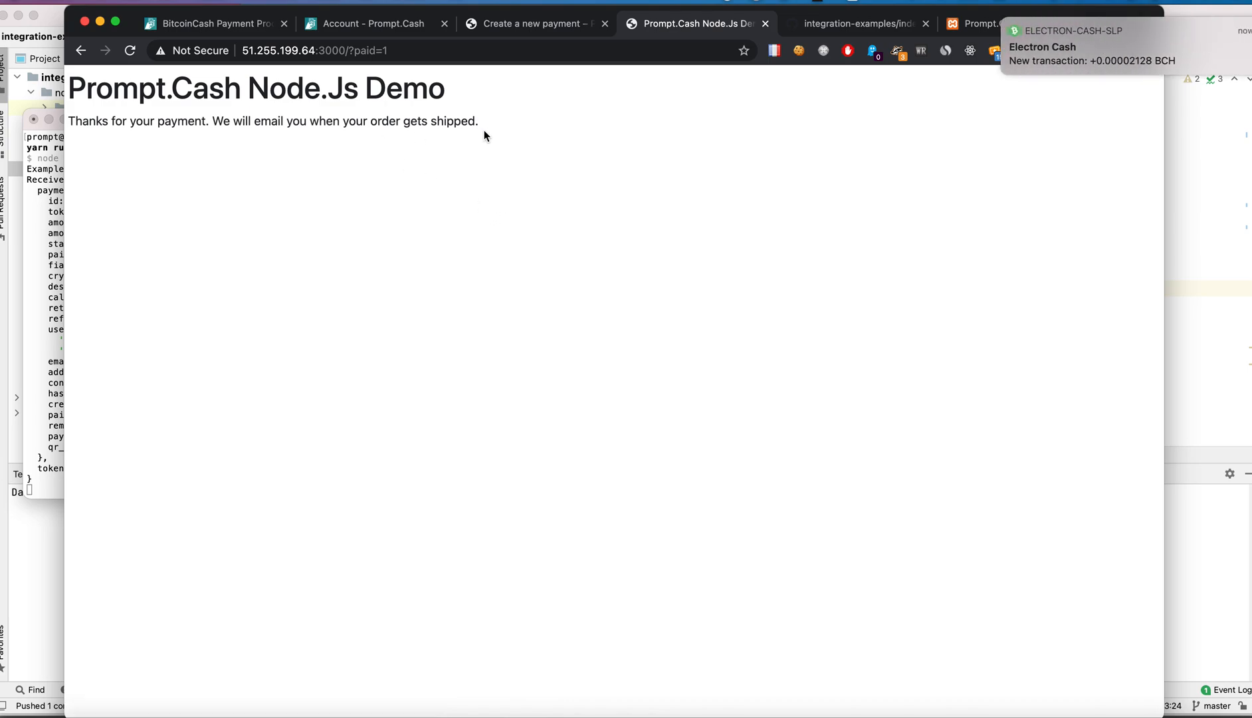
mouse_move(1038, 140)
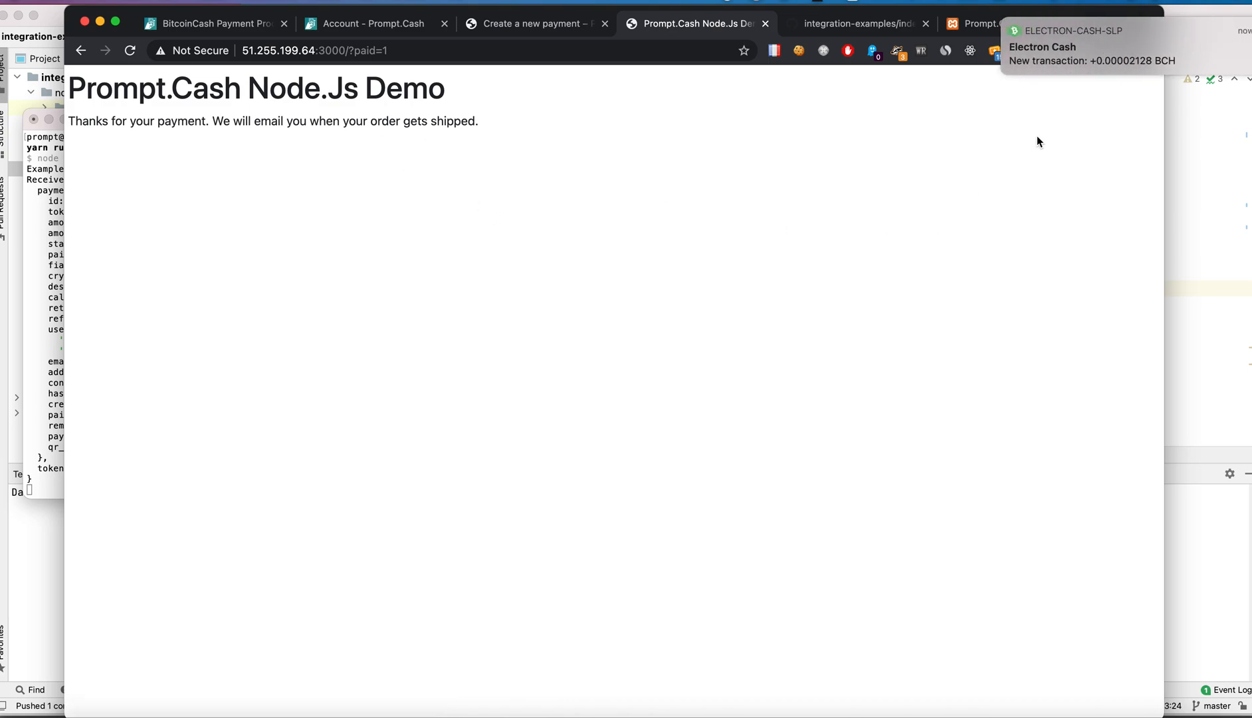
mouse_move(1128, 65)
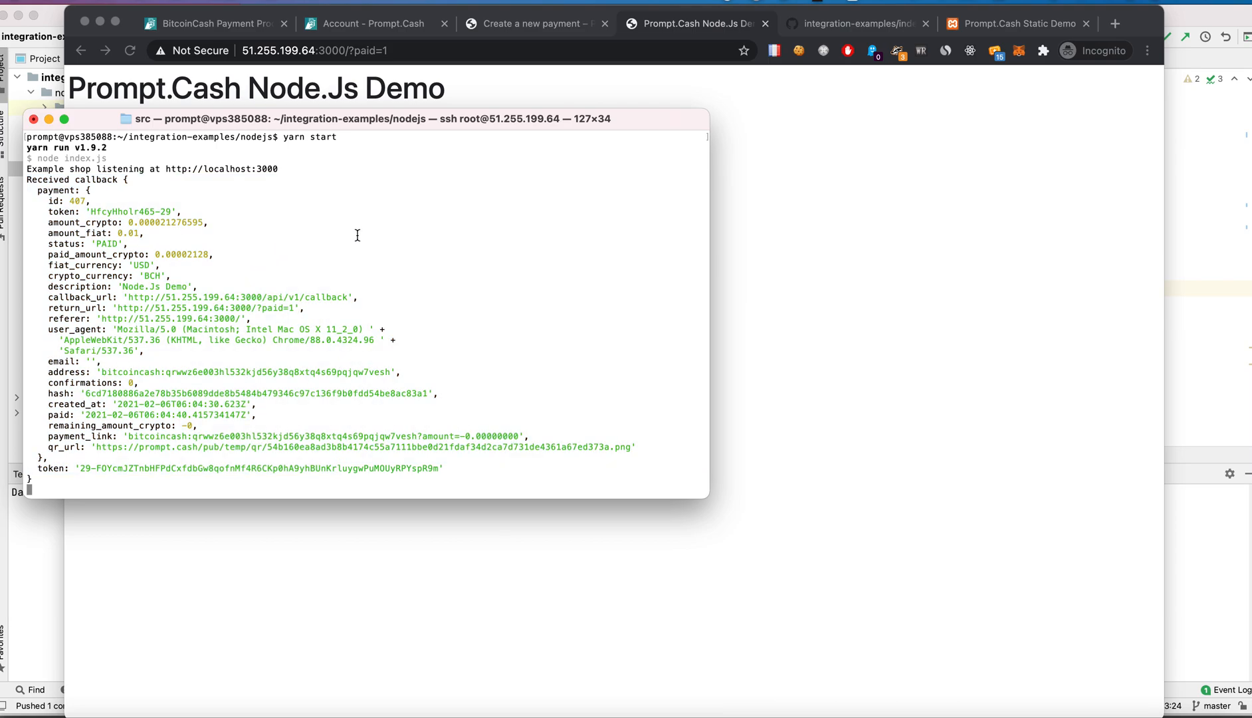
mouse_move(177, 265)
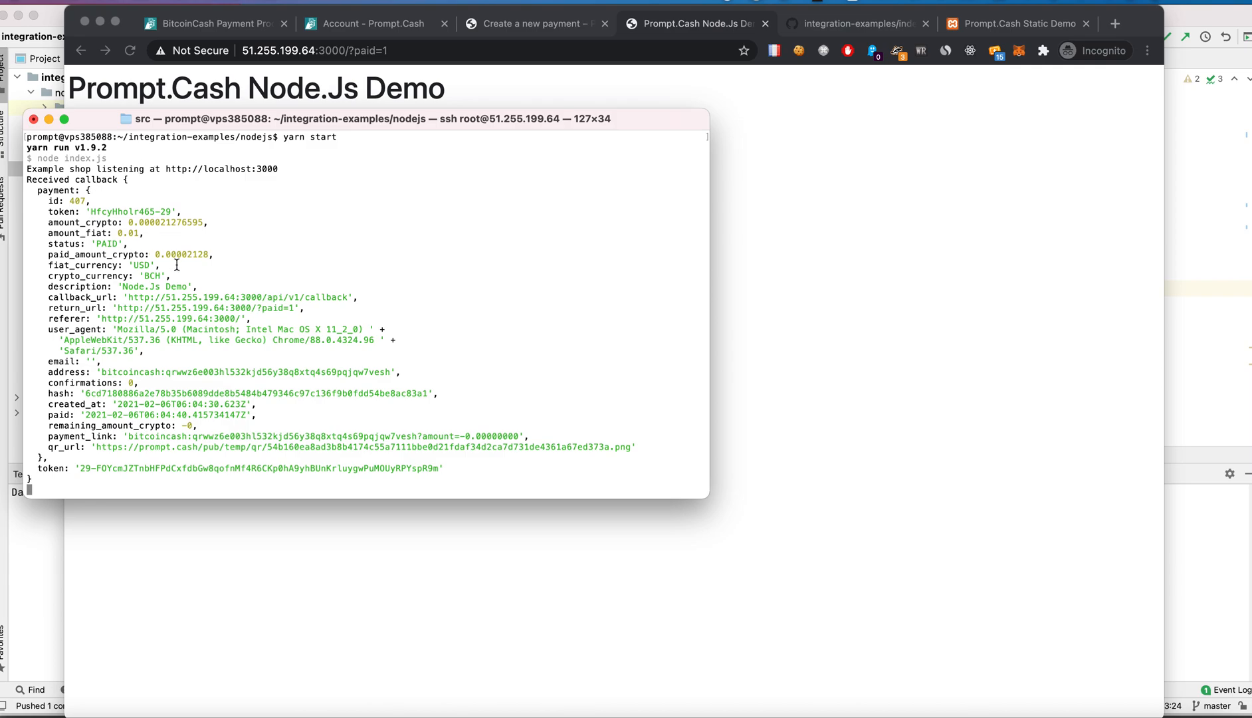
Walk through the /api/v1/callback handler's secret-token check and PAID/EXPIRED status branch in index.js.
double_click(105, 243)
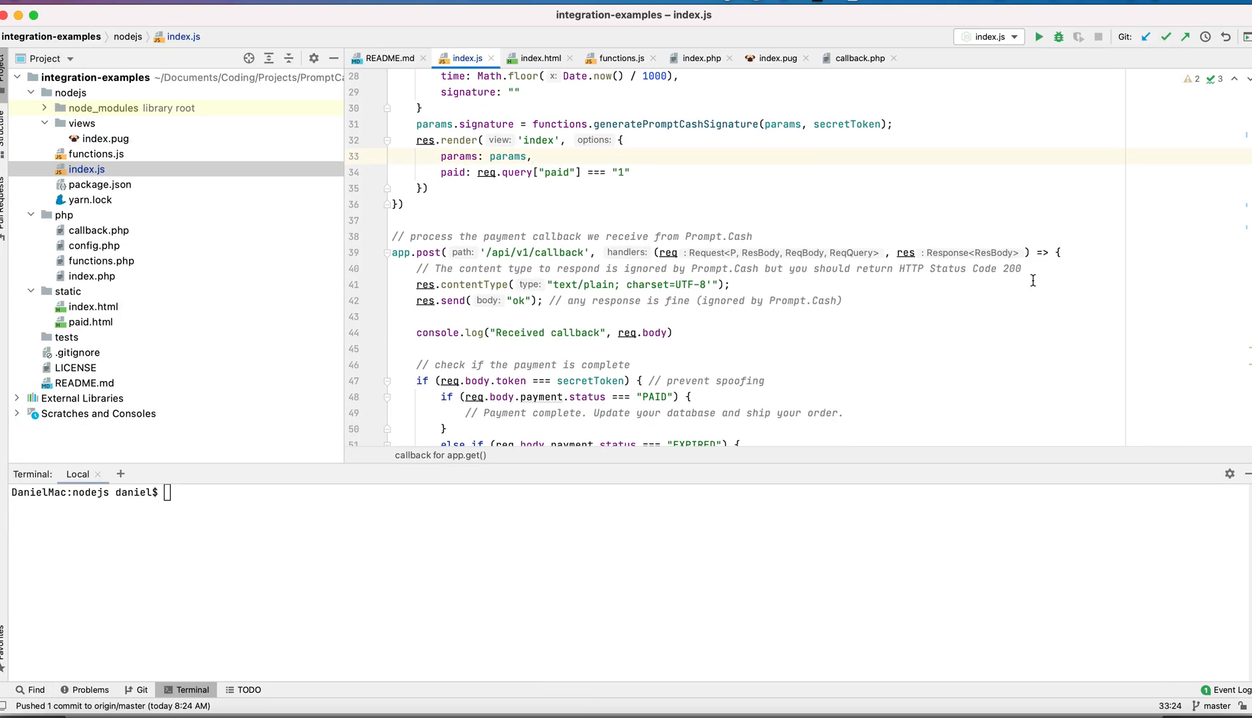
click(609, 253)
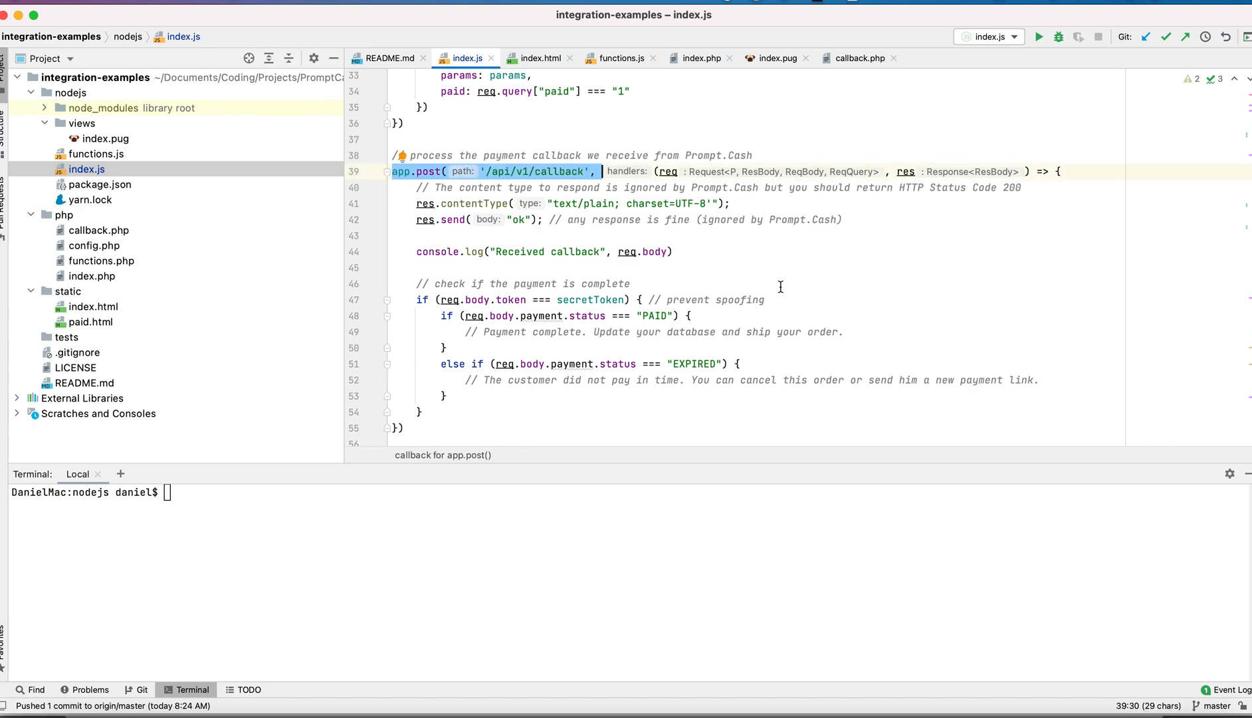
scroll(down, 3)
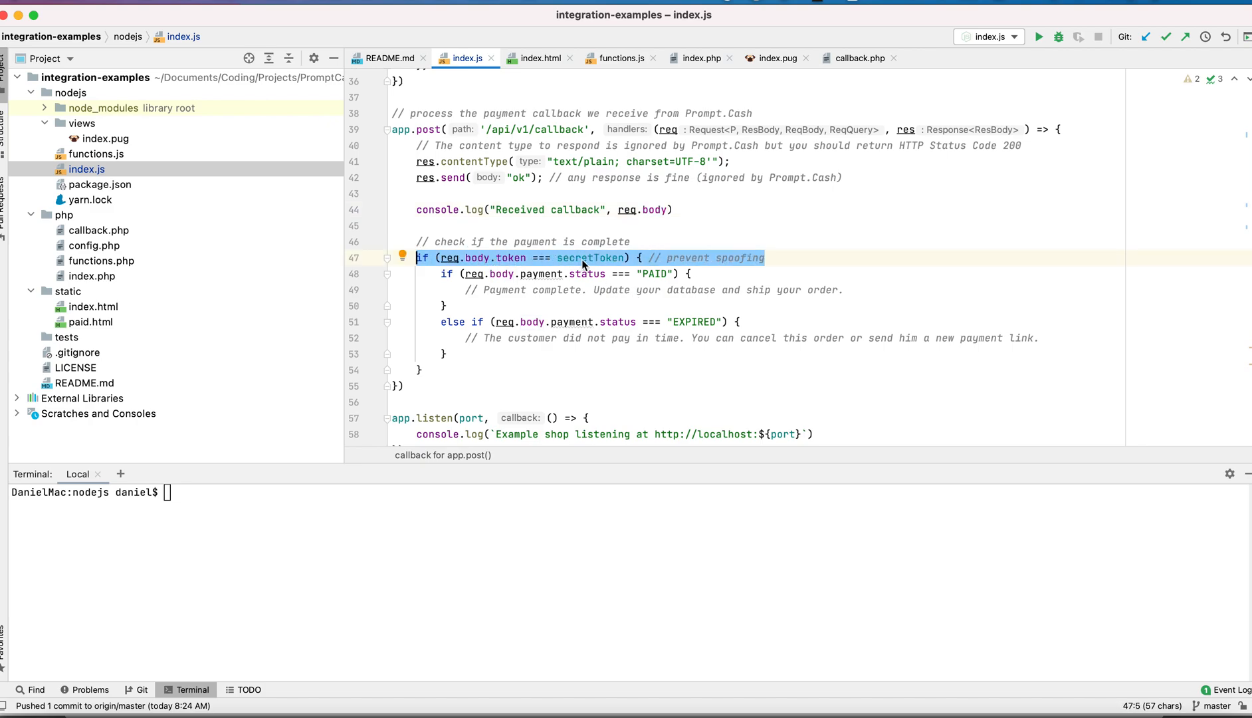
double_click(511, 256)
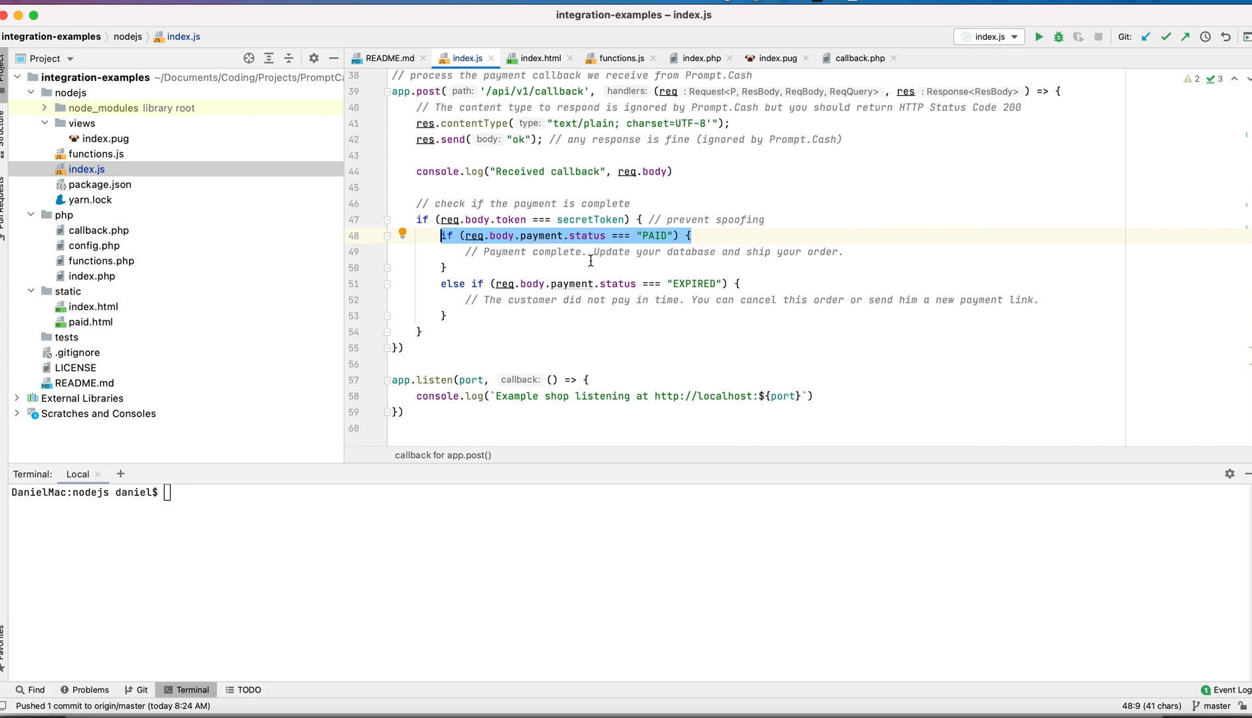
mouse_move(576, 292)
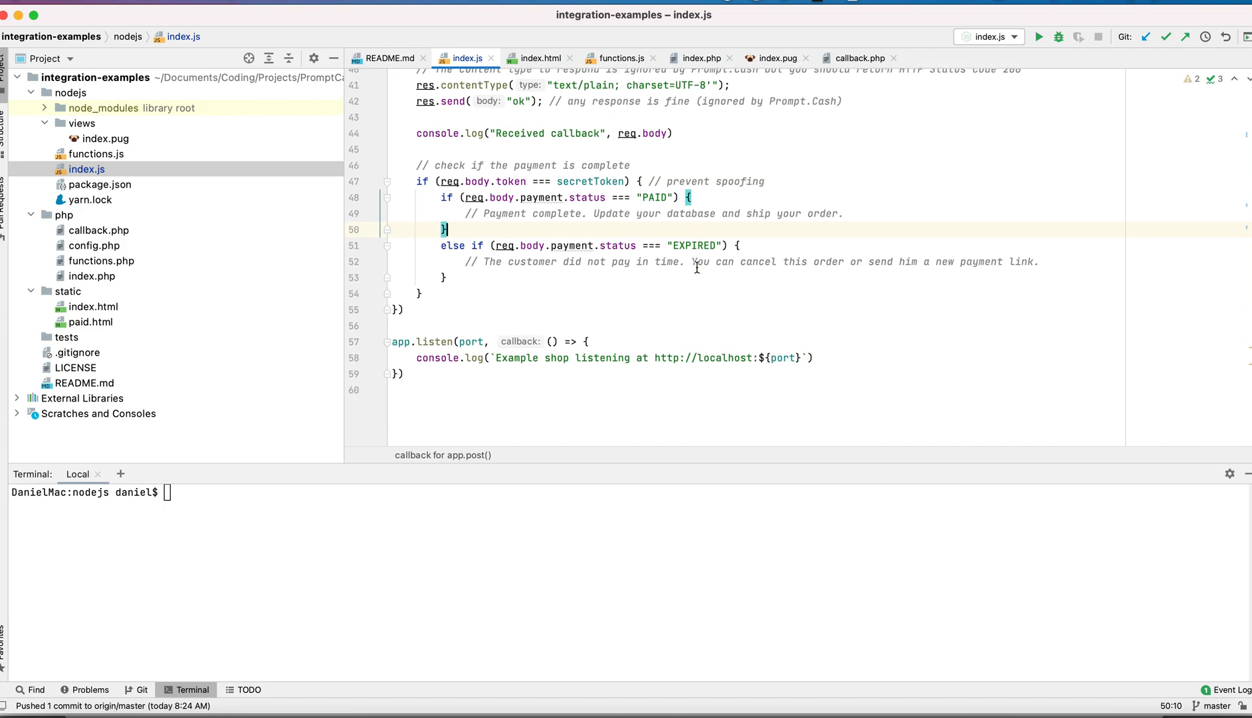
scroll(up, 3)
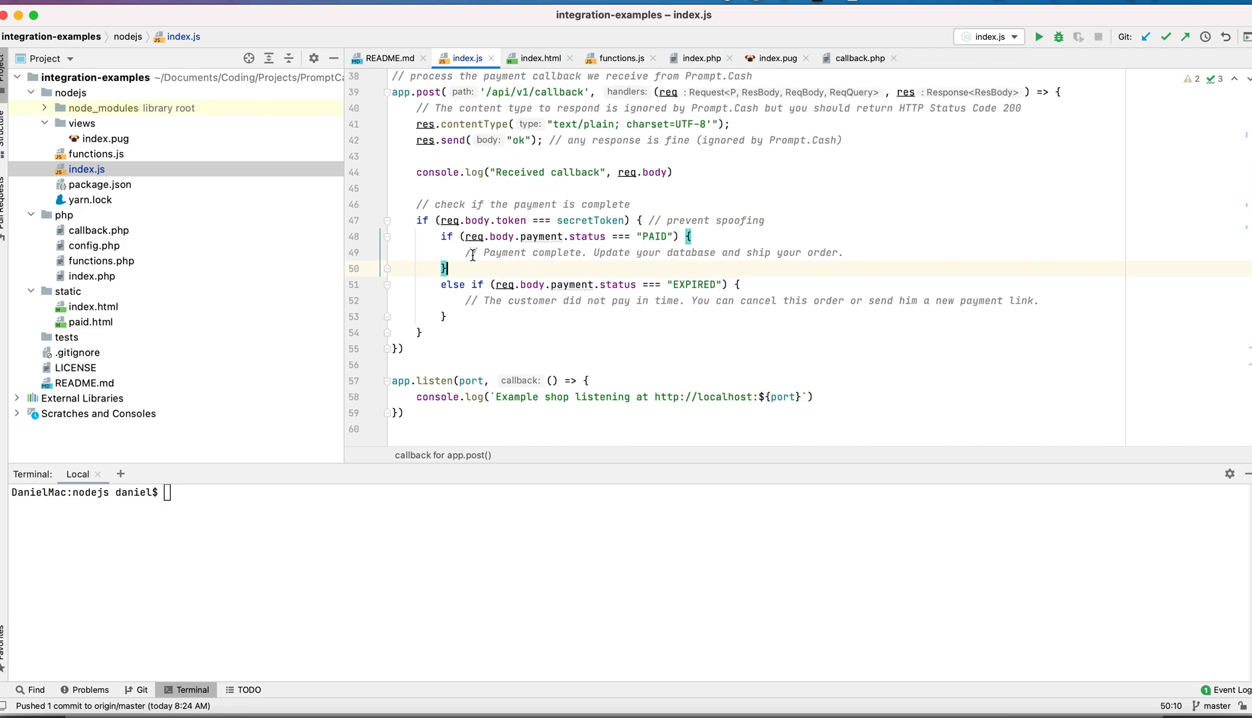
mouse_move(990, 275)
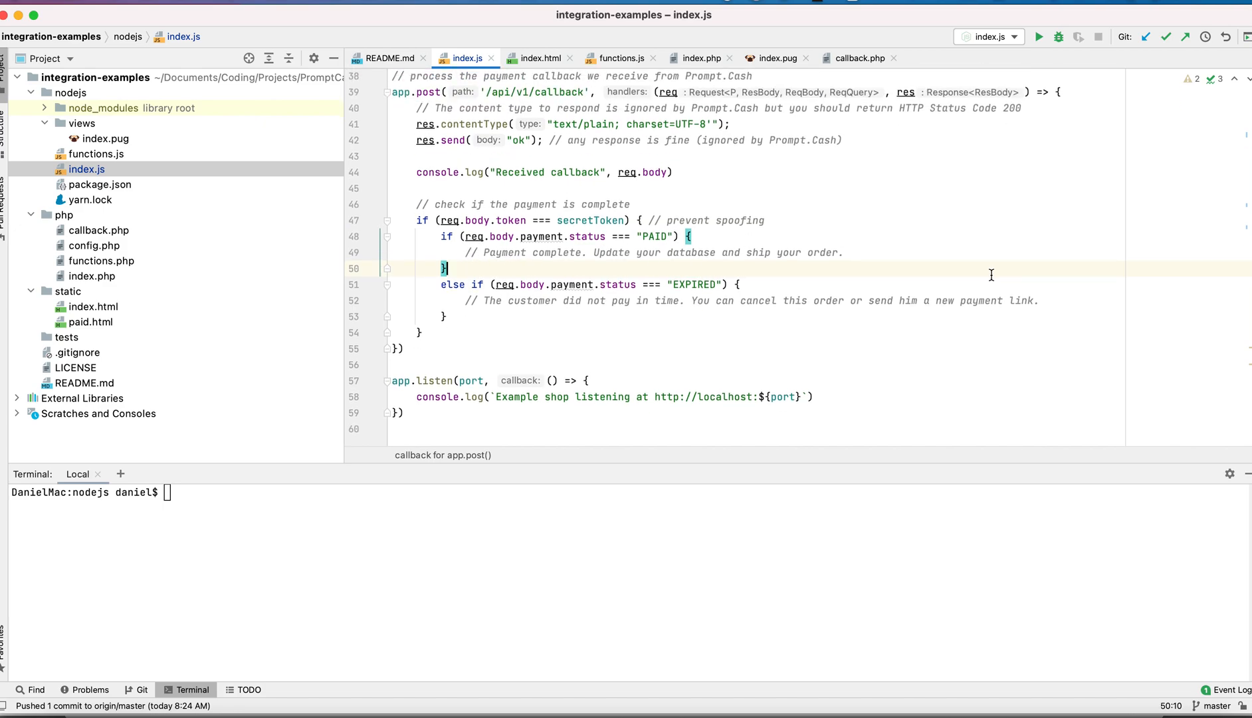
mouse_move(924, 341)
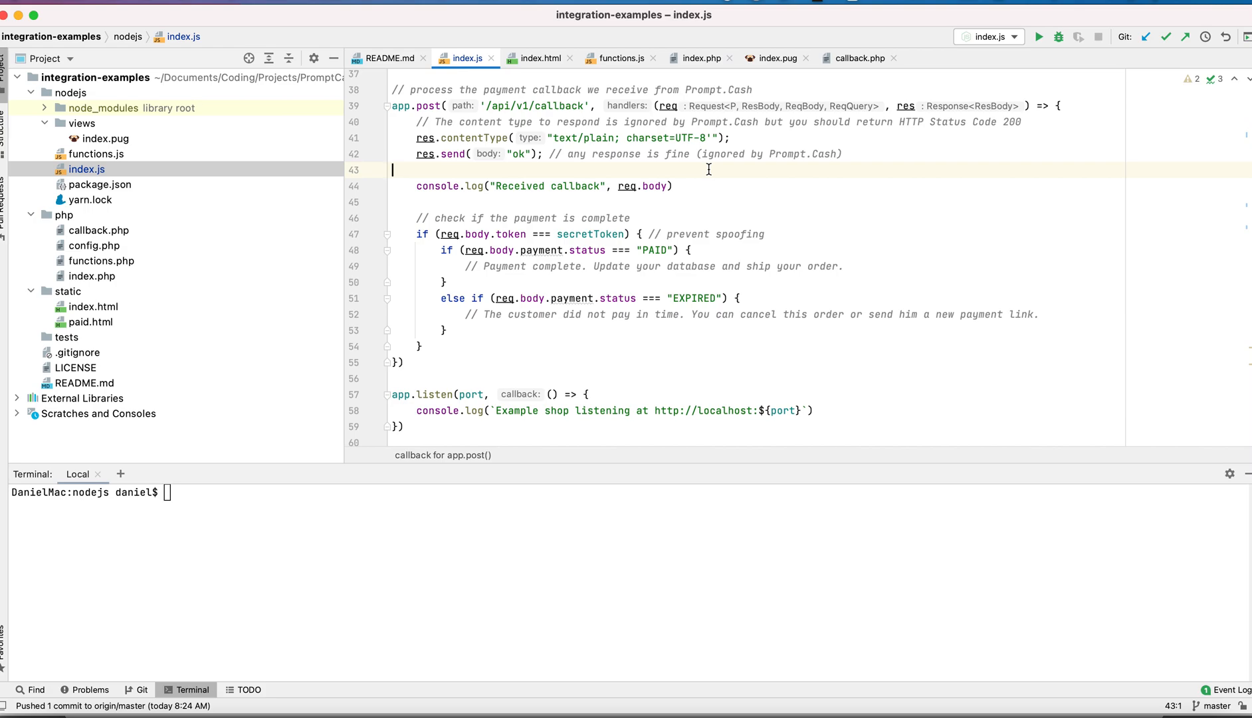
mouse_move(906, 500)
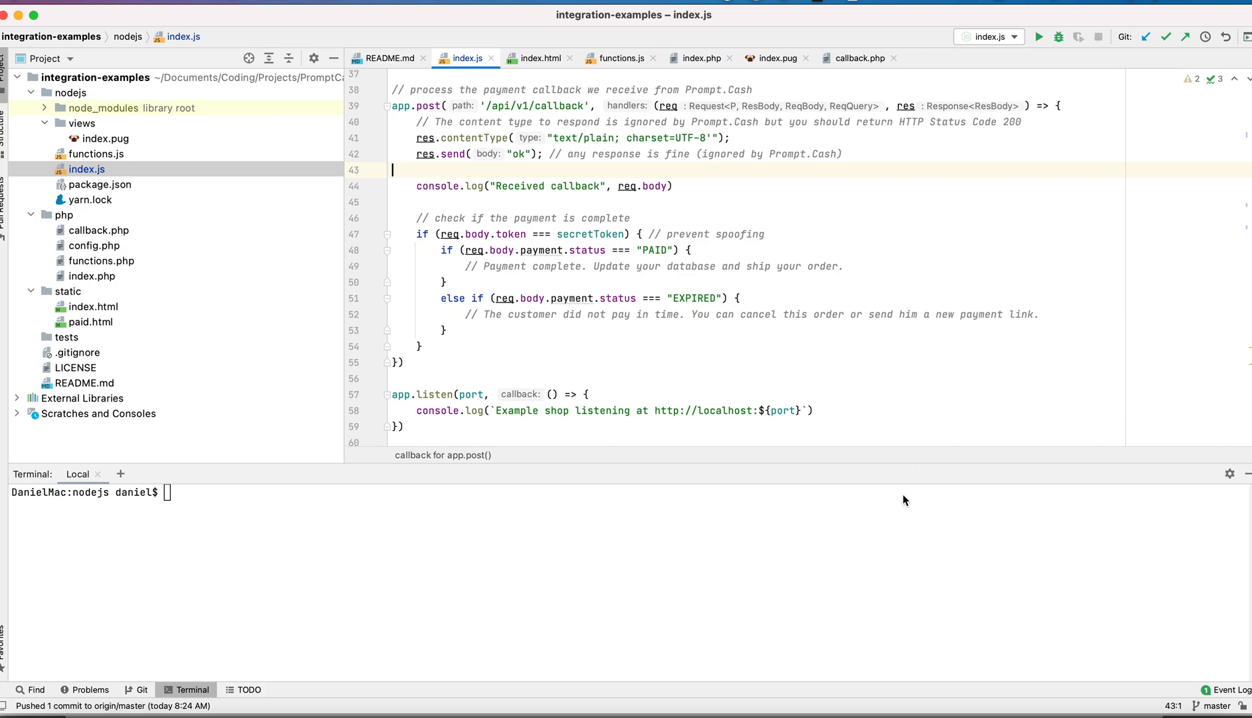
mouse_move(786, 227)
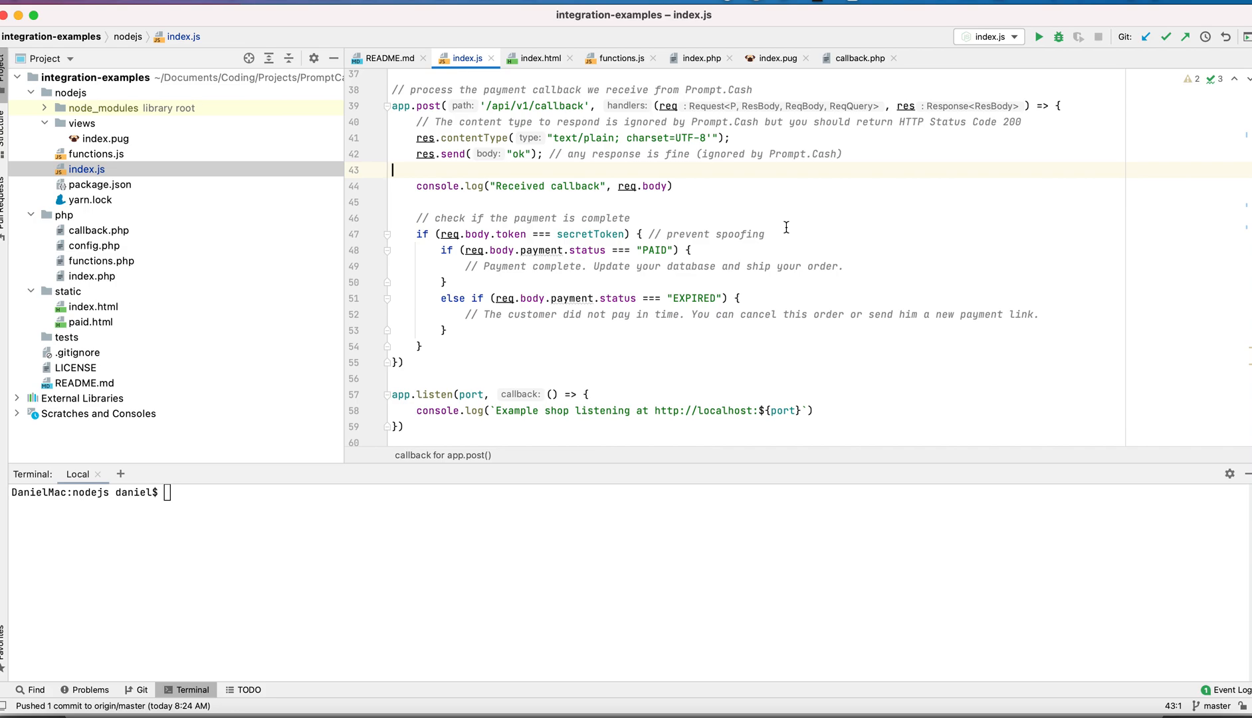